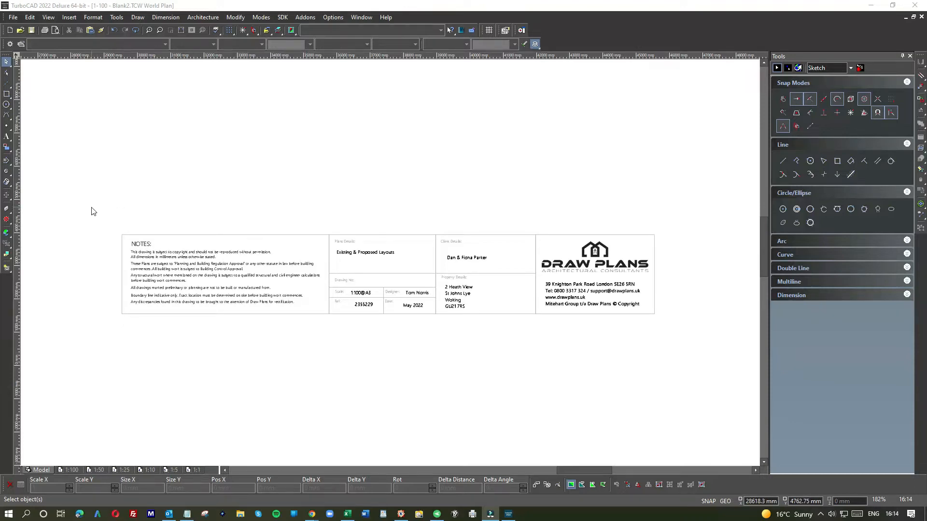
mouse_move(399, 217)
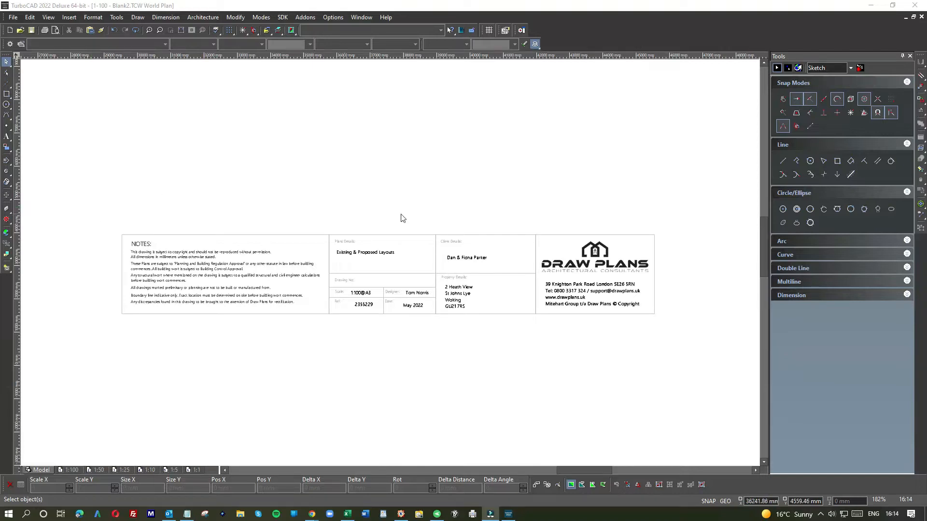
mouse_move(687, 291)
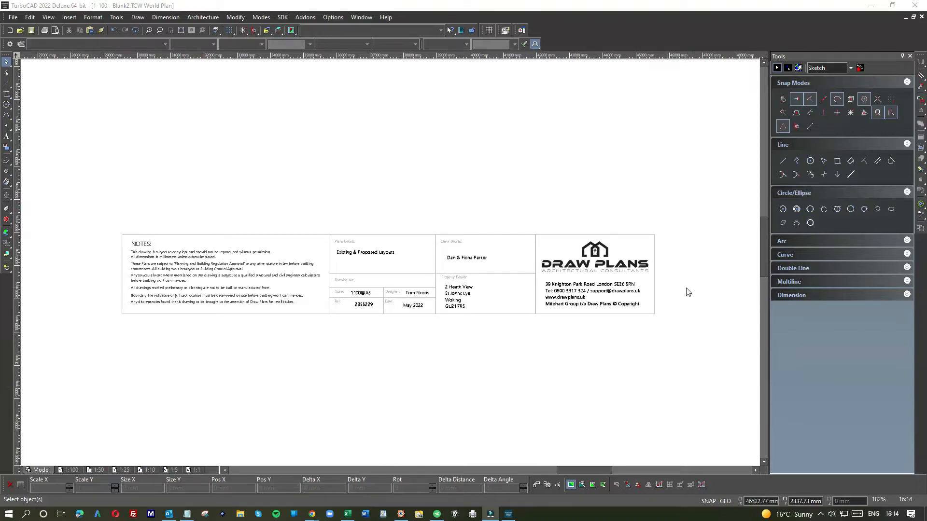
mouse_move(610, 367)
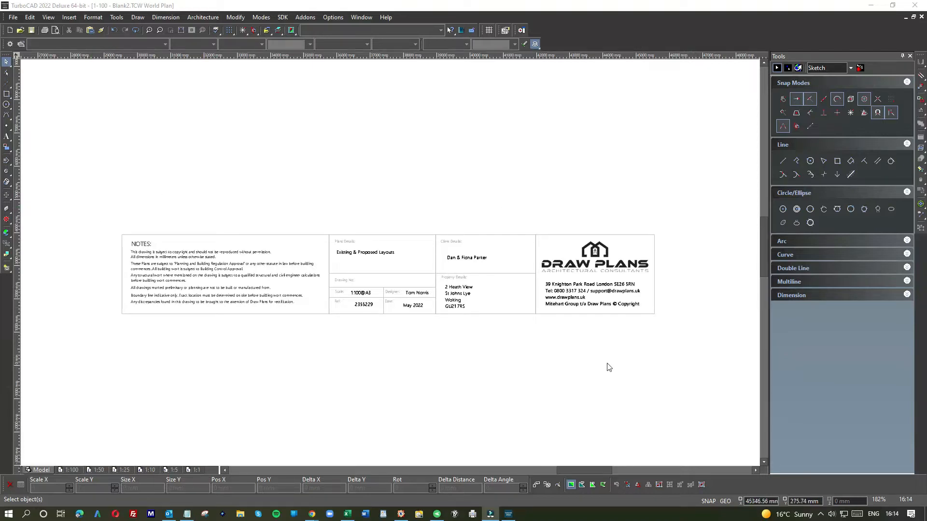
mouse_move(101, 324)
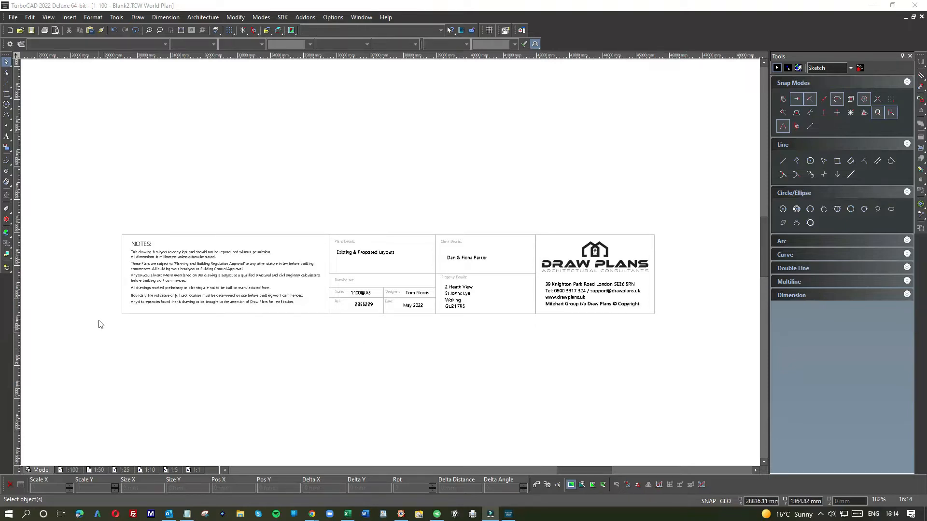
mouse_move(117, 344)
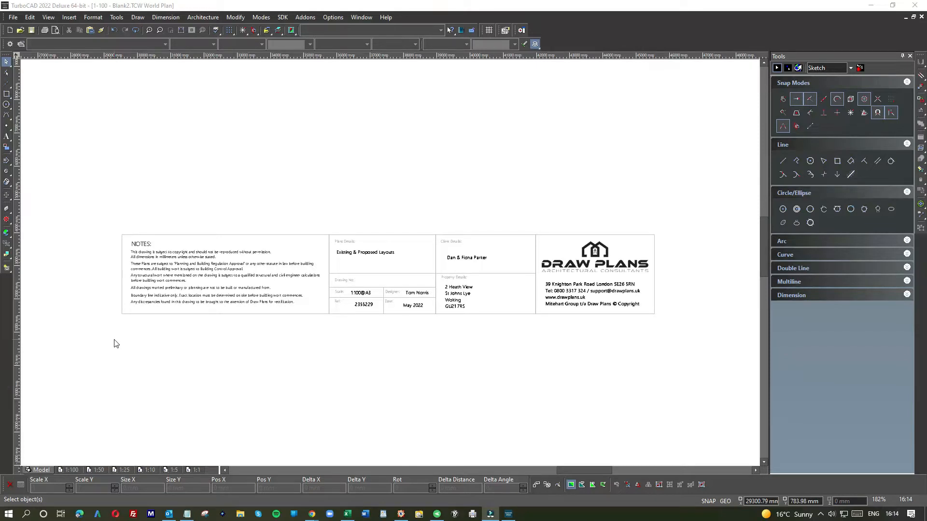
mouse_move(187, 343)
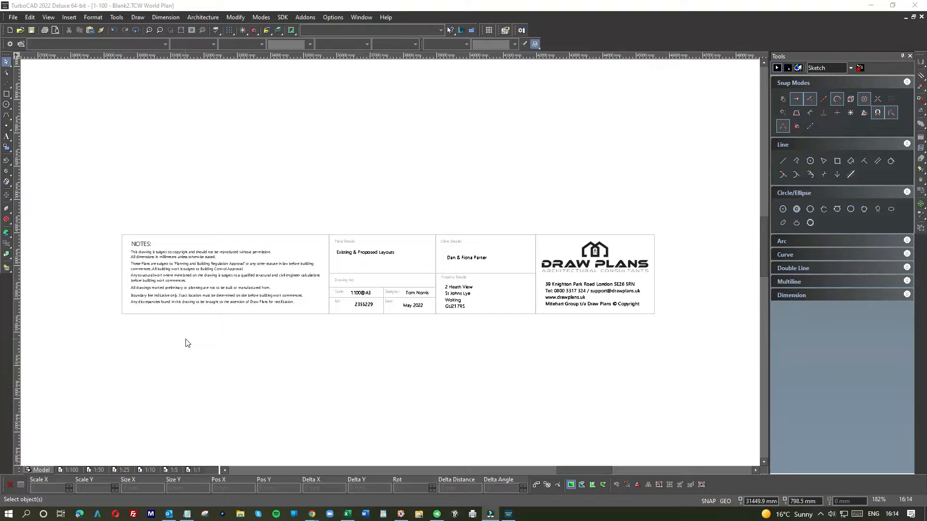
mouse_move(118, 327)
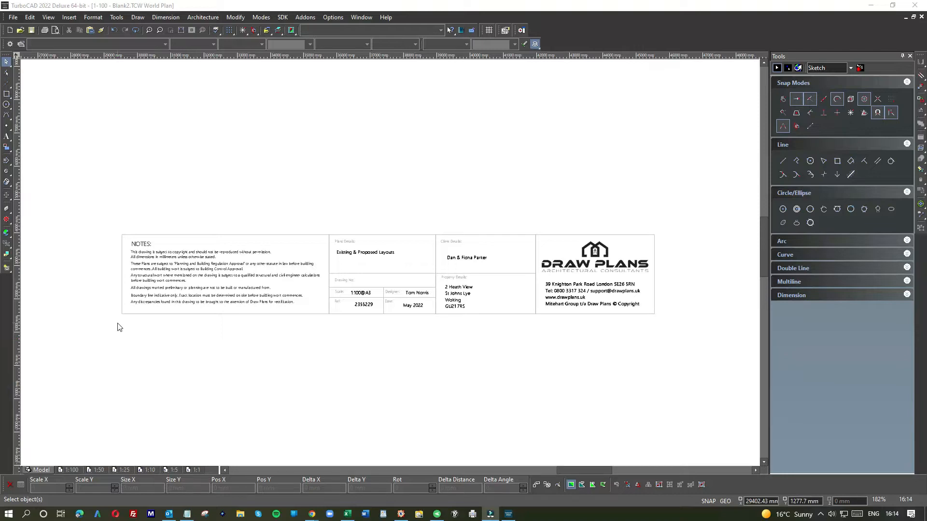
mouse_move(144, 212)
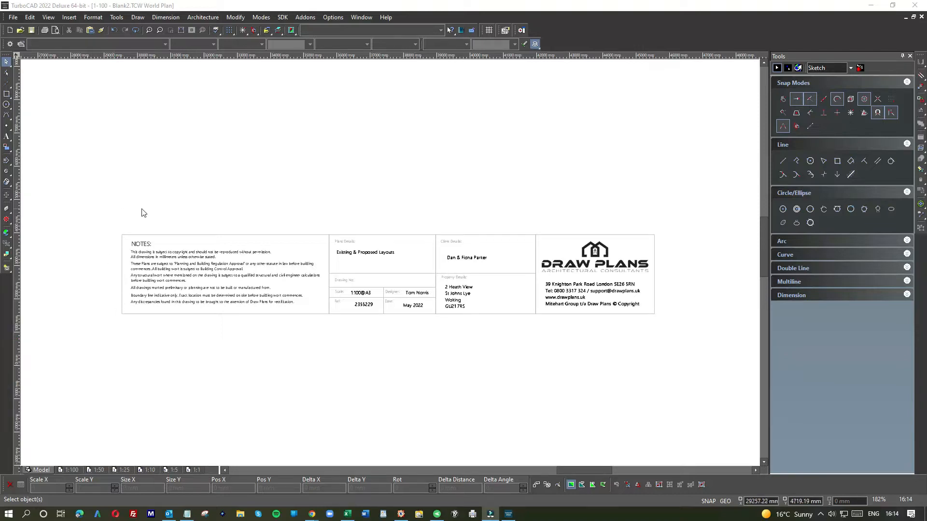
mouse_move(306, 337)
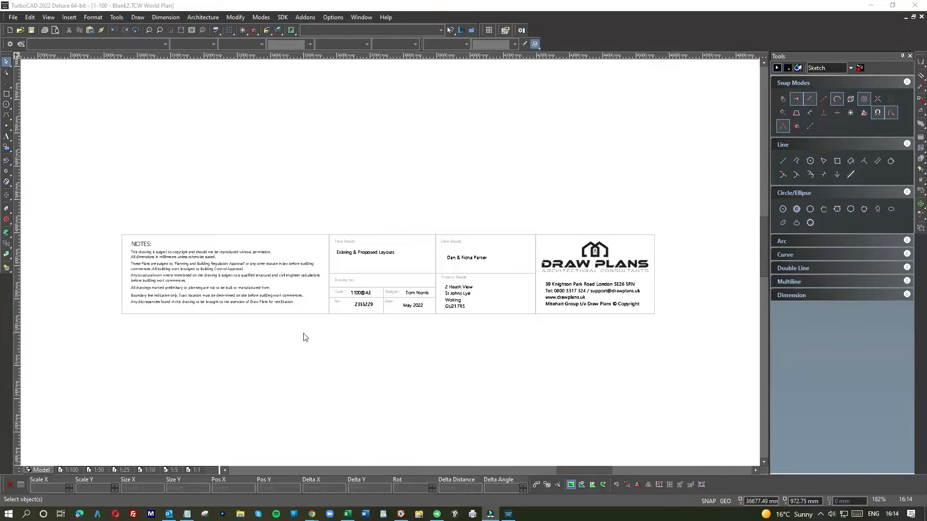
mouse_move(108, 226)
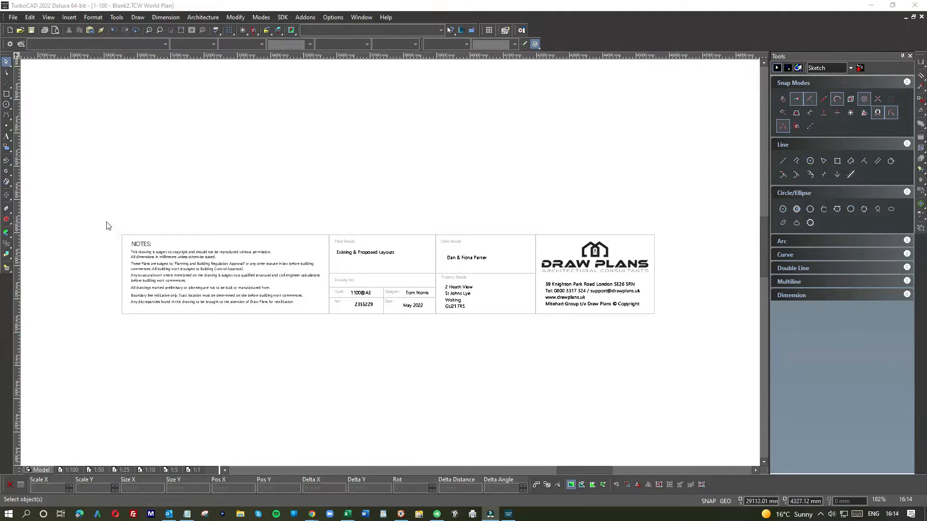
mouse_move(104, 225)
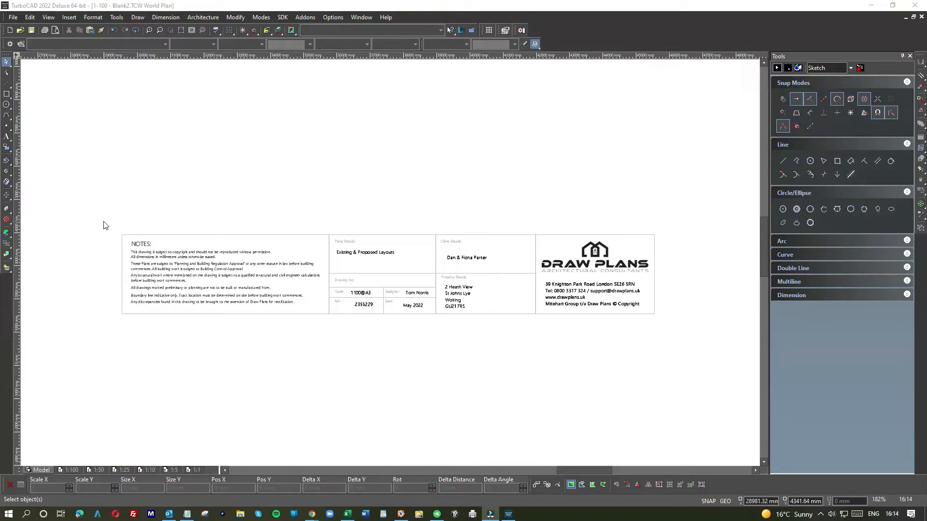
mouse_move(109, 228)
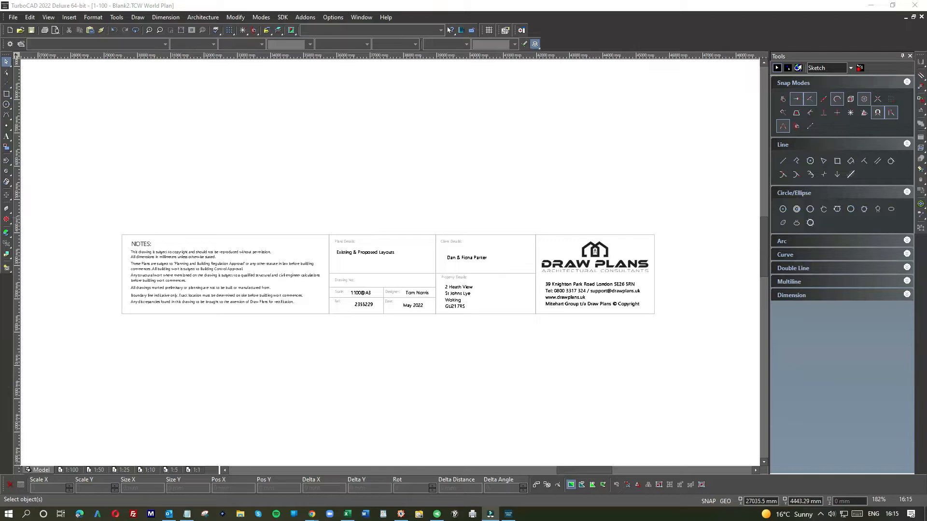
mouse_move(417, 229)
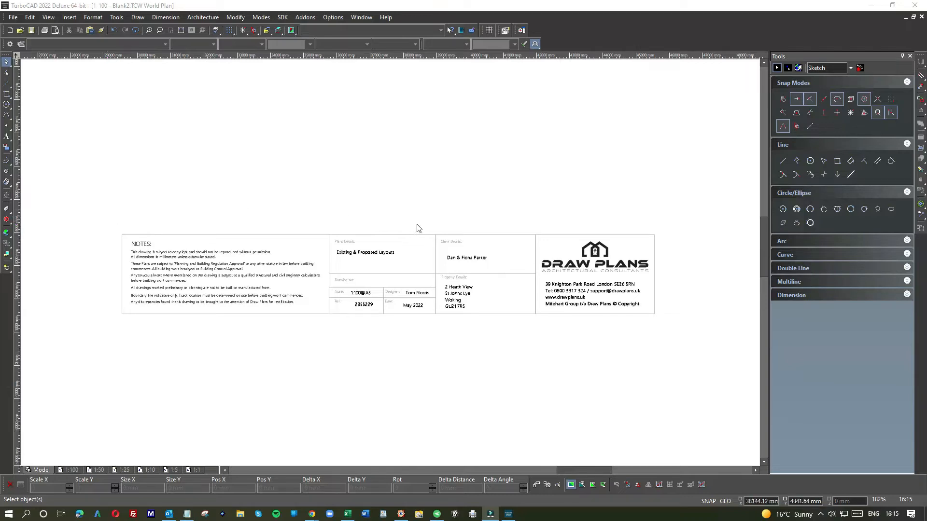
mouse_move(443, 295)
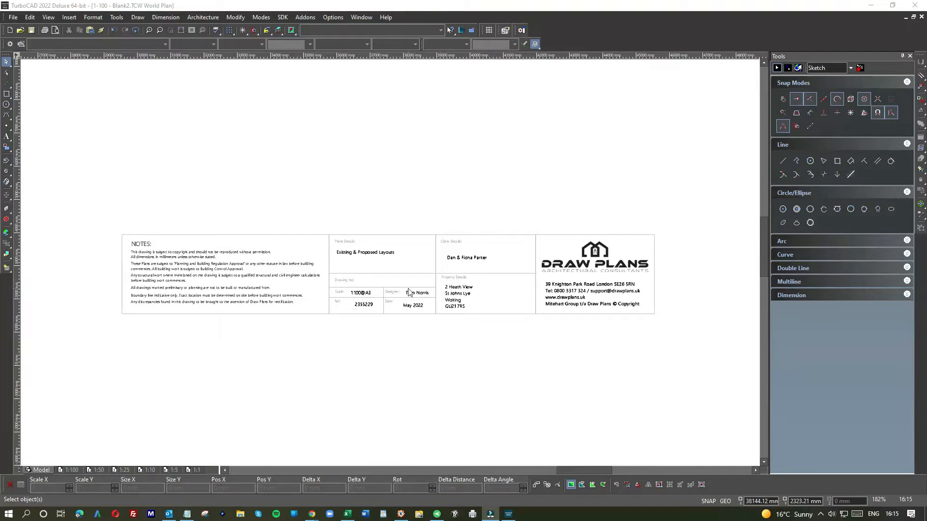
mouse_move(251, 233)
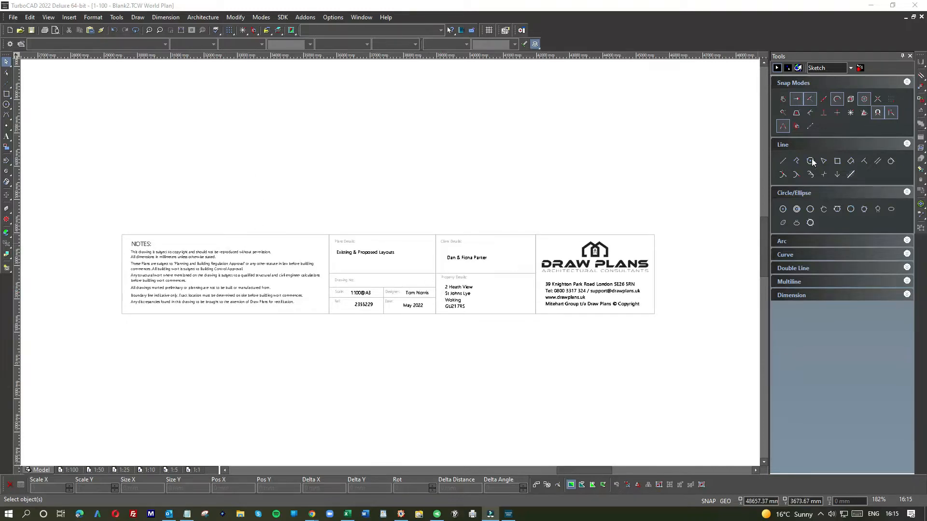
Draw a rectangle under the title block and pull its left edge inward to make it narrower.
left_click(838, 161)
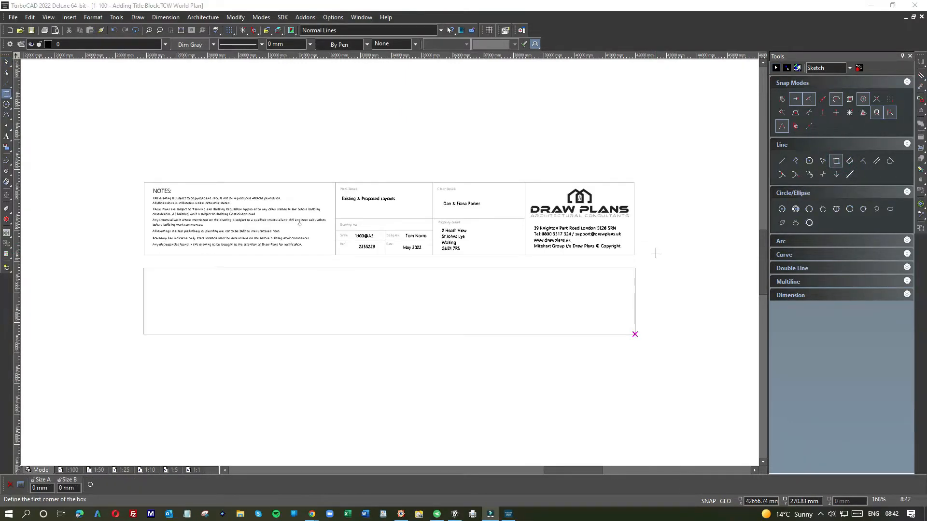
mouse_move(361, 212)
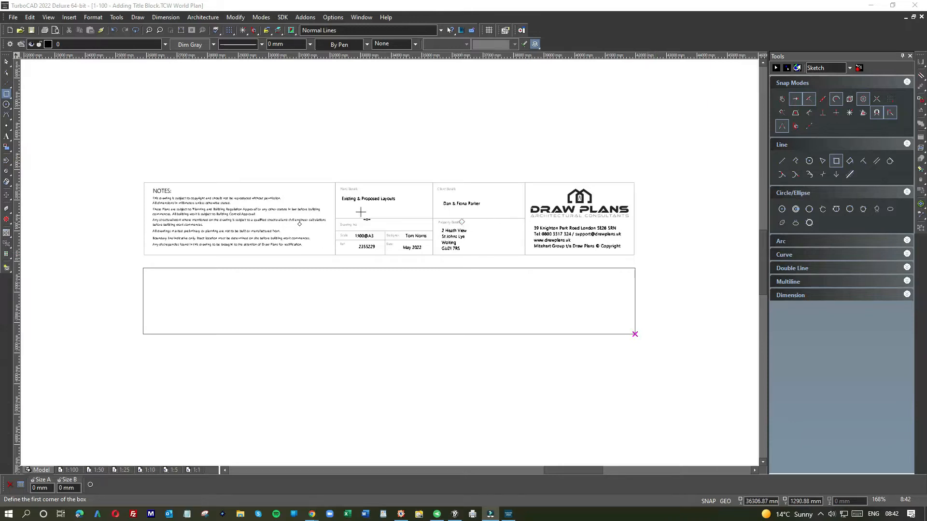
mouse_move(117, 135)
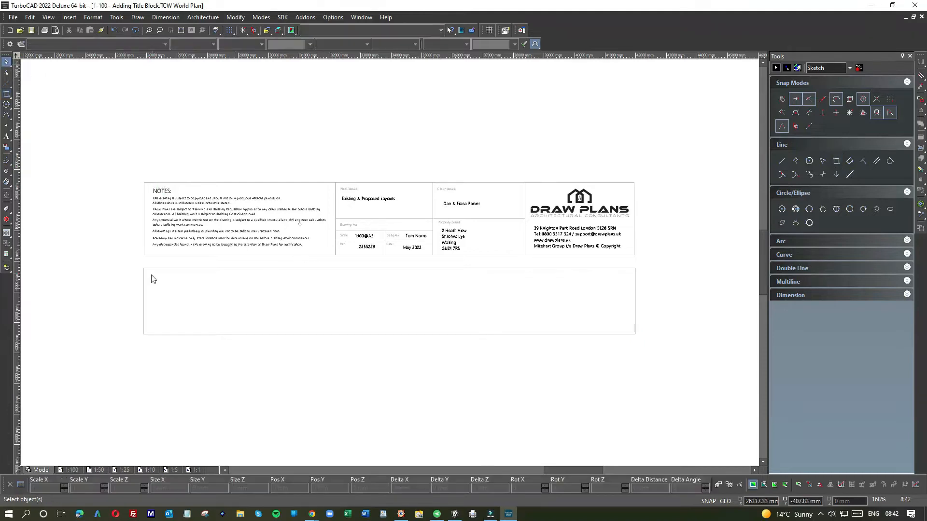
mouse_move(185, 204)
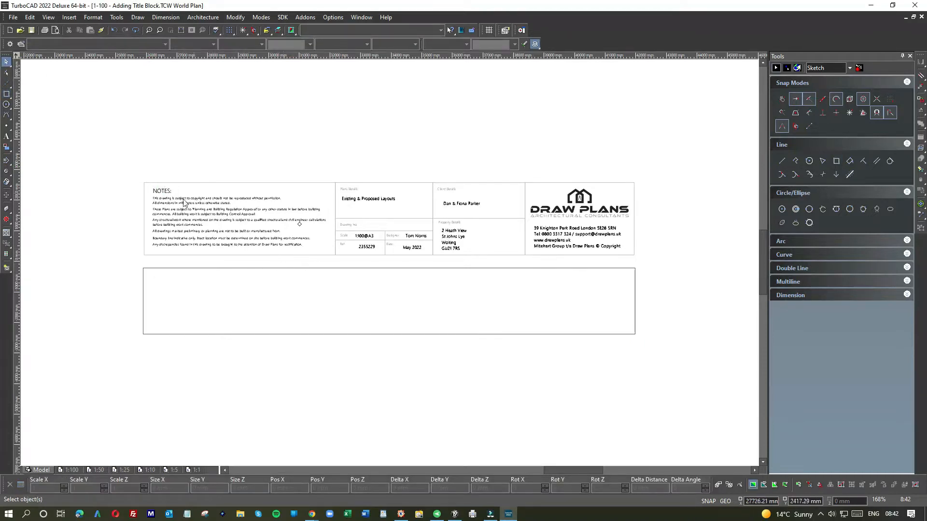
mouse_move(117, 201)
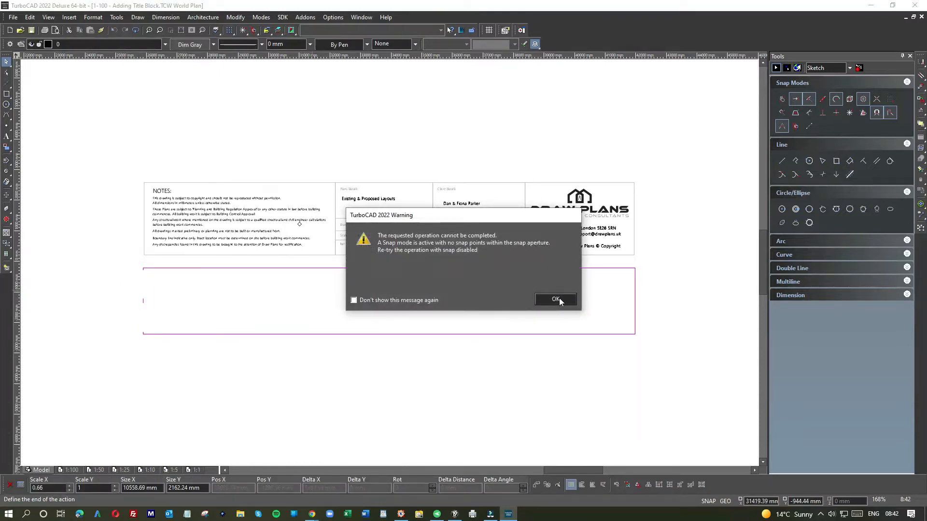
left_click(554, 299)
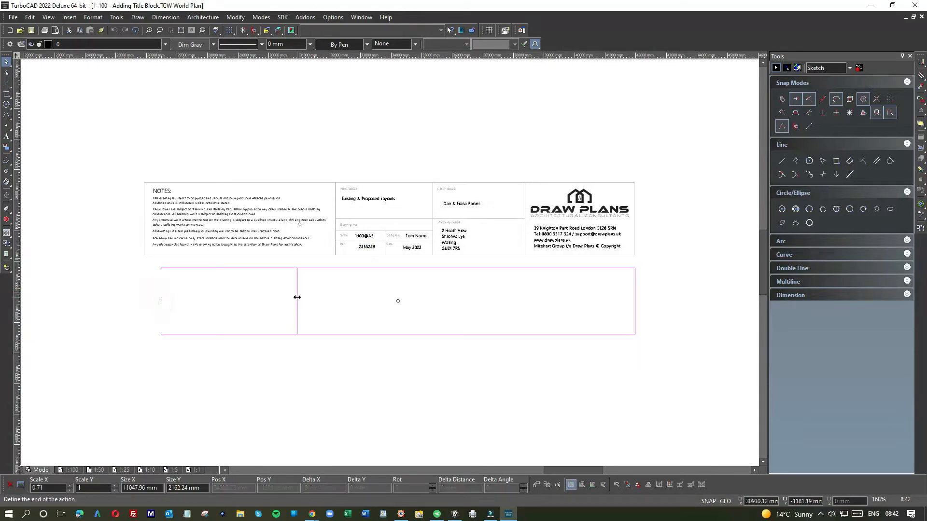
left_click(549, 252)
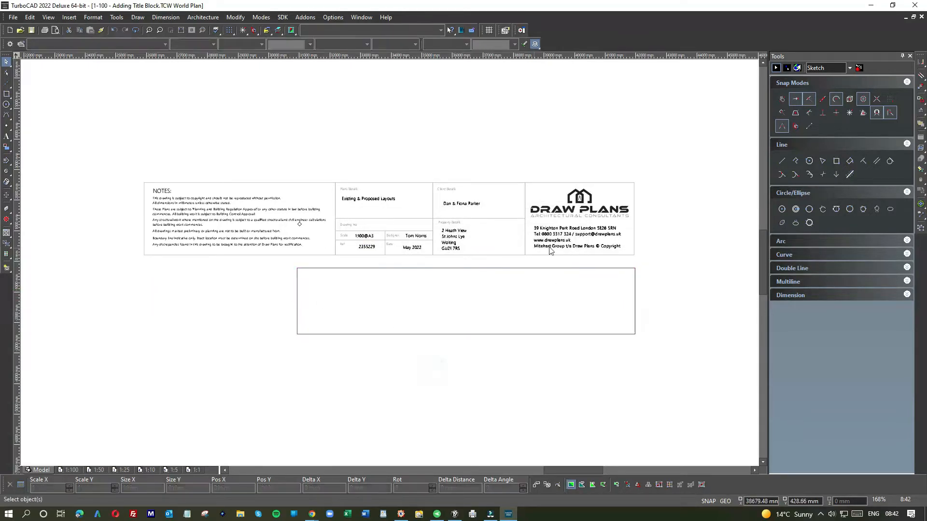
mouse_move(299, 303)
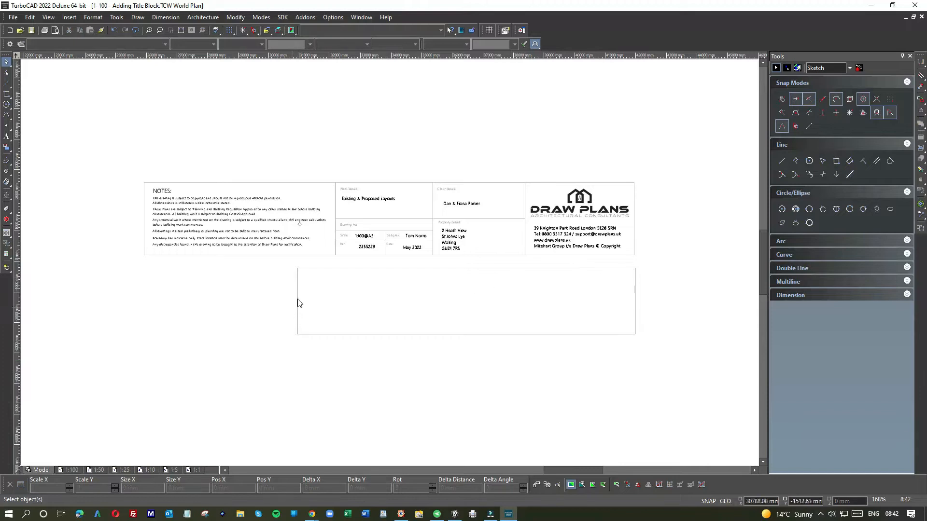
left_click(297, 303)
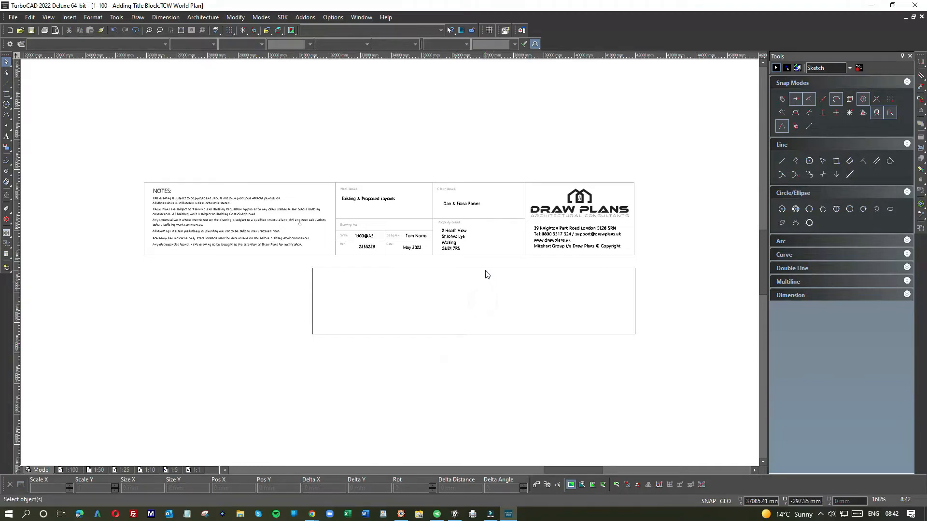
left_click(473, 300)
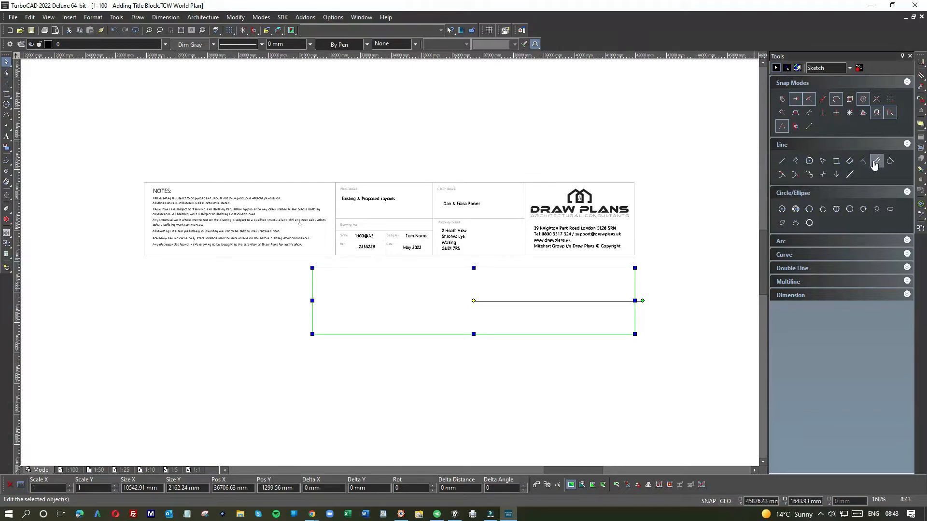
Add two vertical dividers splitting the lower box into three equal cells.
left_click(876, 161)
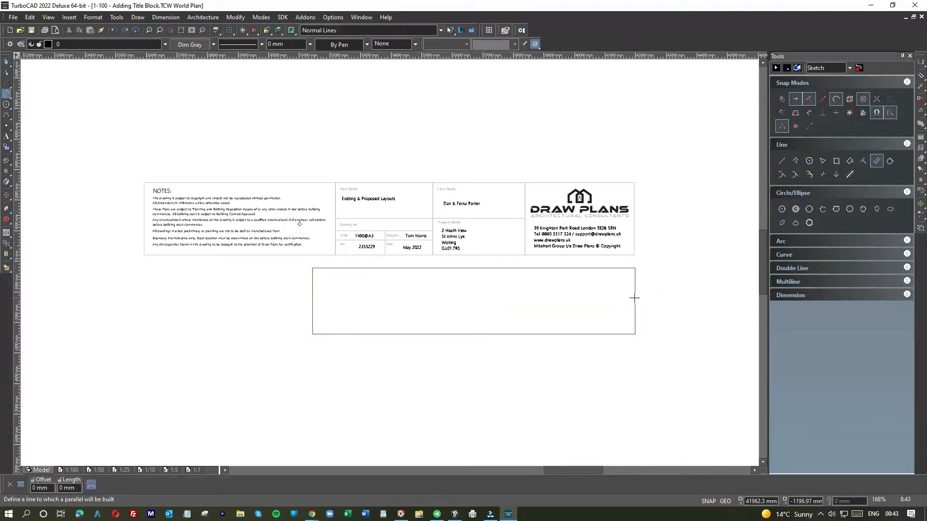
left_click(782, 161)
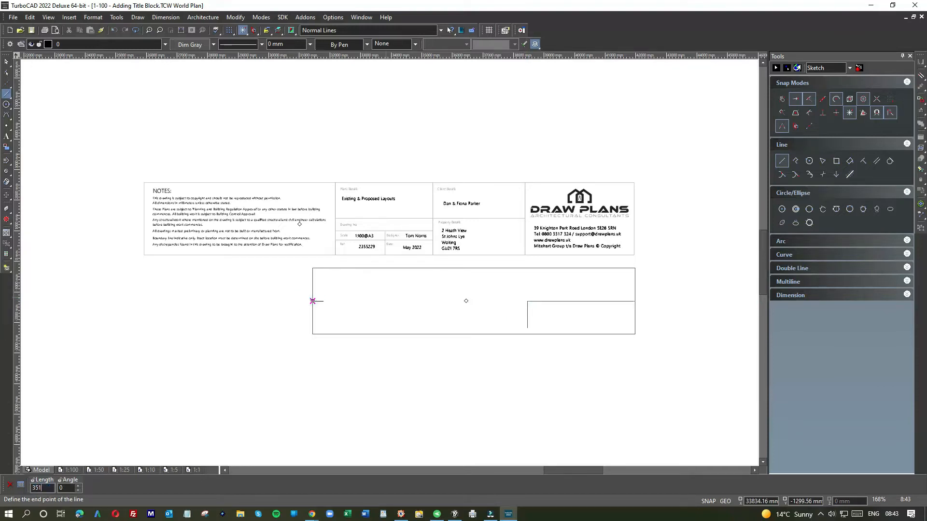
left_click(420, 301)
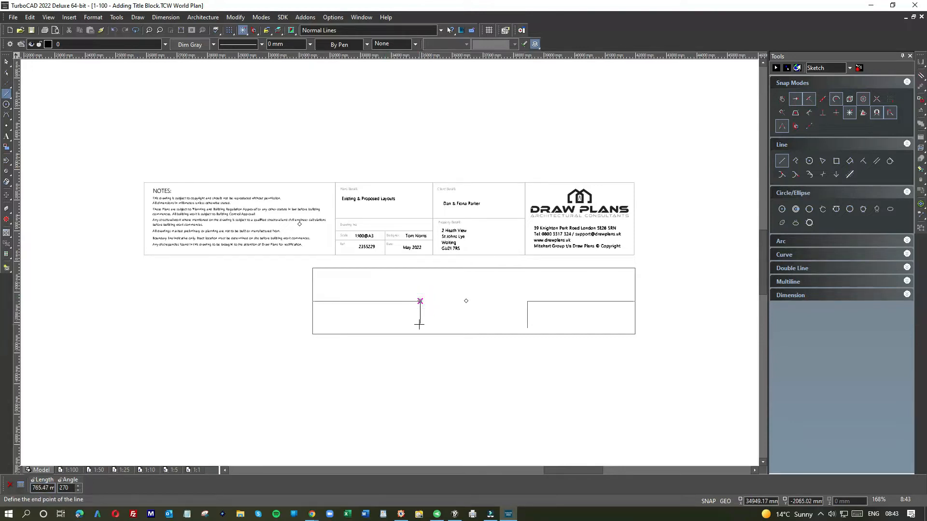
mouse_move(420, 357)
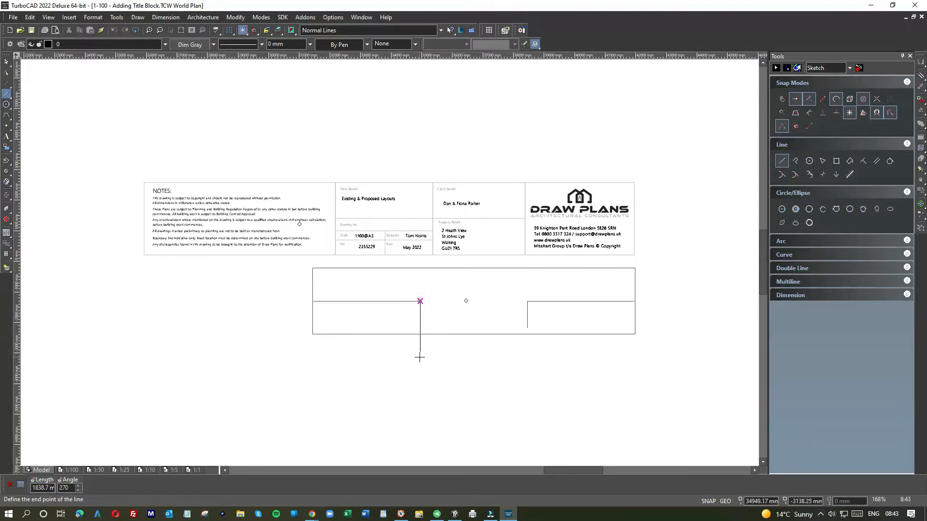
left_click(420, 357)
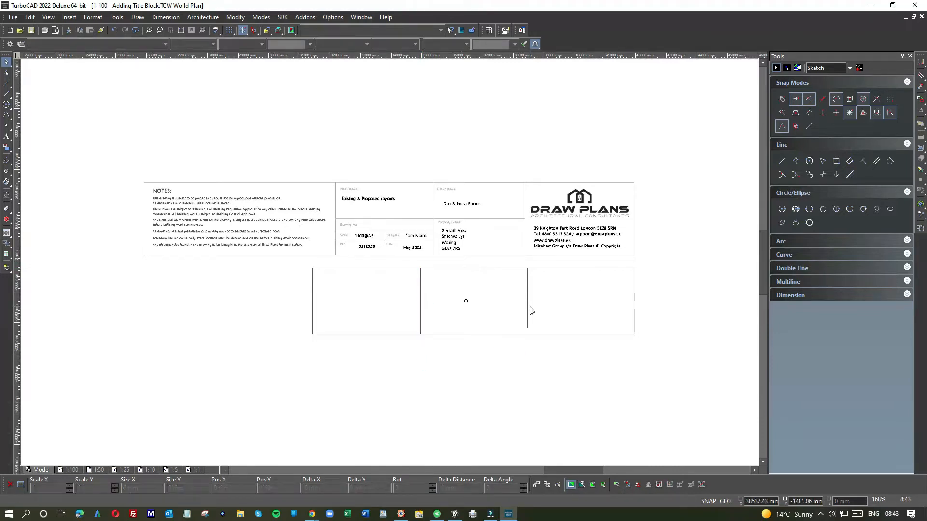
left_click(525, 334)
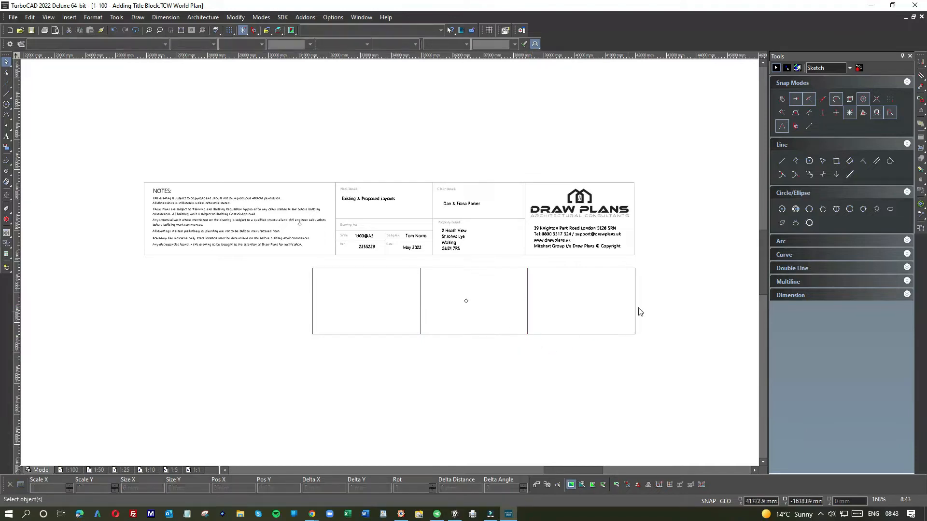
mouse_move(489, 261)
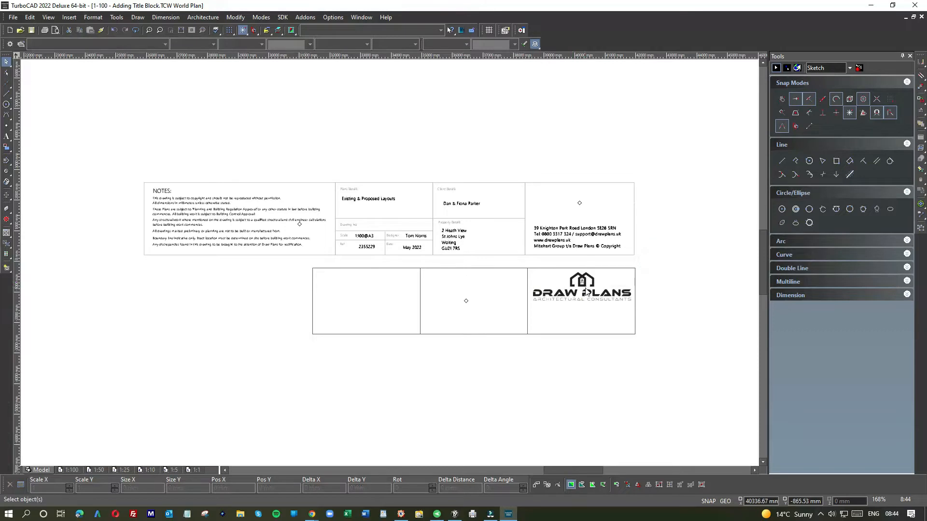
mouse_move(562, 240)
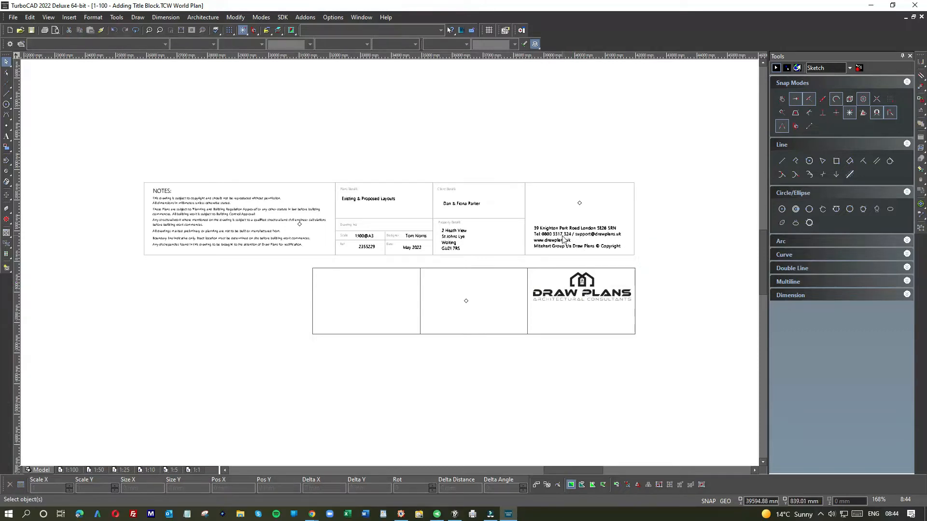
Place the company address text beneath the Draw Plans logo in the right cell.
left_click(562, 236)
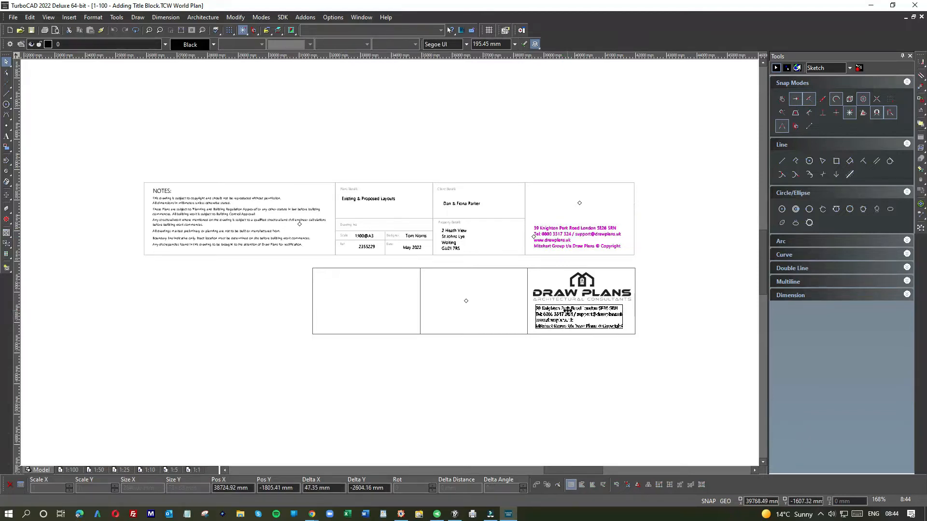
left_click(580, 317)
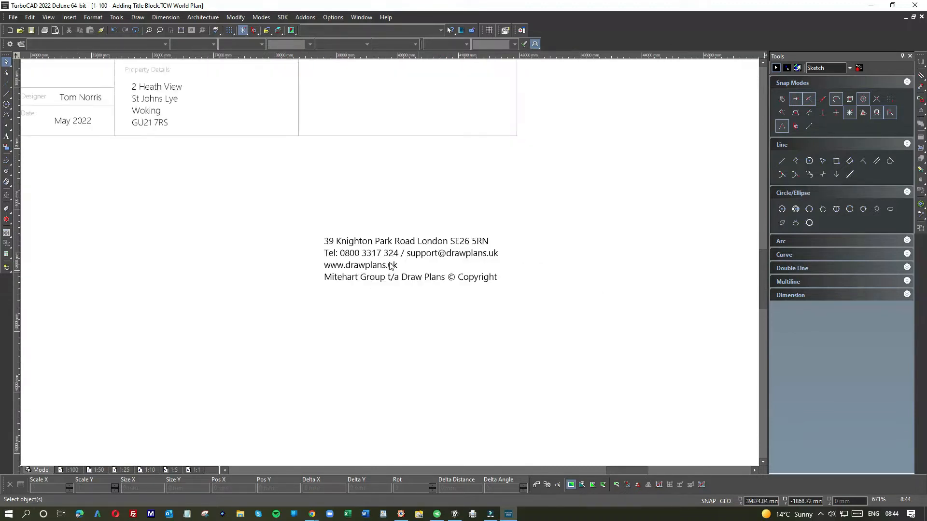
scroll("down", 3)
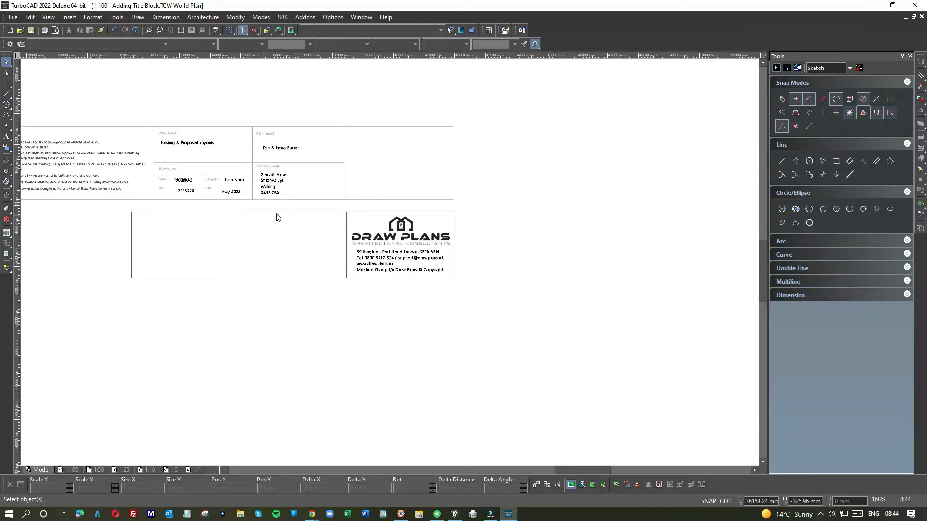
mouse_move(274, 173)
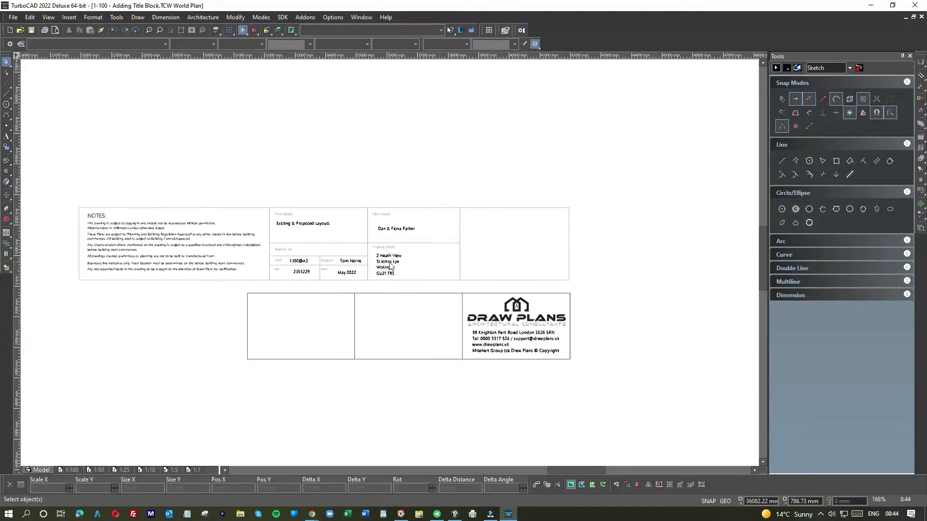
scroll("up", 3)
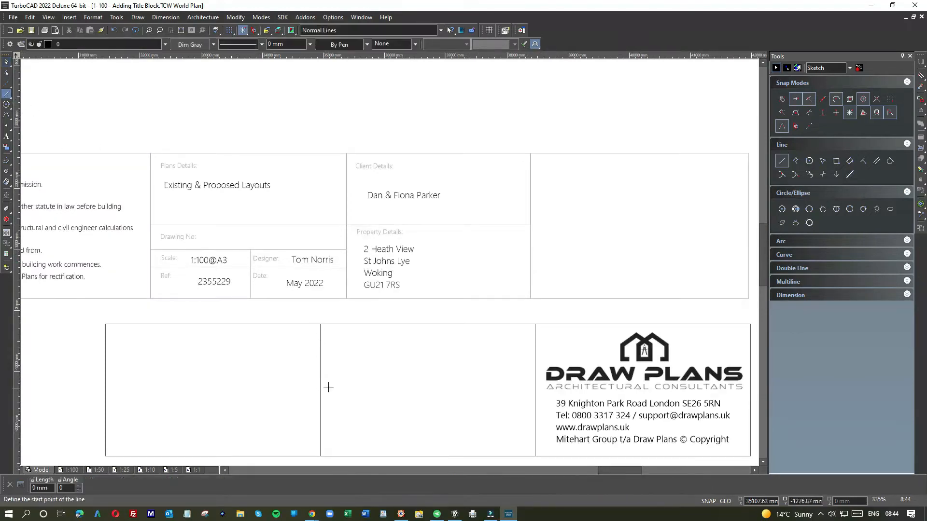
Draw a horizontal line halving the middle cell and bring the Client Details label into its upper half.
left_click(328, 388)
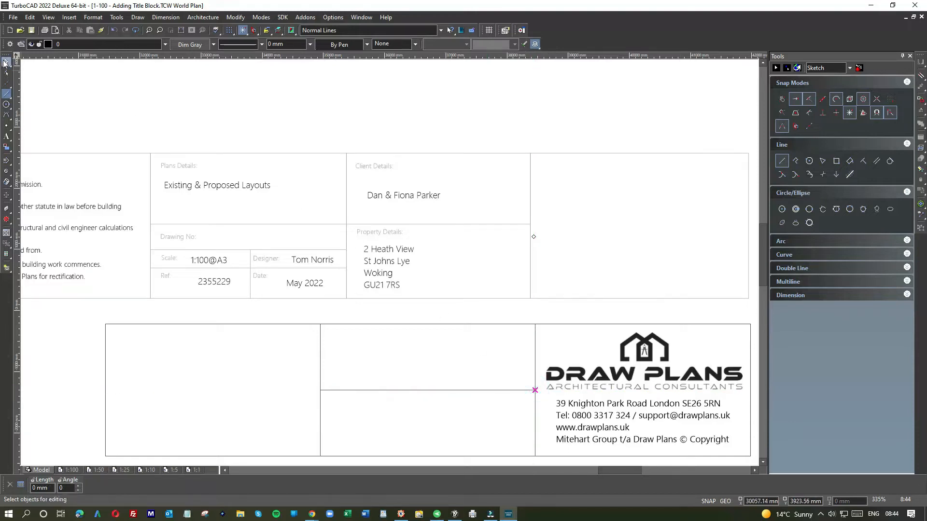
left_click(373, 166)
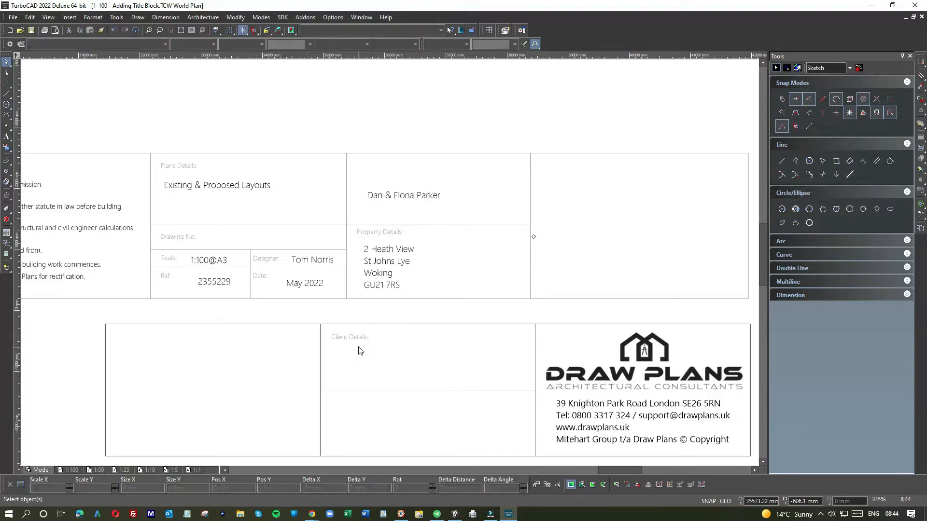
left_click(349, 337)
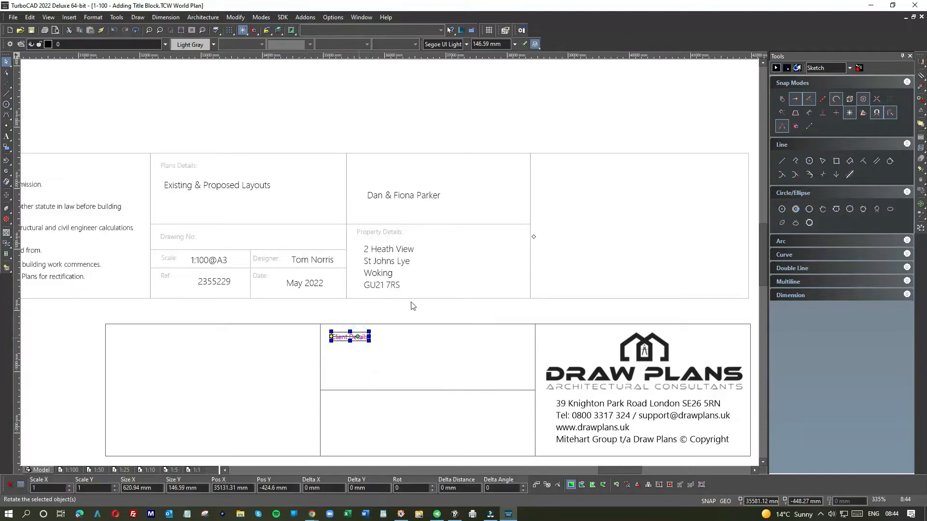
mouse_move(443, 44)
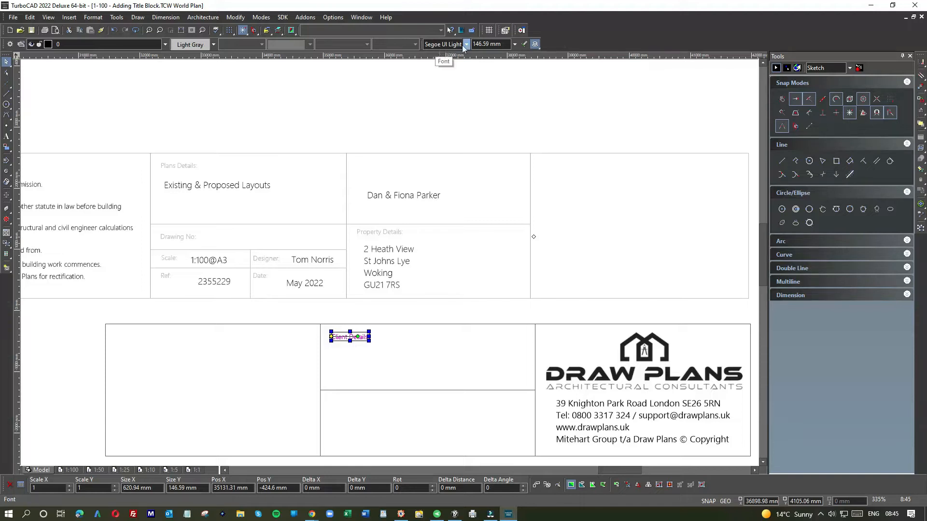
mouse_move(464, 48)
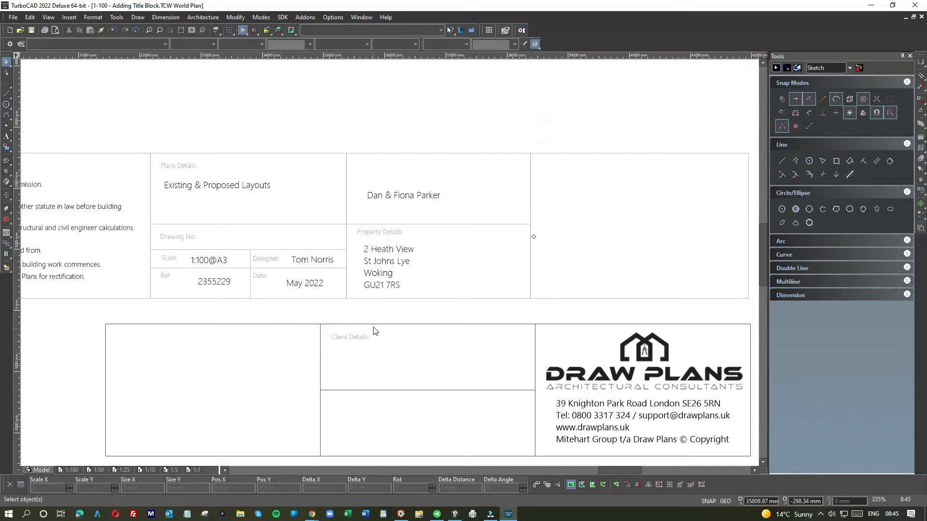
left_click(349, 337)
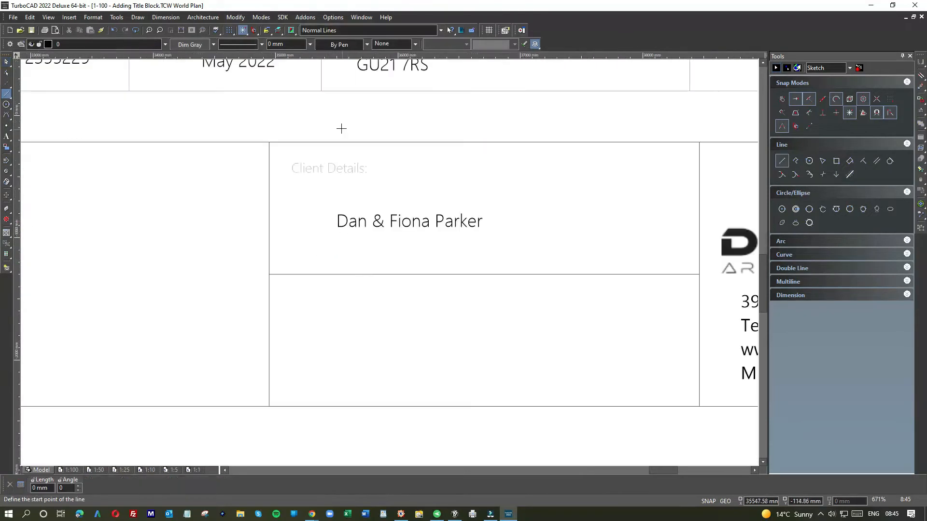
Draw two vertical alignment guides and line the Client Details label up with the left one.
left_click(336, 125)
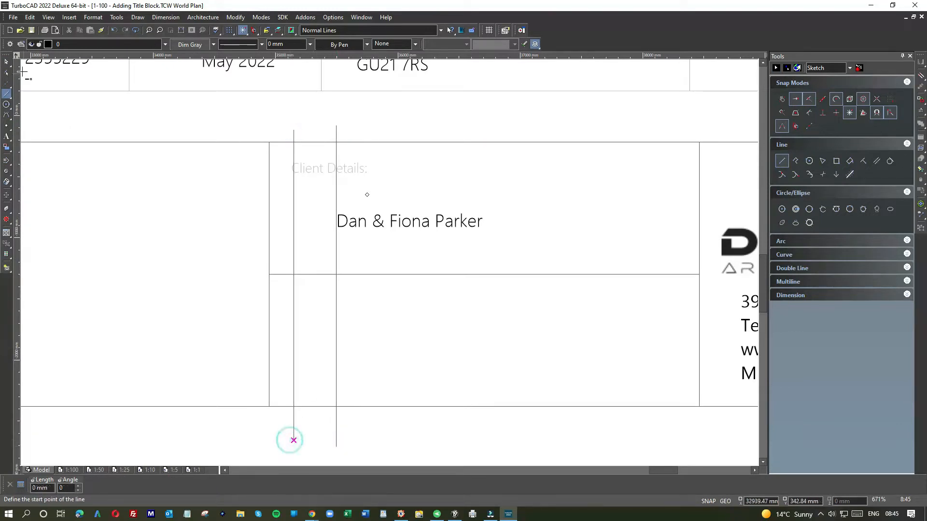
left_click(329, 168)
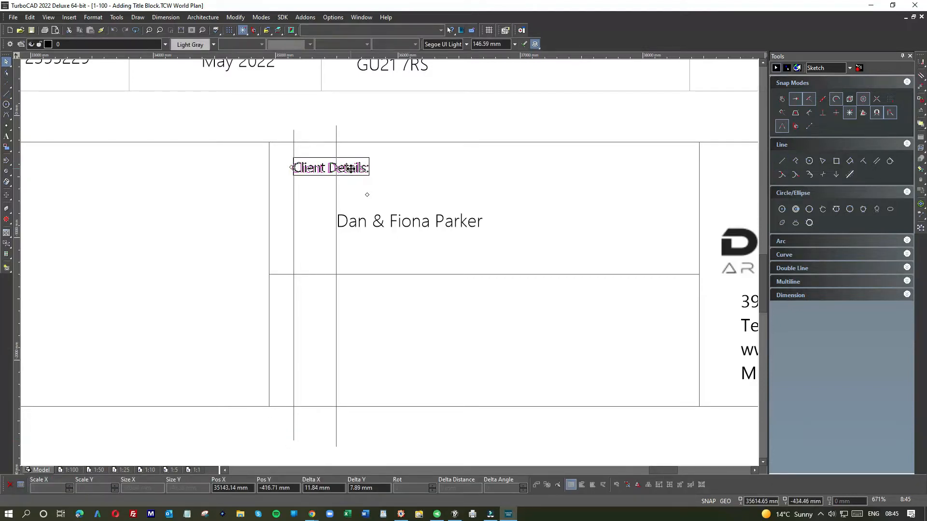
left_click(410, 220)
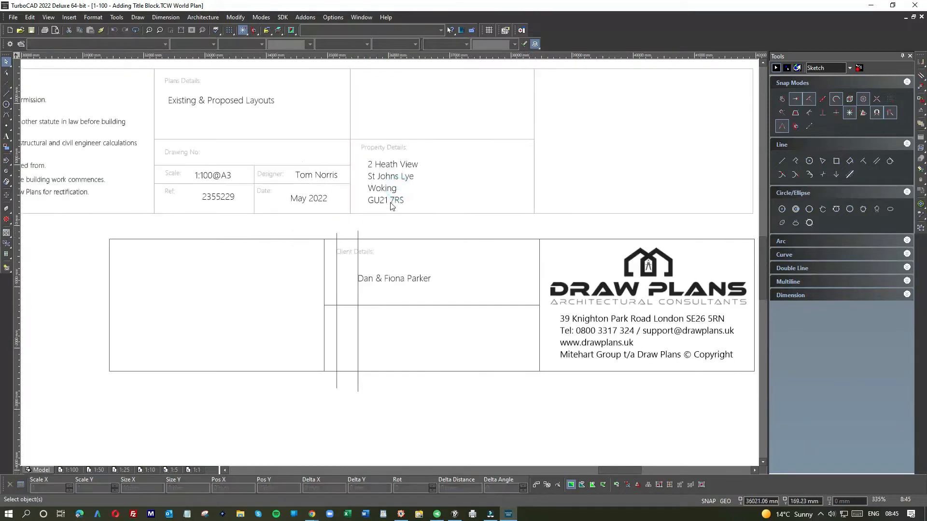
Move the Property Details label and property address into the middle cell's lower half.
left_click(383, 147)
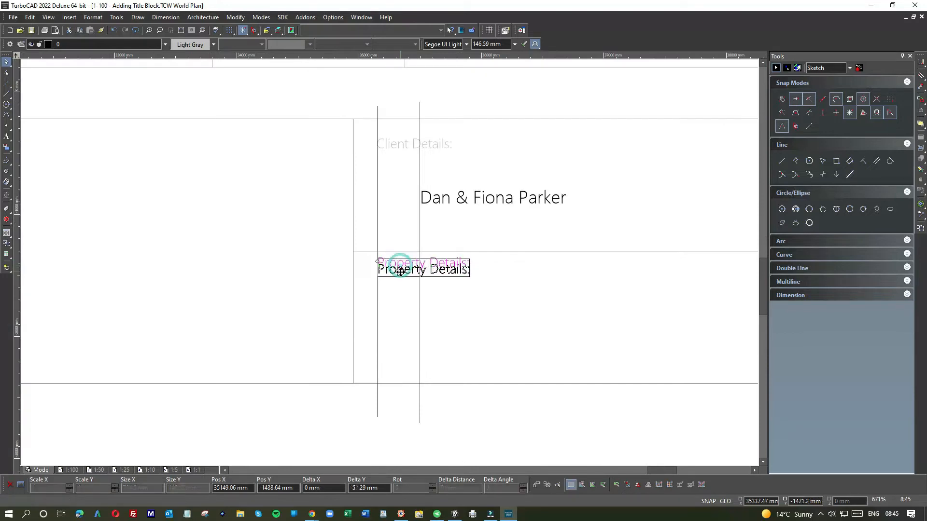
left_click(463, 301)
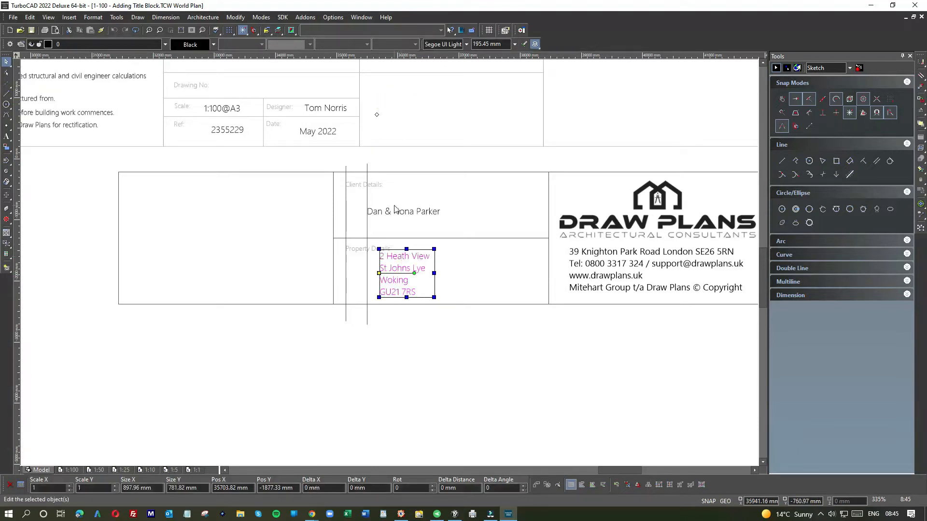
left_click(440, 237)
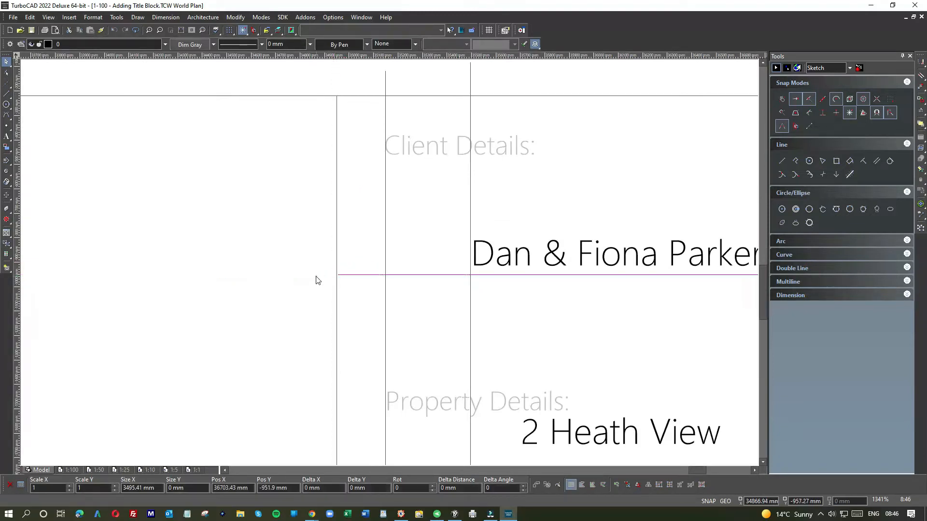
Align the property address text with the guide line.
left_click(338, 275)
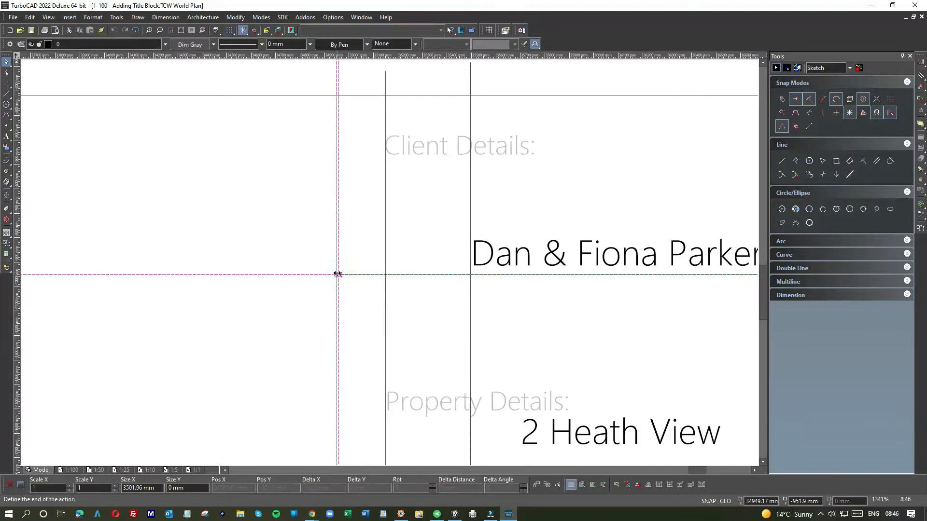
scroll("down", 3)
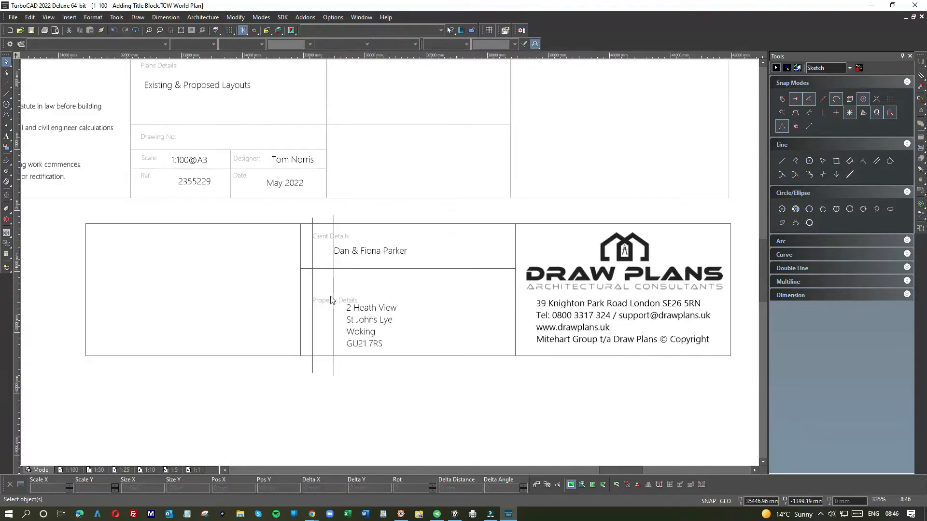
left_click(331, 301)
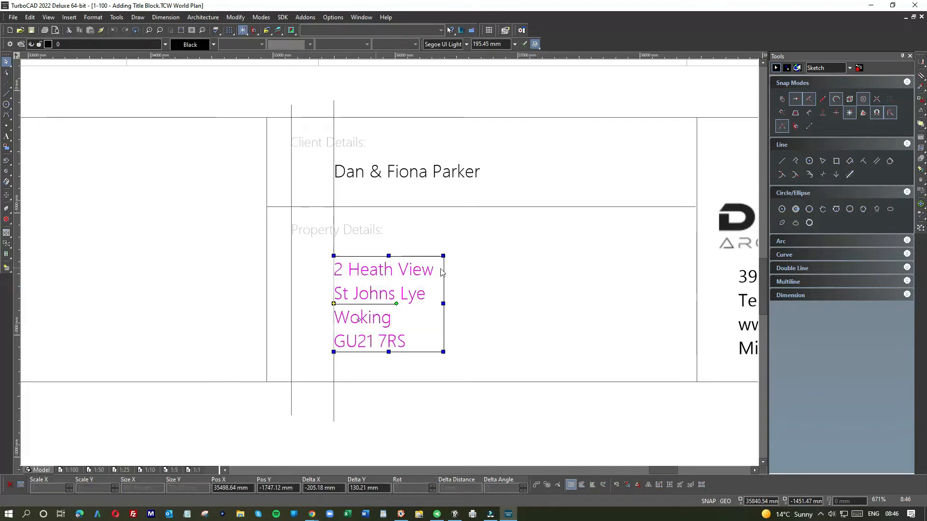
left_click(389, 406)
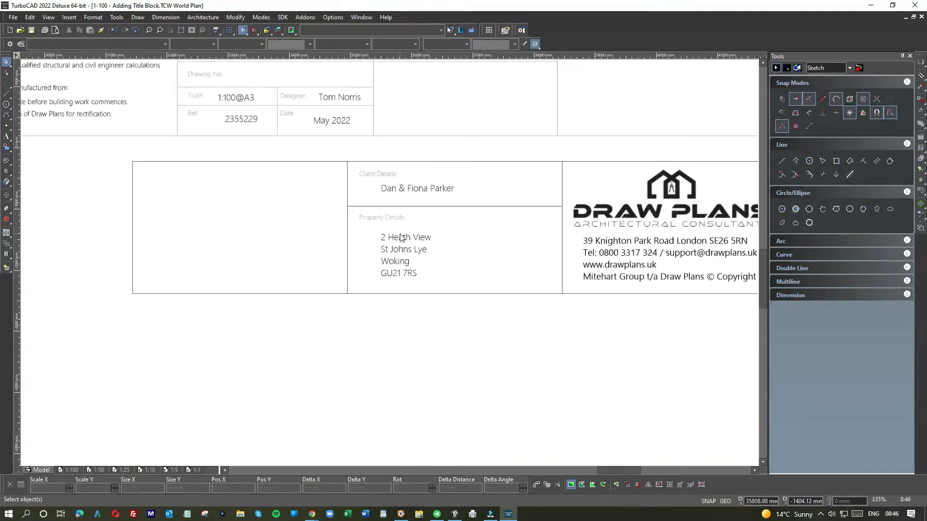
scroll("up", 3)
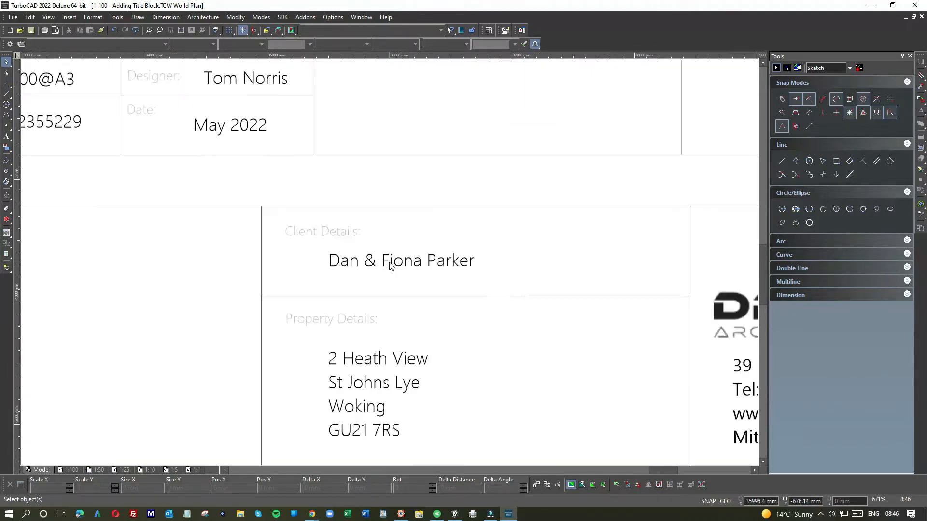
left_click(400, 261)
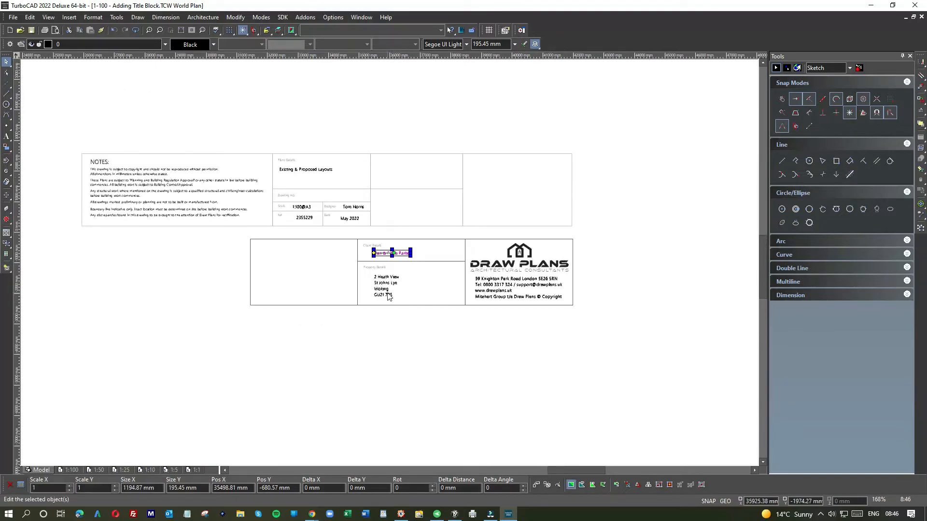
mouse_move(389, 277)
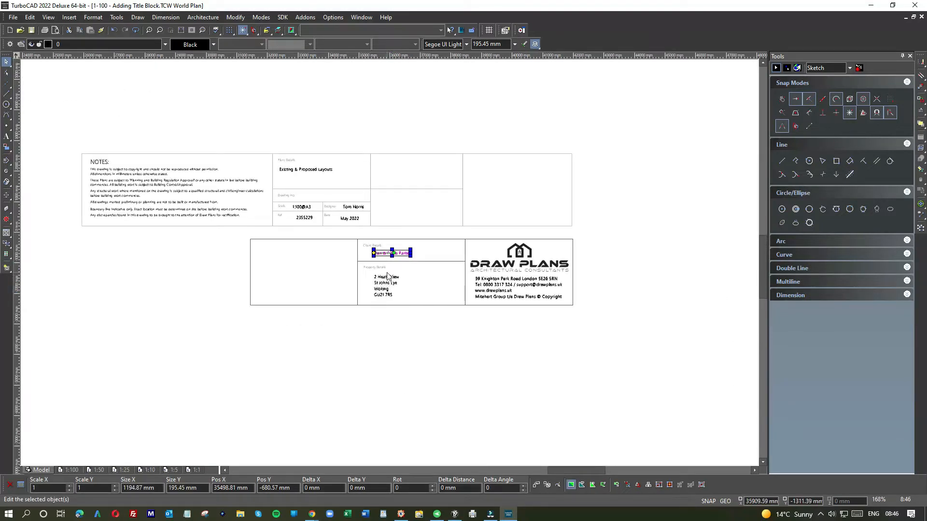
scroll("up", 3)
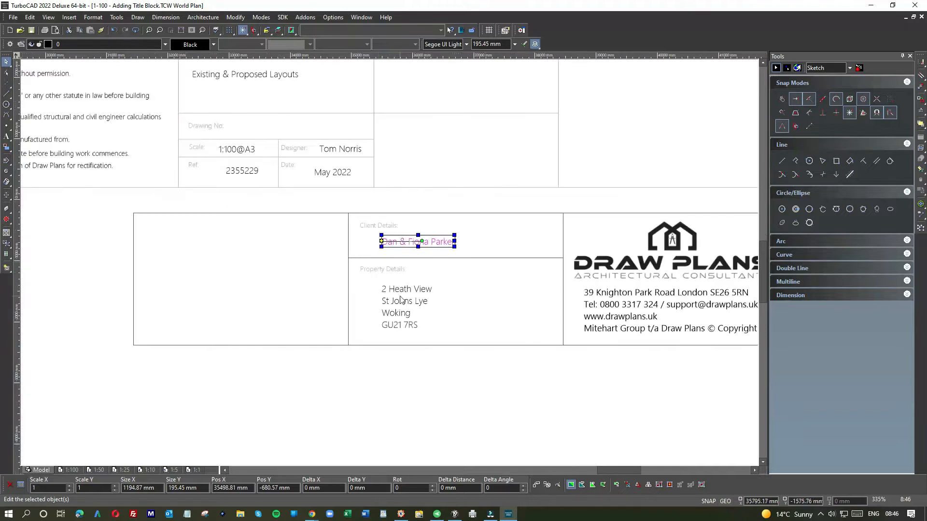
left_click(407, 307)
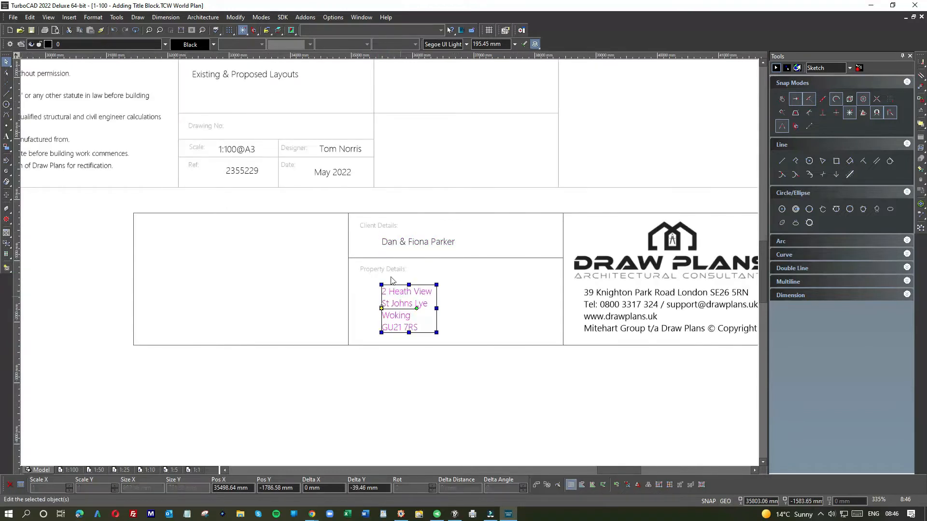
left_click(382, 269)
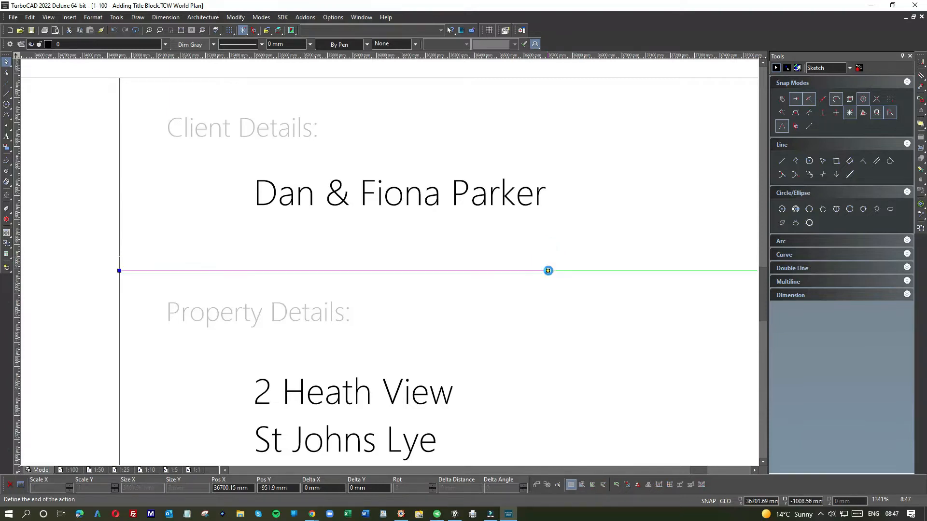
left_click(399, 192)
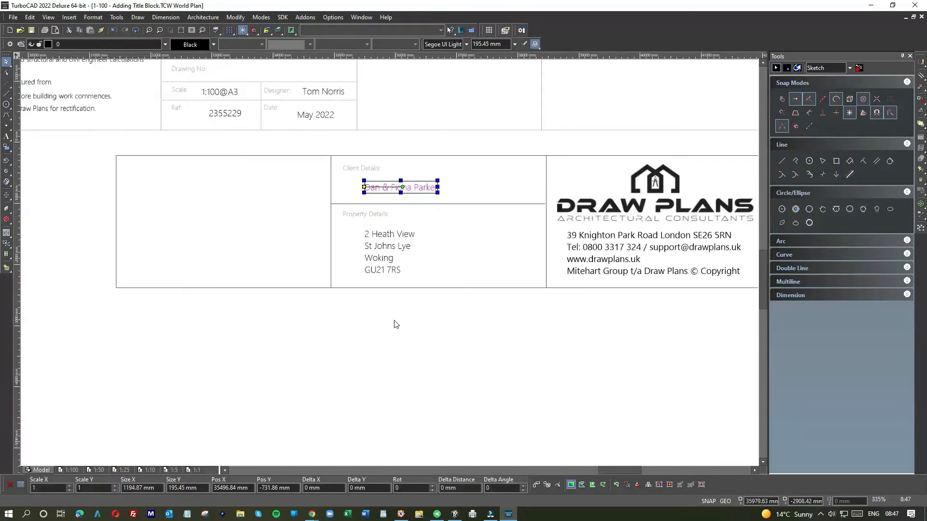
left_click(396, 324)
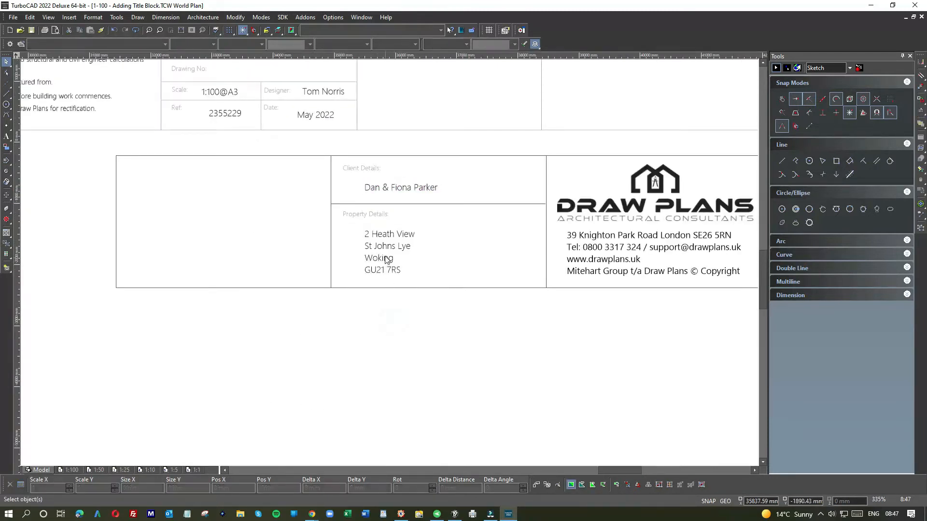
Zoom out and back in to check the compact block's left edge against the Plans Details column.
scroll("down", 3)
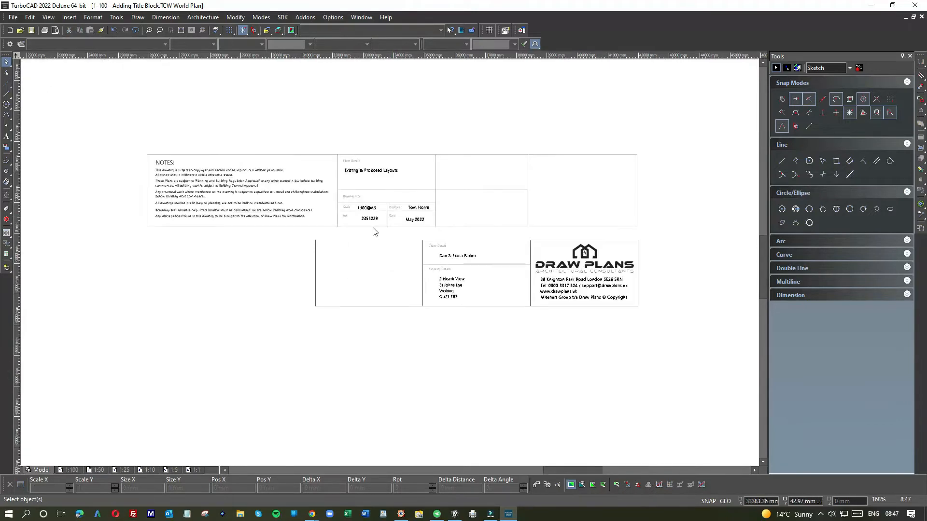
scroll("up", 3)
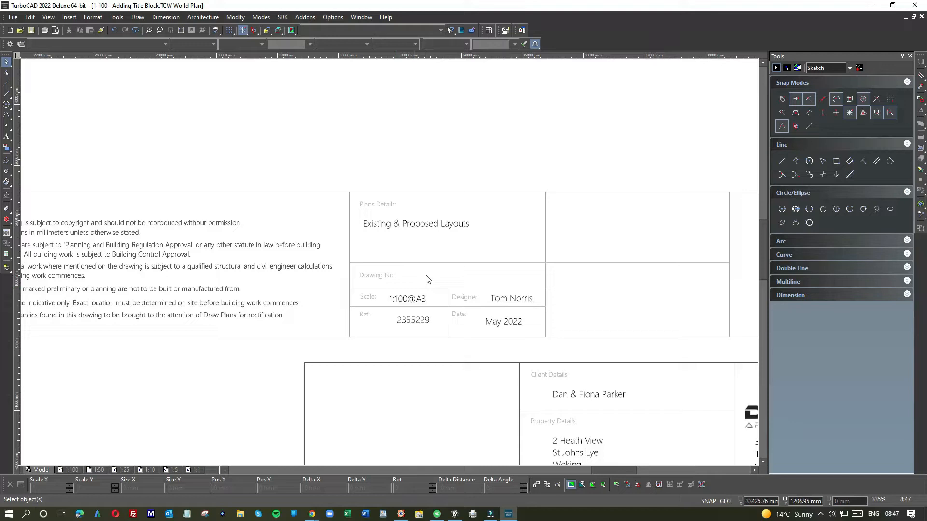
mouse_move(380, 206)
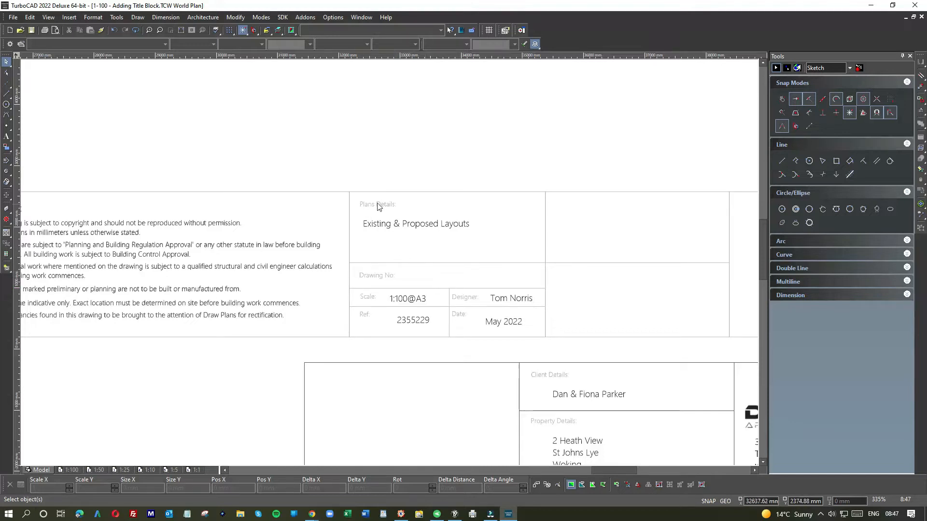
scroll("down", 3)
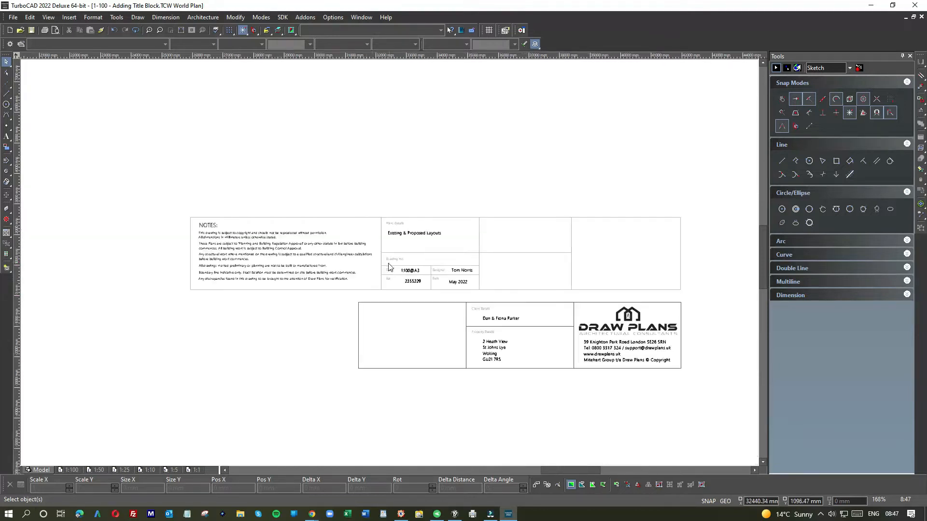
mouse_move(381, 311)
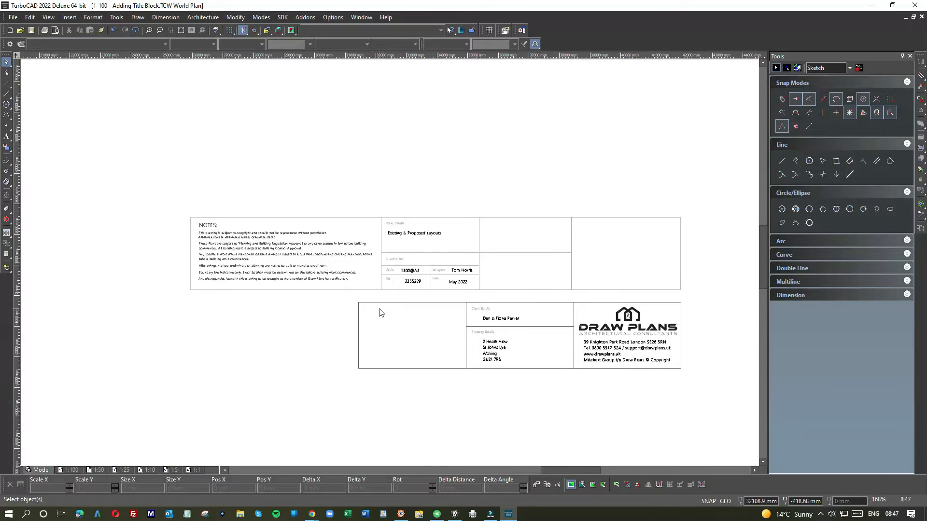
mouse_move(455, 320)
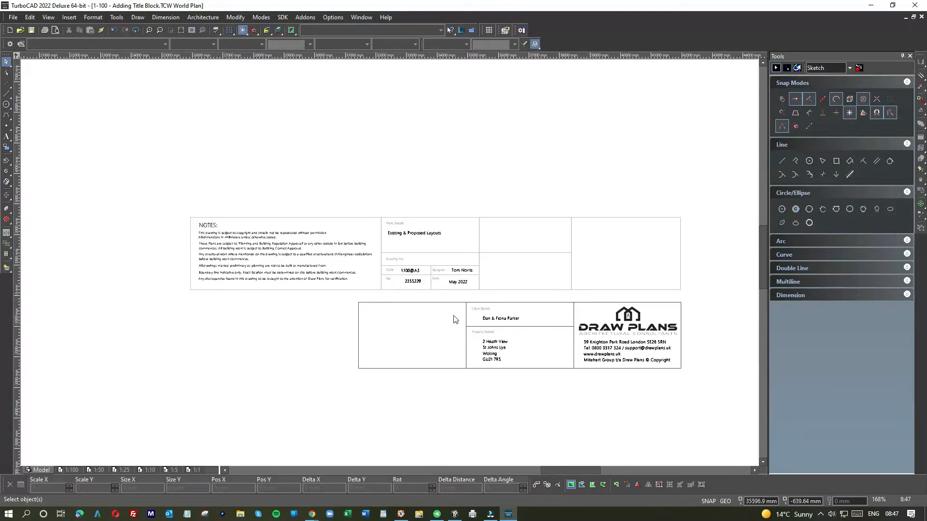
mouse_move(452, 317)
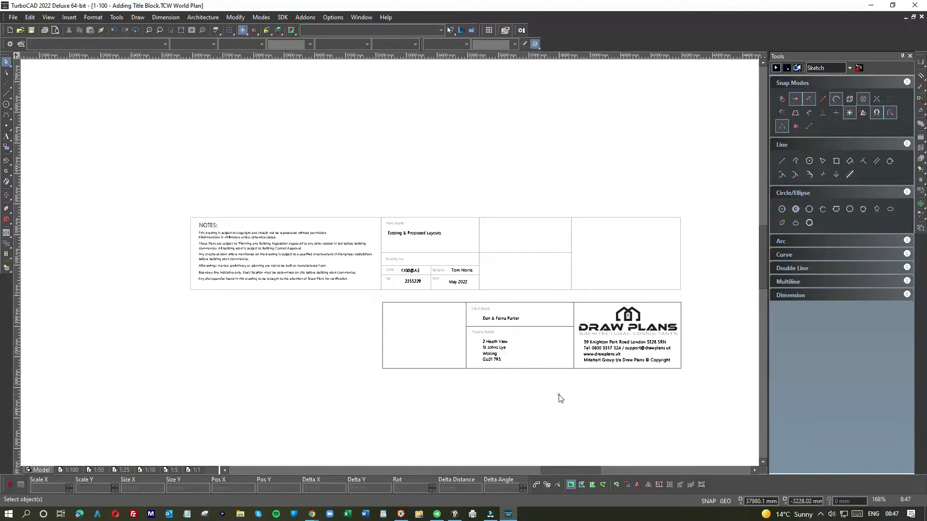
mouse_move(531, 360)
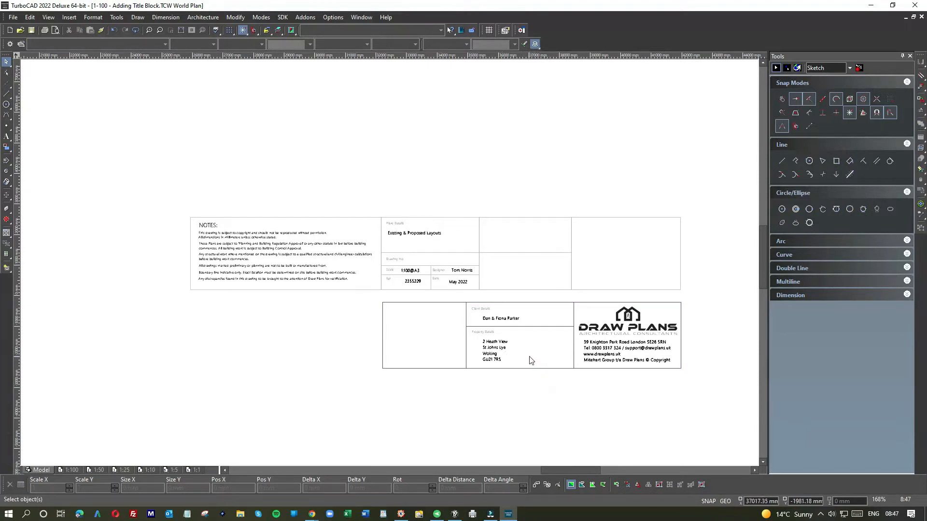
mouse_move(602, 356)
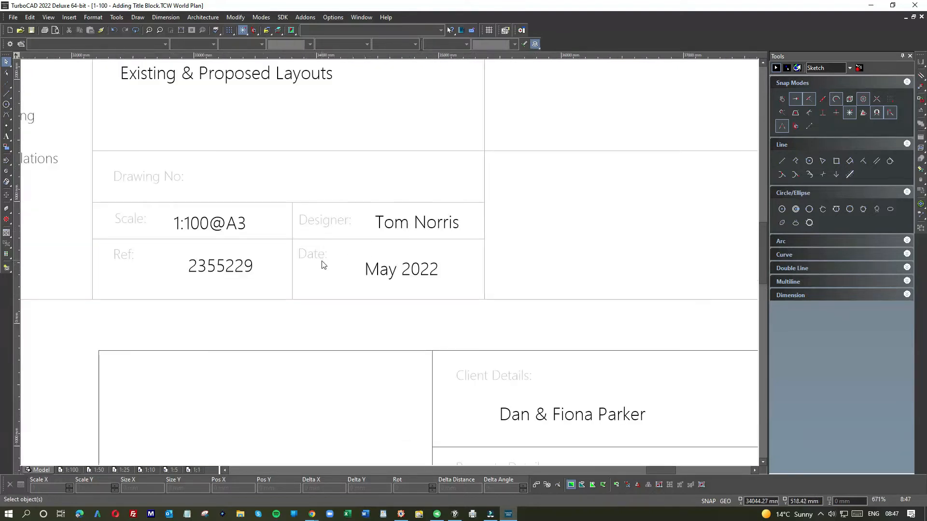
scroll("down", 3)
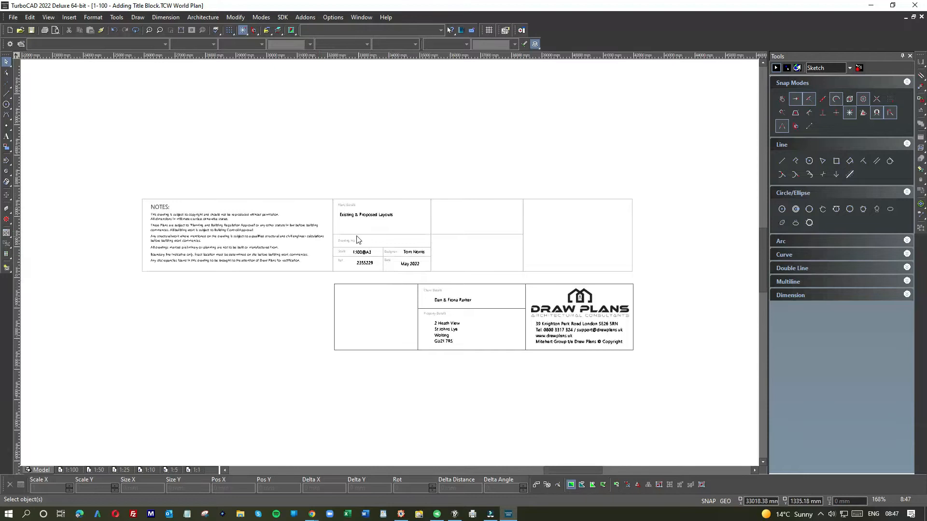
mouse_move(65, 126)
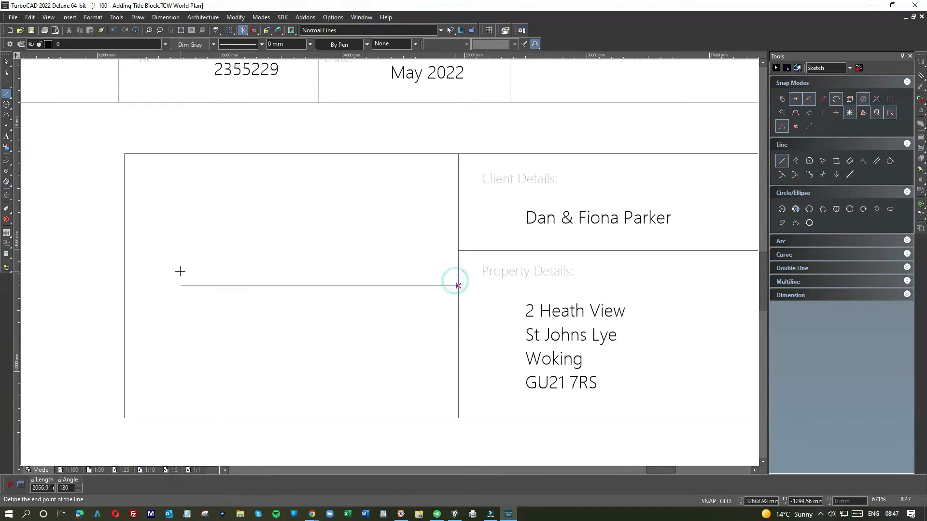
Draw the vertical and horizontal lines splitting the left cell's lower half into four small boxes.
scroll("down", 3)
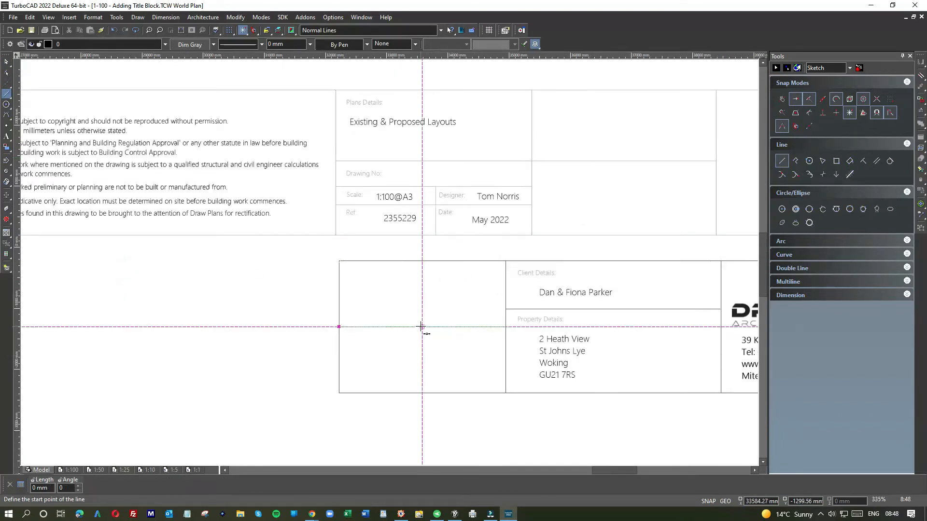
left_click(422, 327)
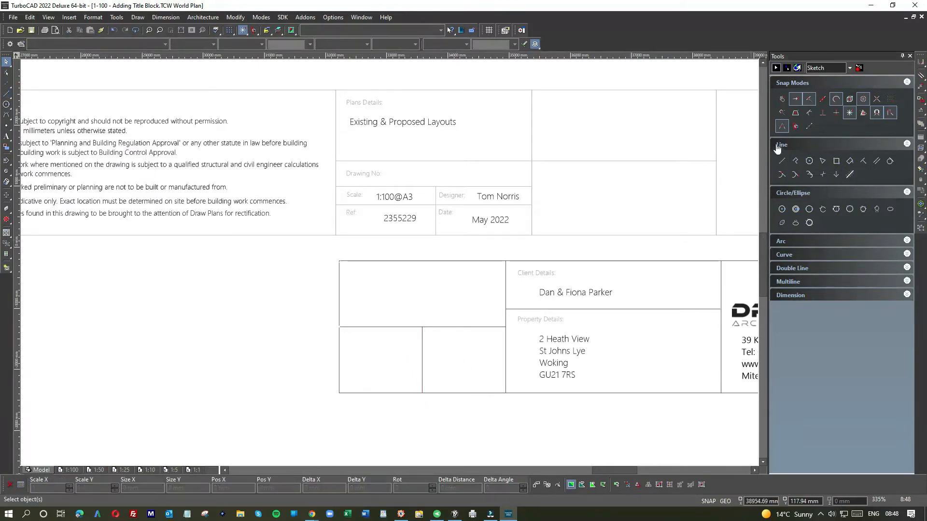
left_click(782, 161)
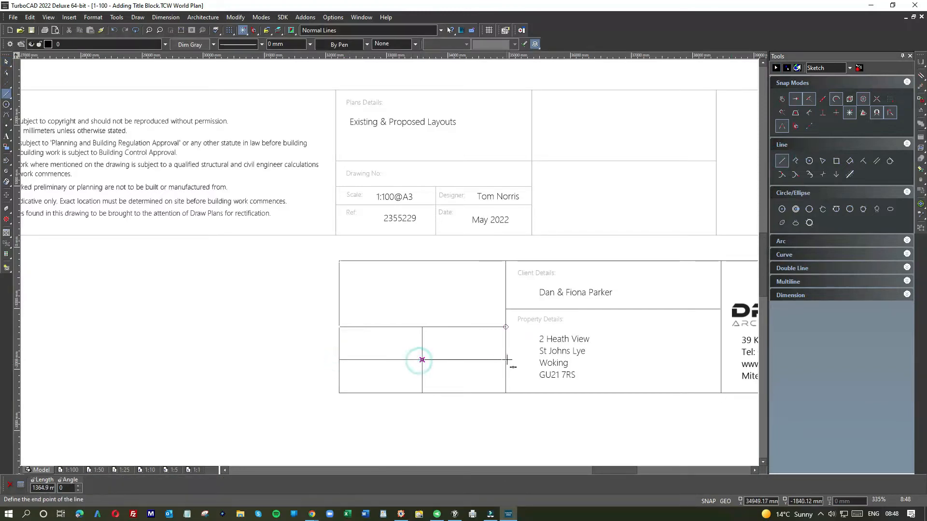
left_click(505, 359)
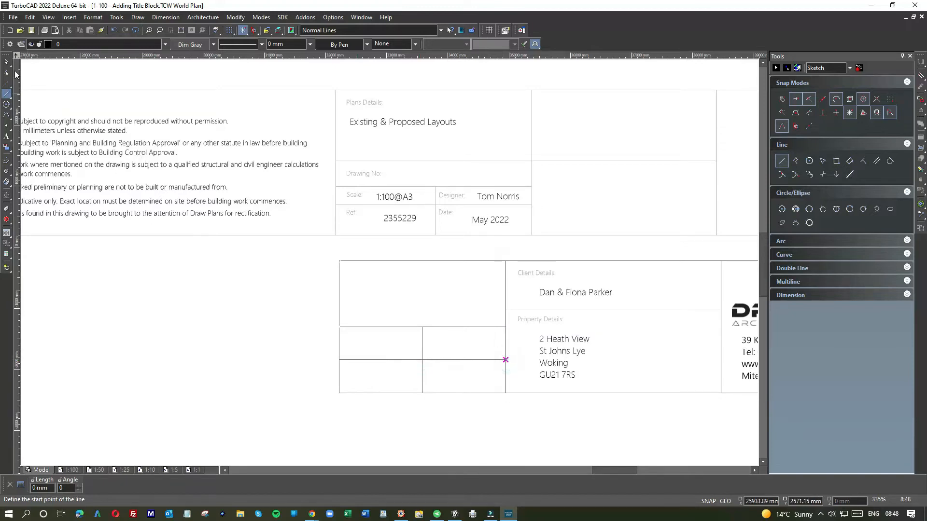
mouse_move(384, 284)
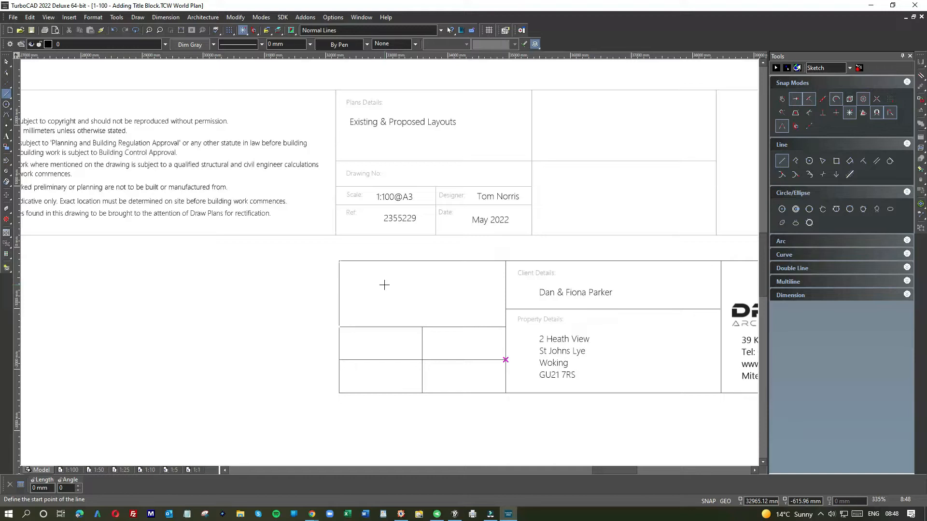
mouse_move(390, 291)
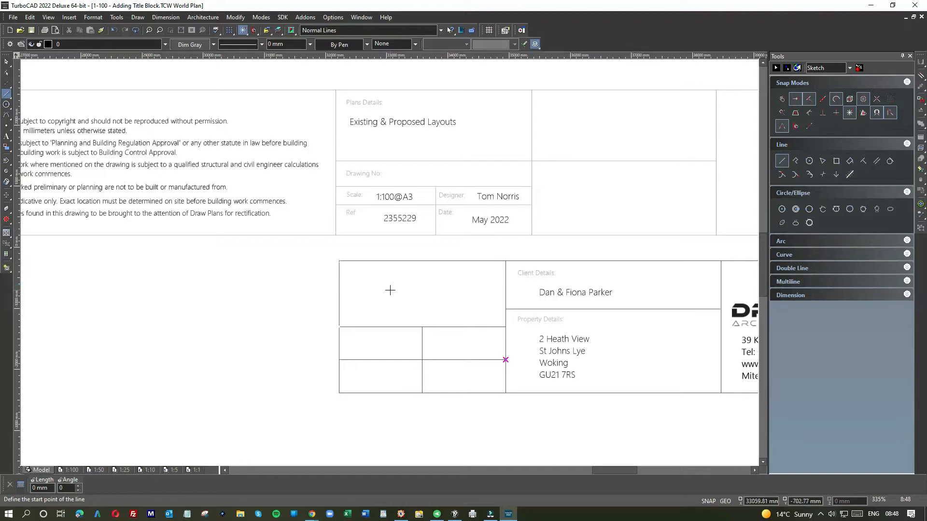
mouse_move(394, 290)
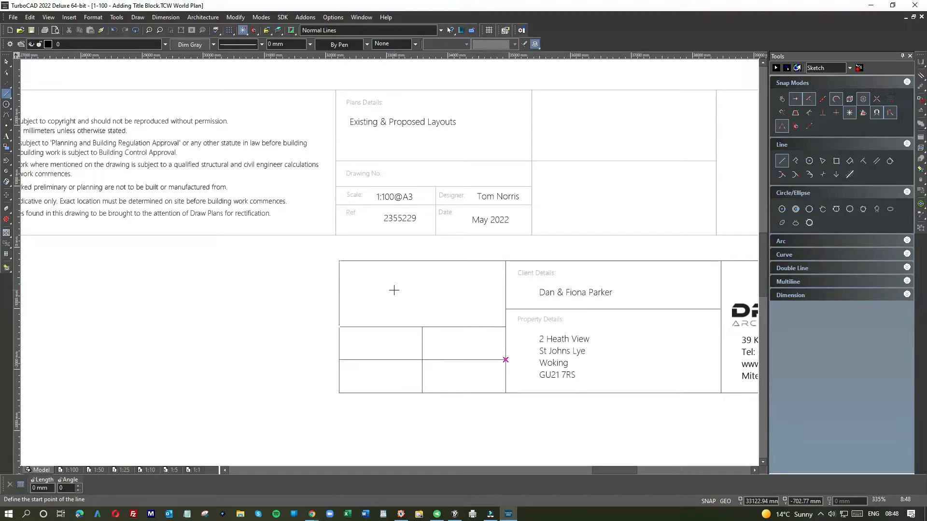
mouse_move(782, 161)
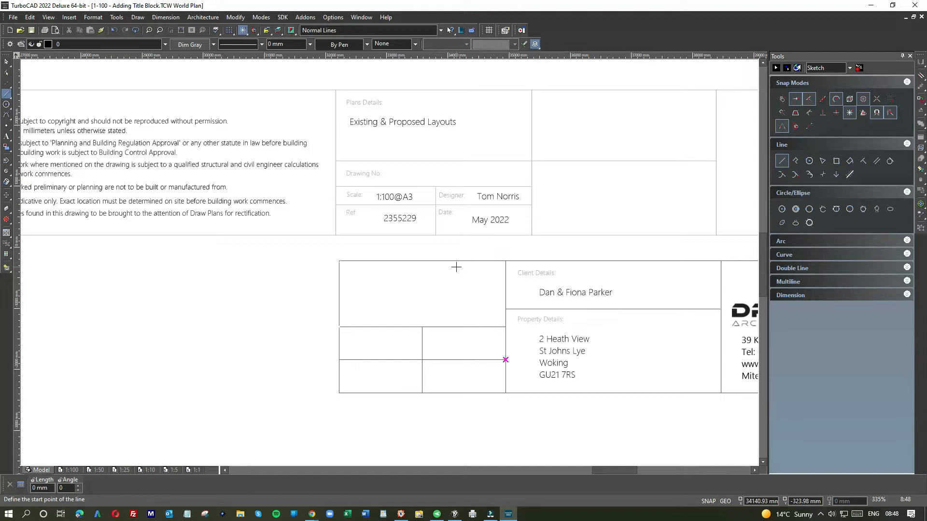
mouse_move(357, 127)
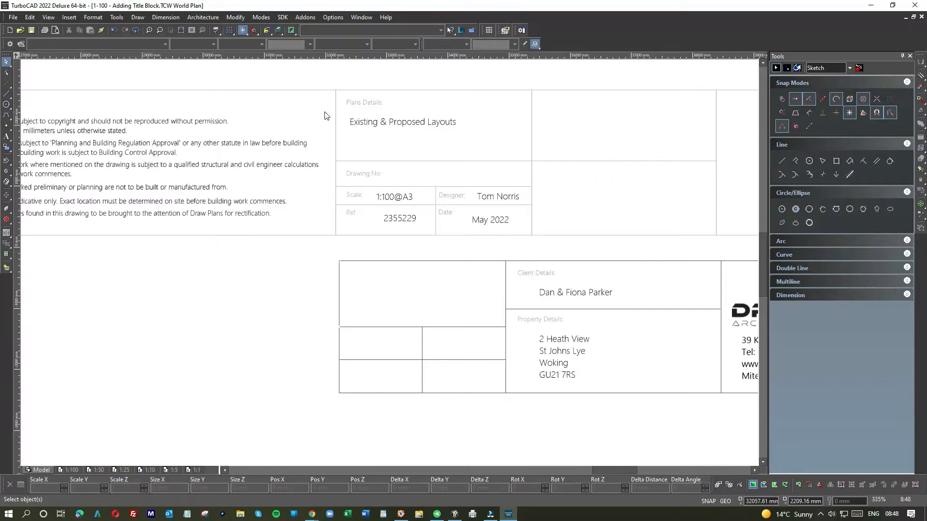
Move the Plans Details heading and Existing & Proposed Layouts text into the upper cell and bring up the text's properties.
left_click(364, 101)
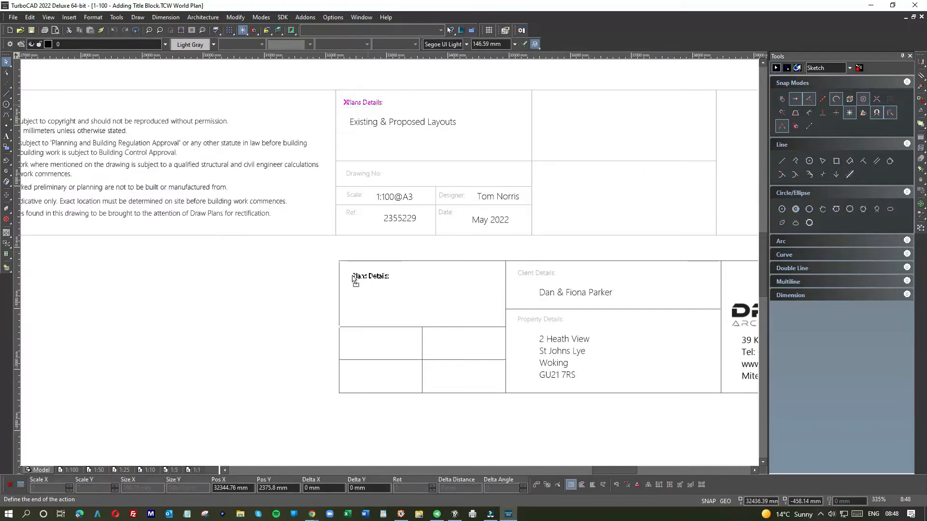
left_click(370, 276)
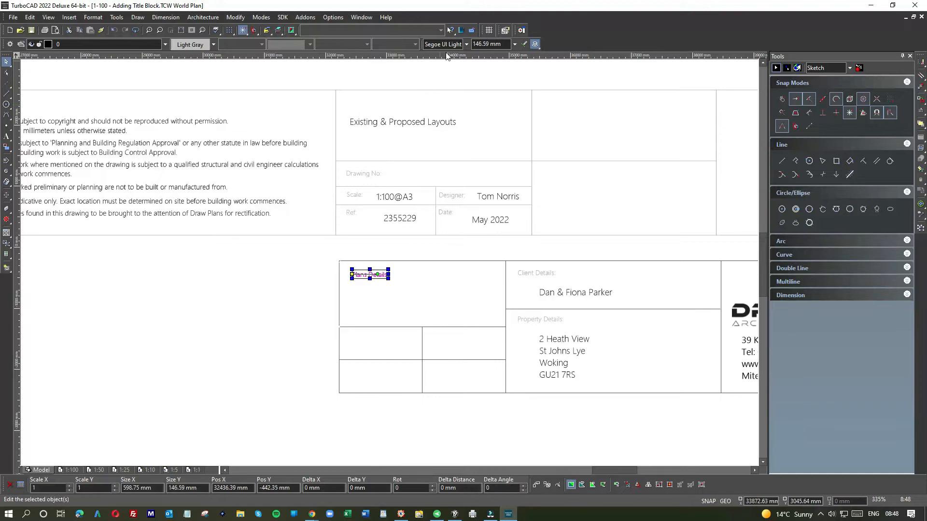
left_click(402, 121)
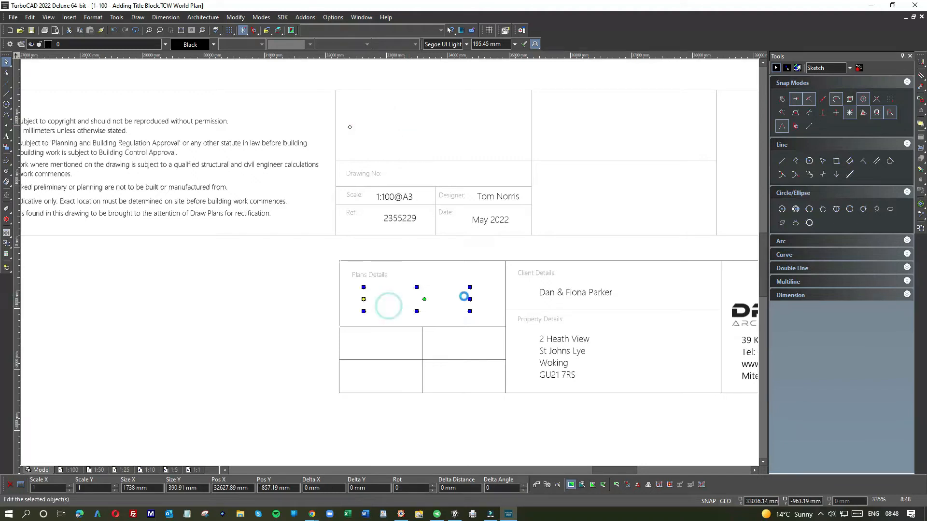
double_click(388, 306)
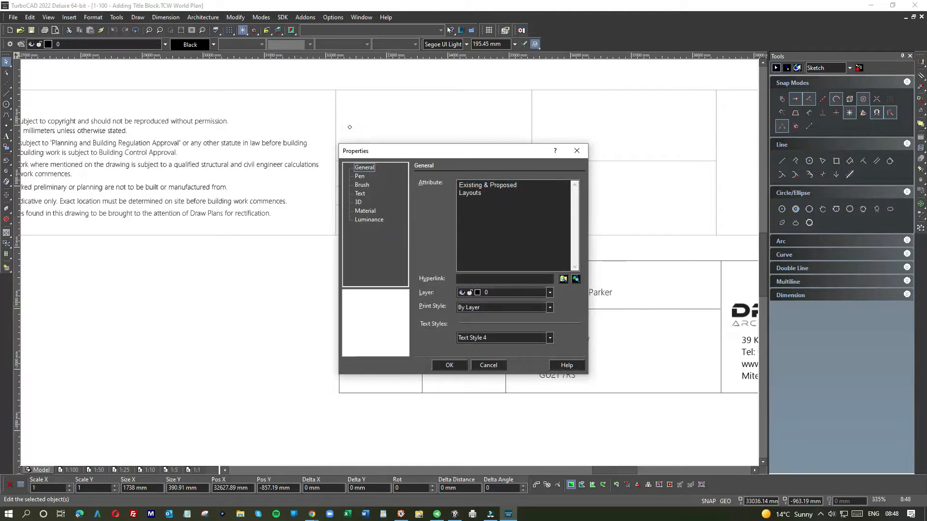
left_click(449, 365)
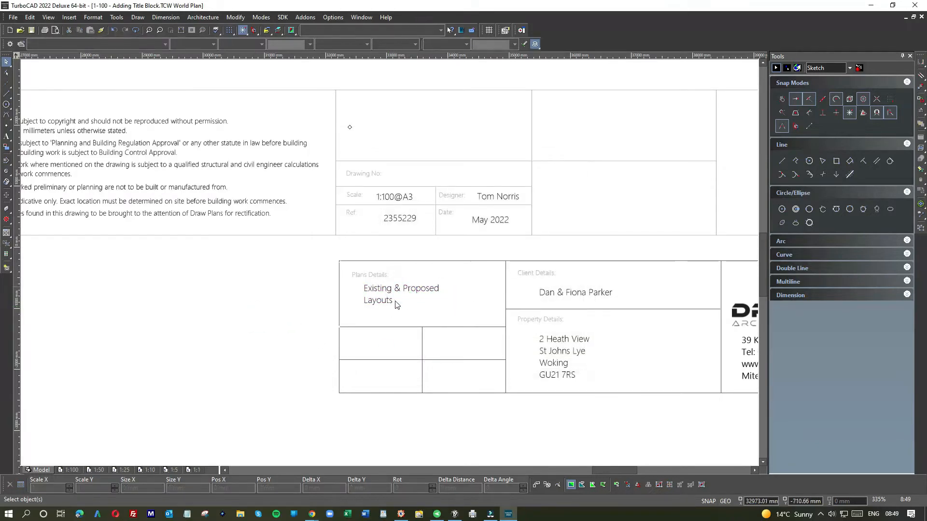
mouse_move(422, 290)
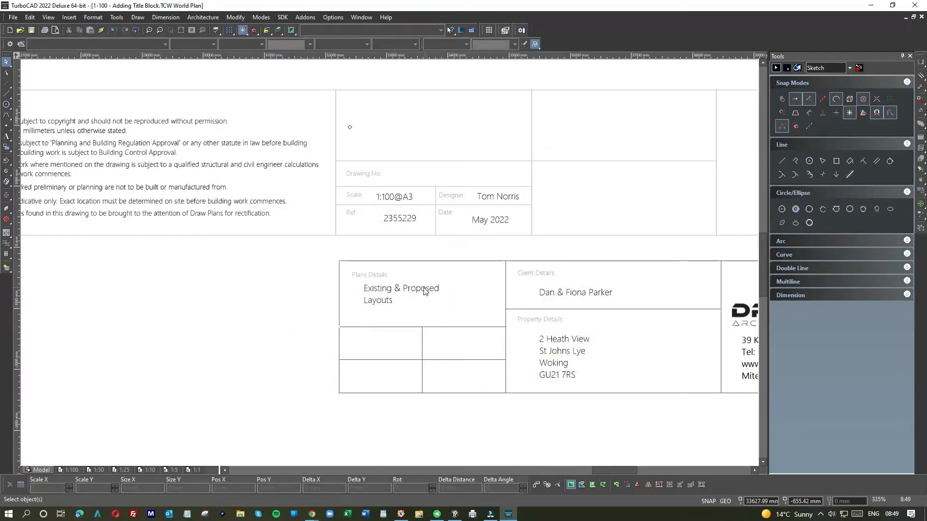
left_click(401, 293)
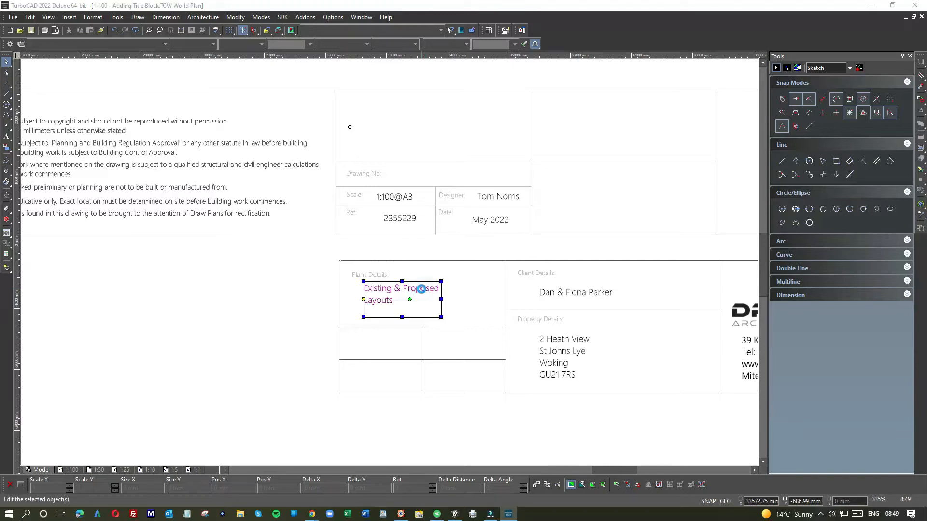
double_click(401, 294)
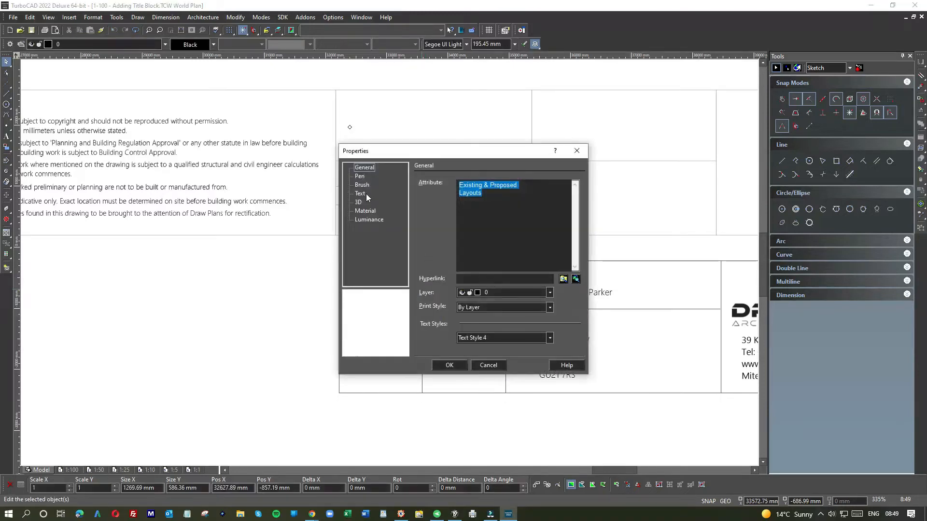
left_click(361, 193)
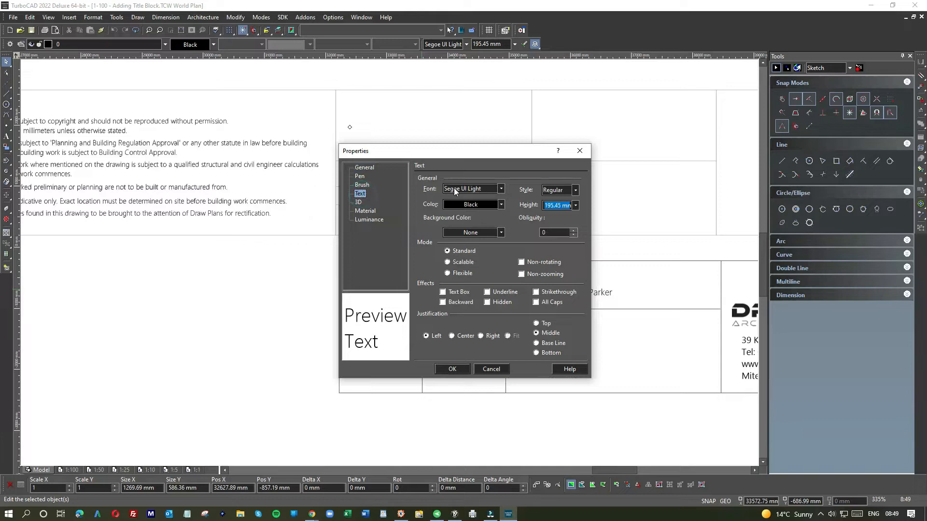
mouse_move(472, 194)
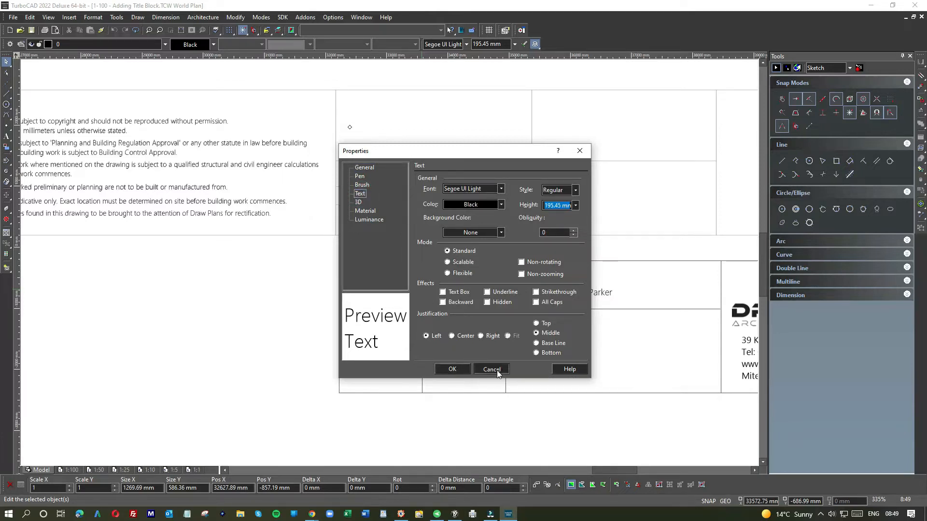
left_click(490, 369)
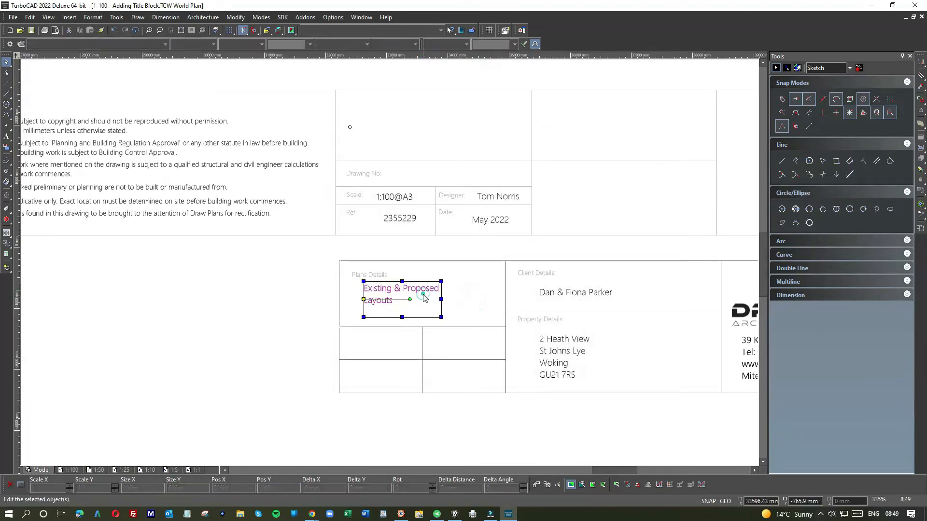
left_click(400, 294)
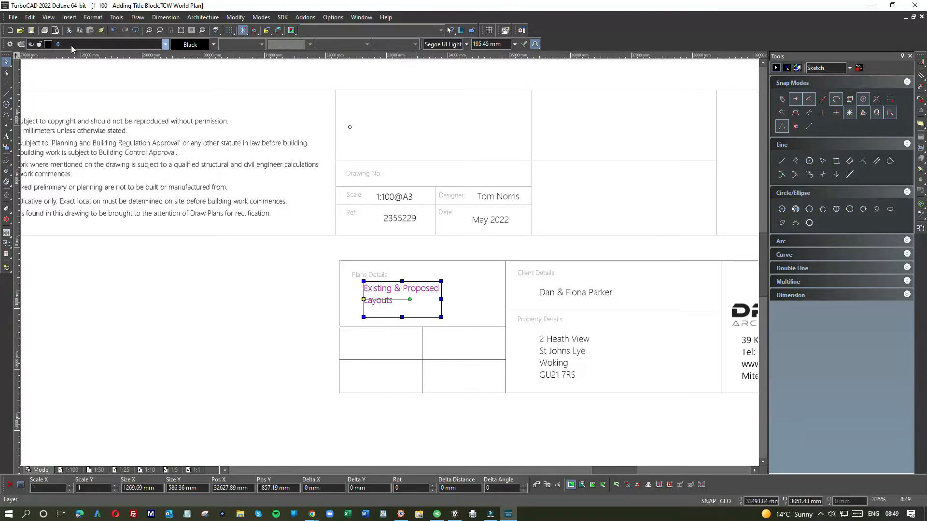
left_click(514, 43)
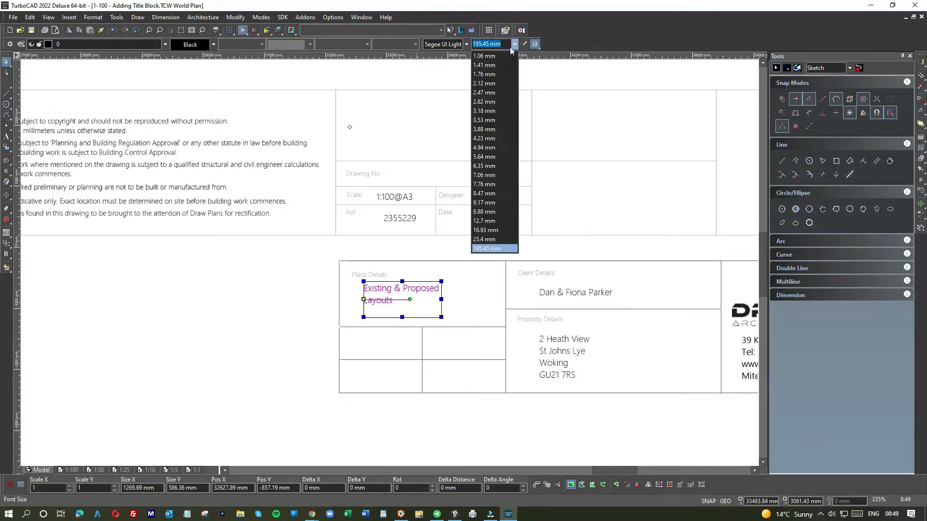
left_click(485, 248)
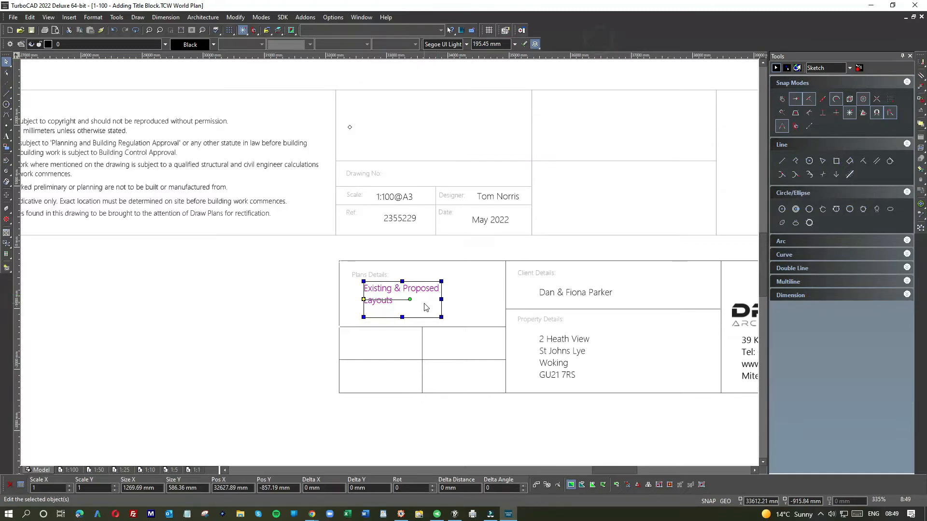
mouse_move(460, 105)
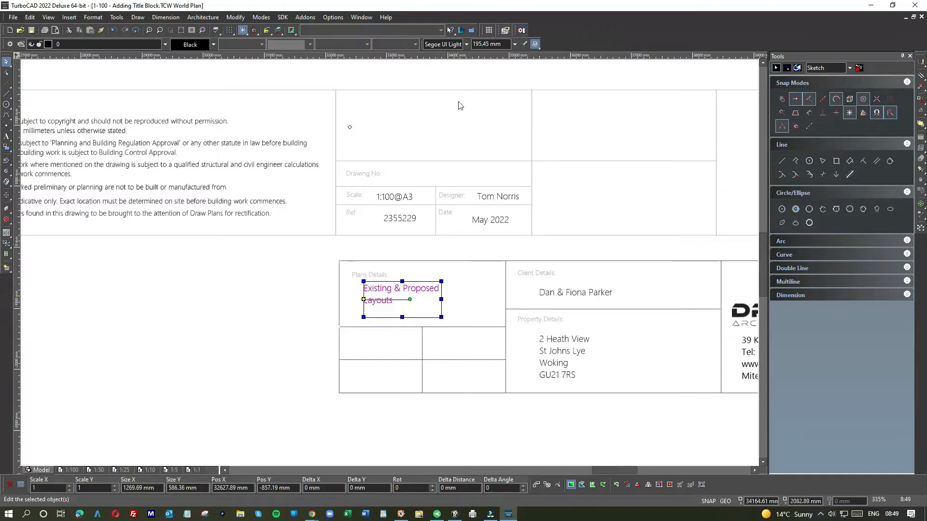
mouse_move(414, 310)
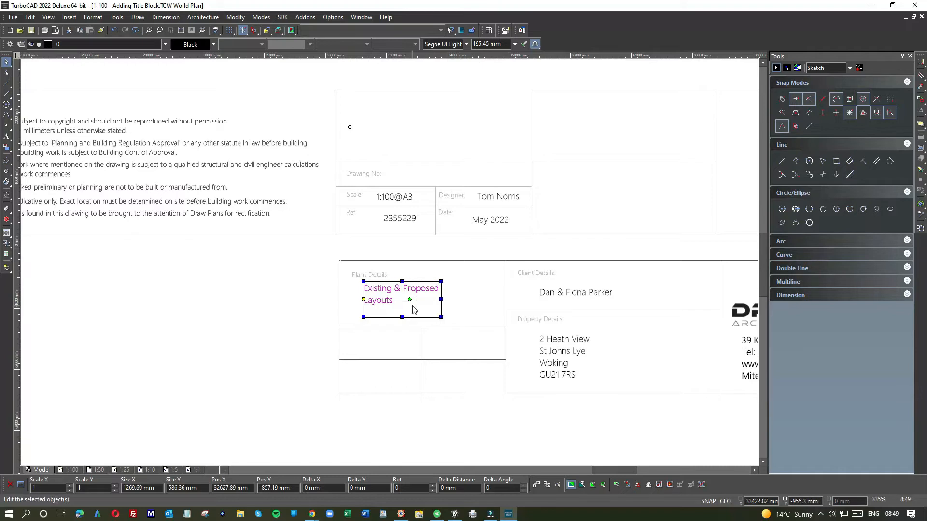
mouse_move(473, 290)
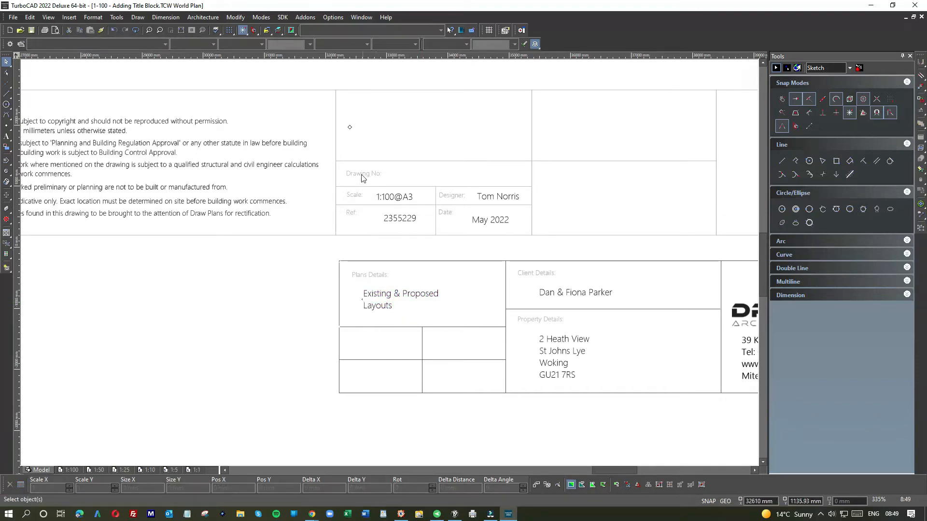
Set the Drawing No, Scale and Ref labels left of the lower boxes and select the layouts text.
left_click(363, 173)
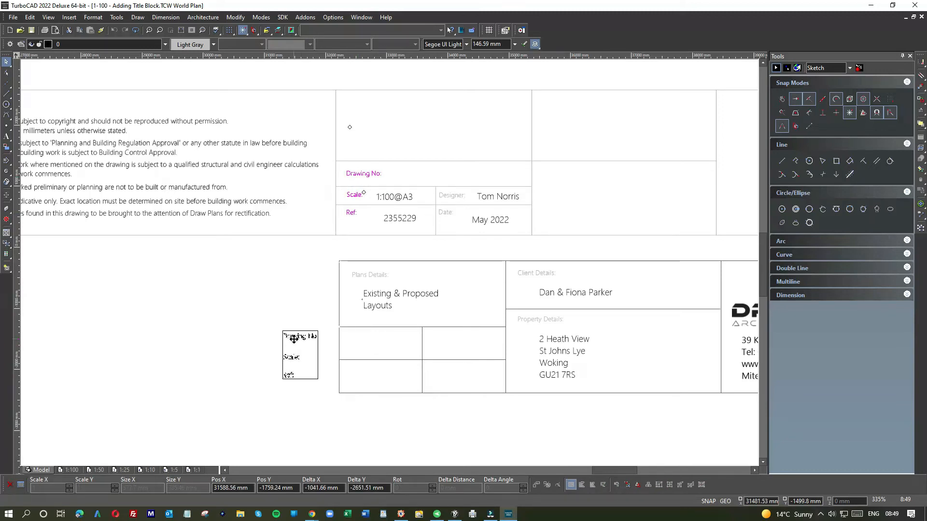
left_click(299, 354)
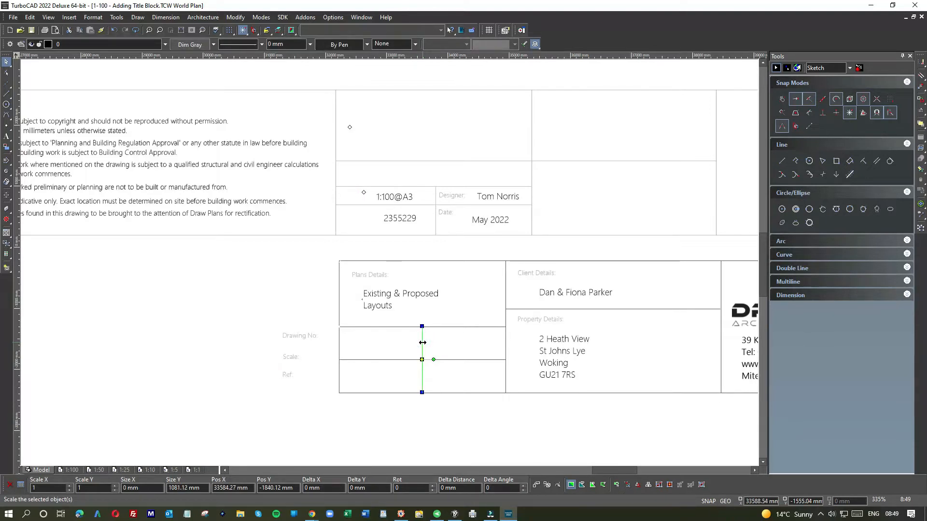
left_click(401, 294)
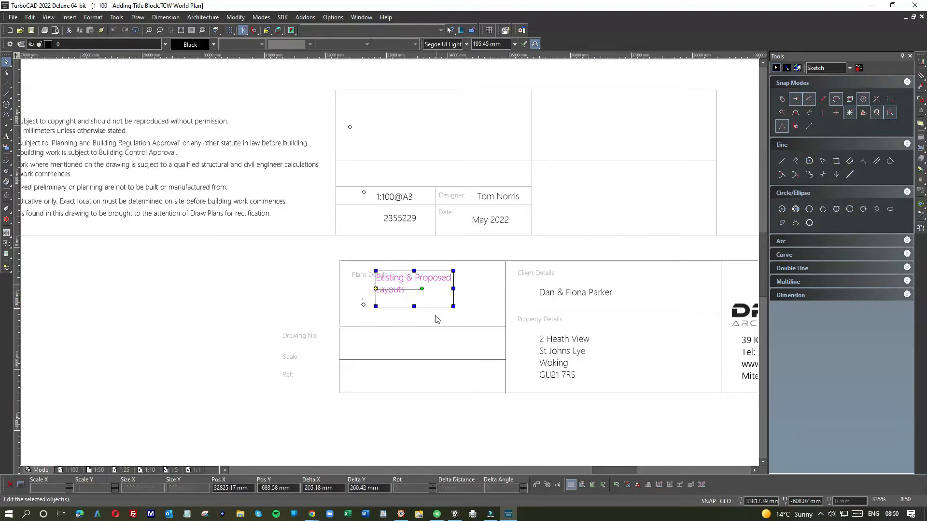
mouse_move(532, 309)
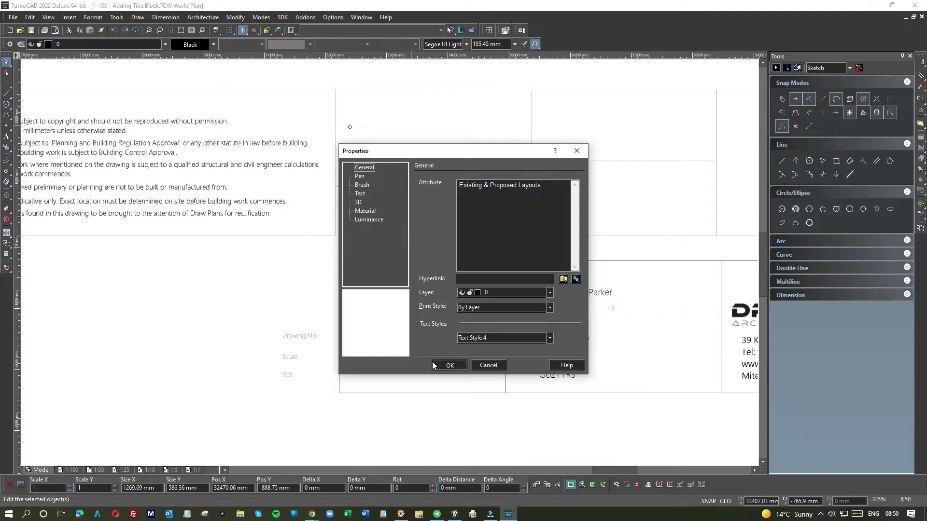
Confirm the text properties and drop 'Existing & Proposed Layouts' on one line in the Plans Details cell.
left_click(449, 365)
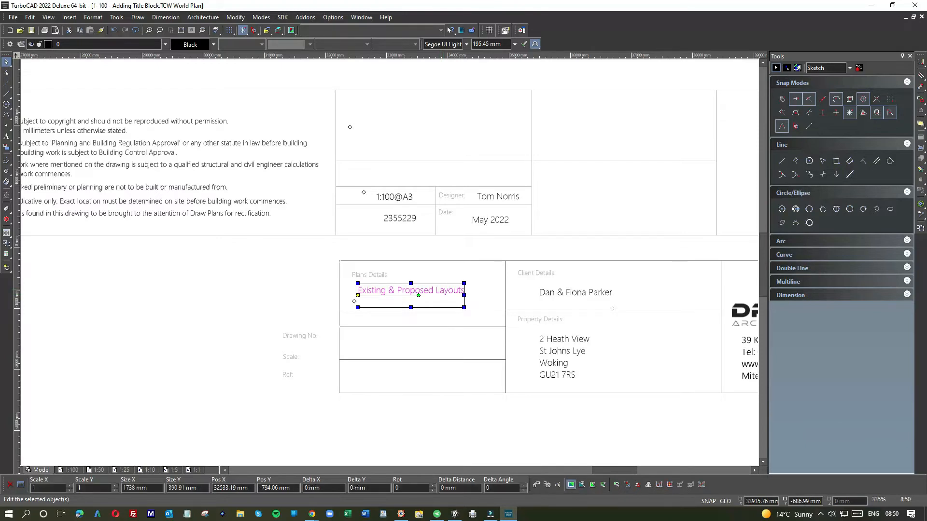
left_click(6, 83)
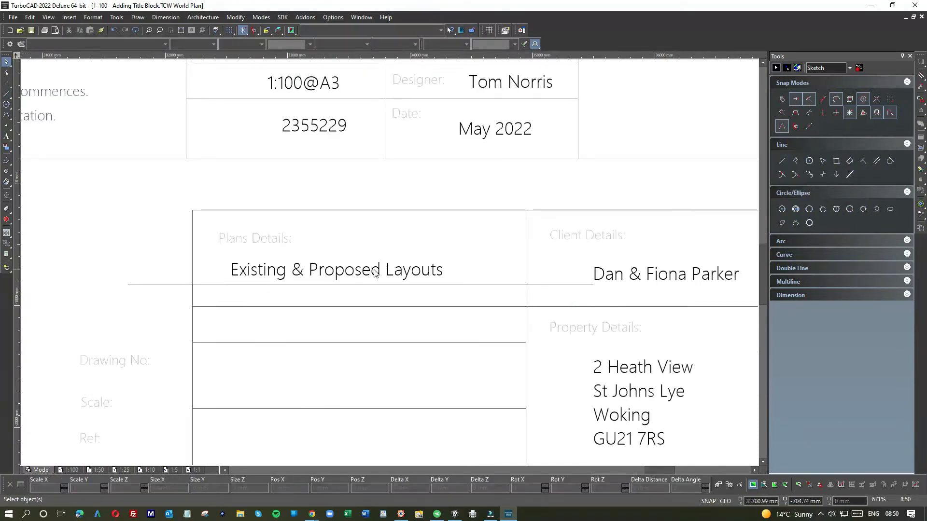
left_click(335, 269)
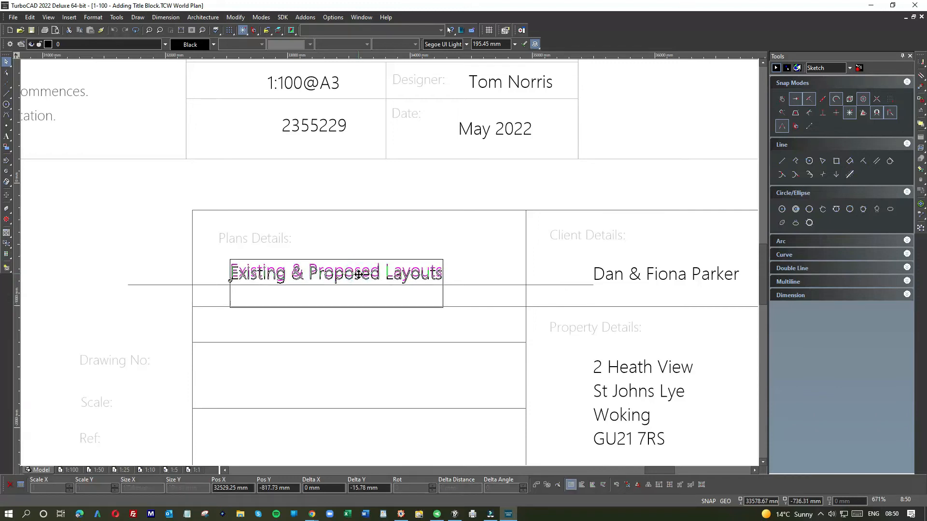
left_click(335, 273)
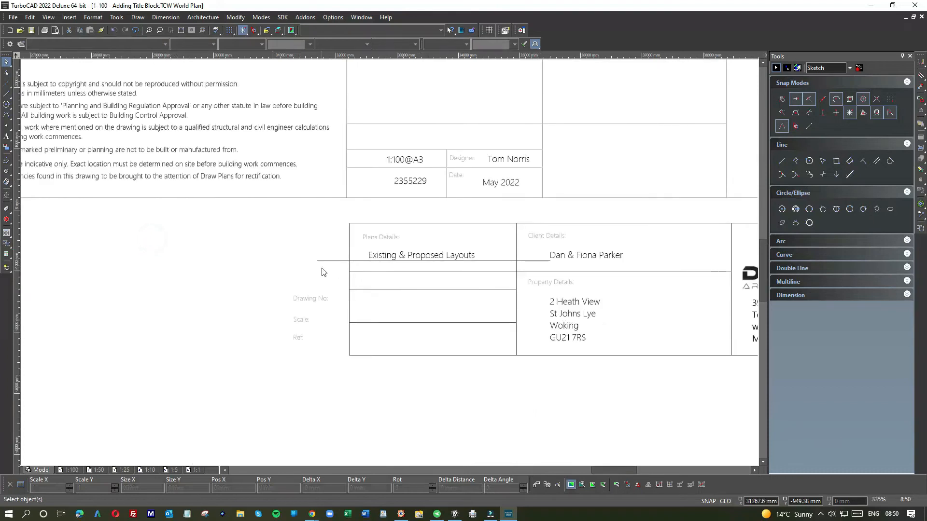
mouse_move(324, 284)
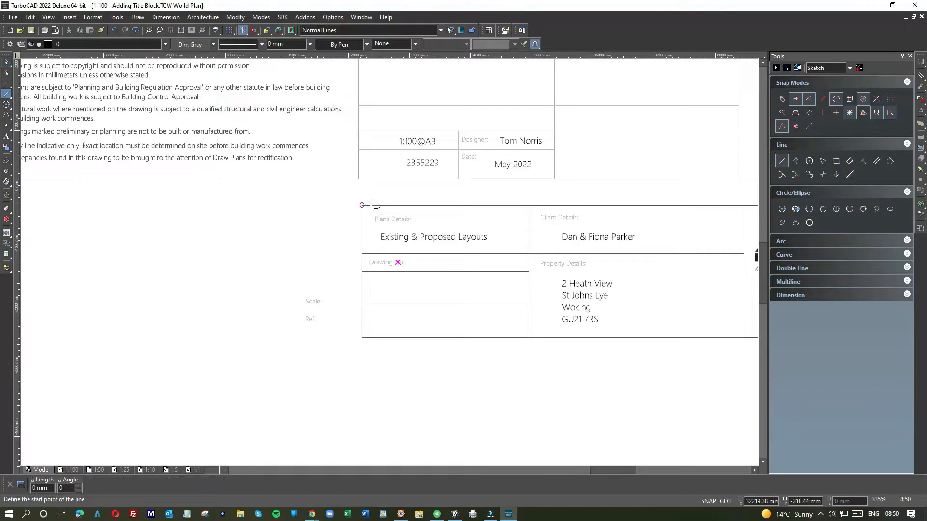
Draw a vertical line from the block's top-left corner down past the bottom corner.
left_click(362, 204)
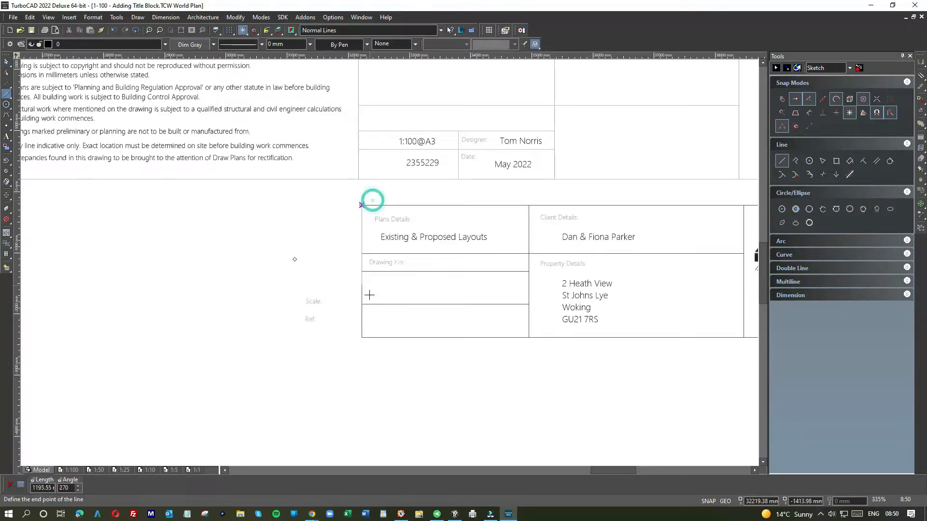
left_click(362, 190)
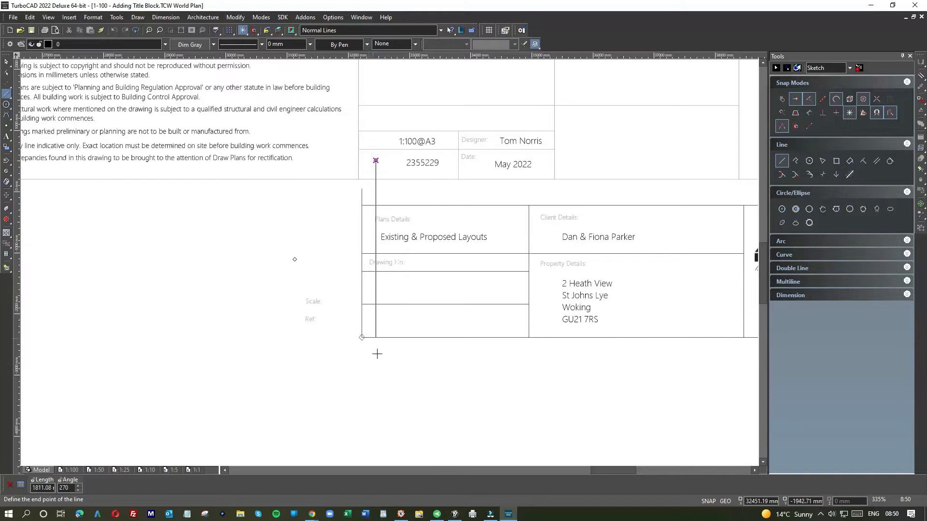
left_click(378, 354)
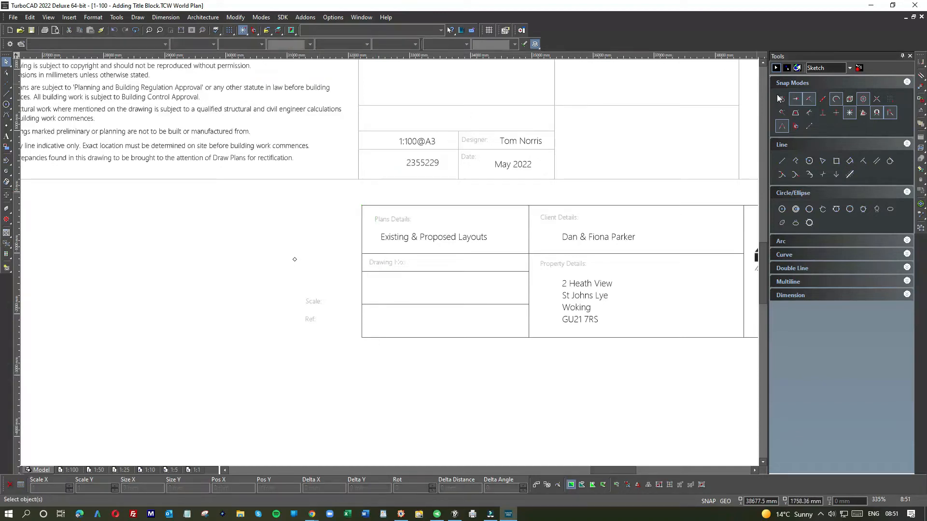
left_click(781, 161)
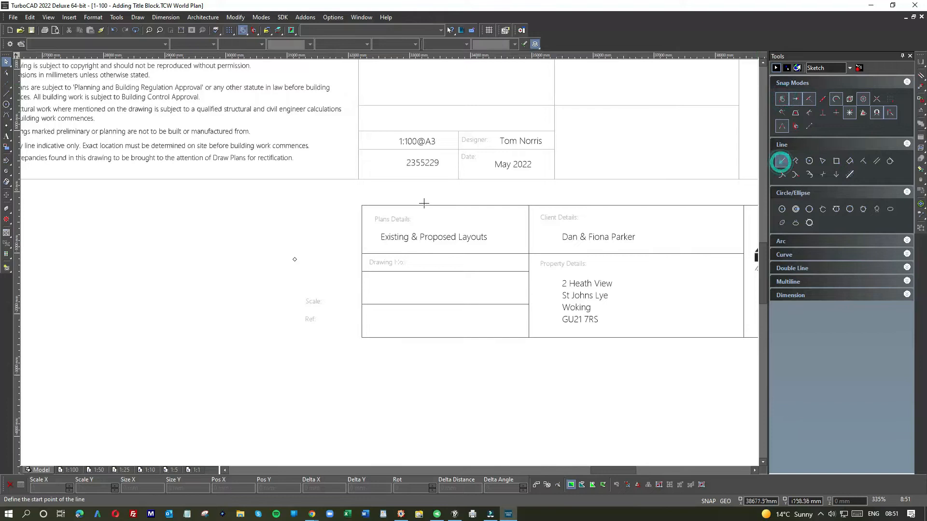
Nudge the new vertical line to sit just inside the left edge of the boxes.
left_click(370, 196)
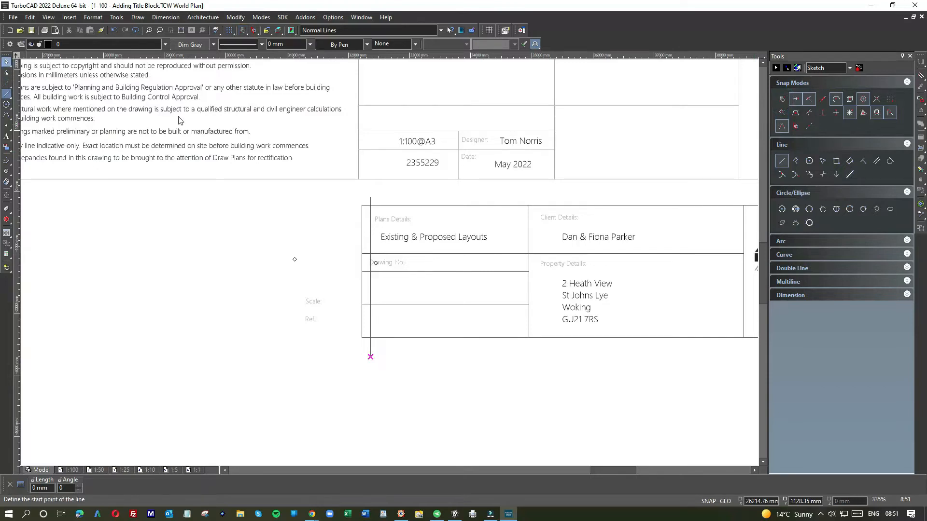
key("Escape")
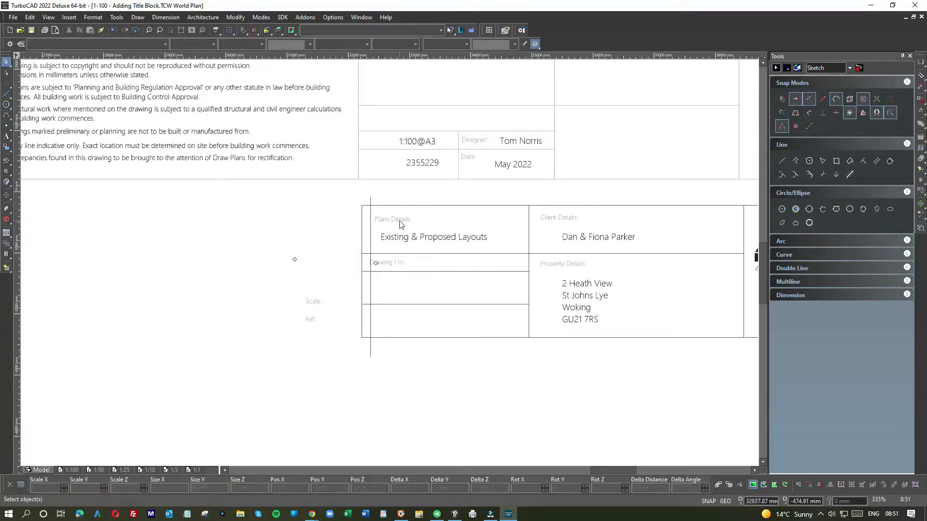
left_click(370, 276)
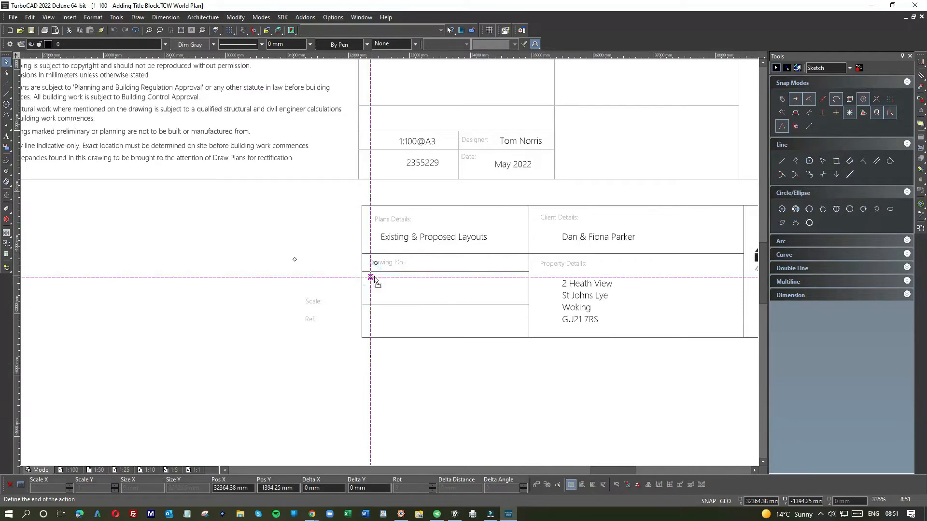
left_click(371, 279)
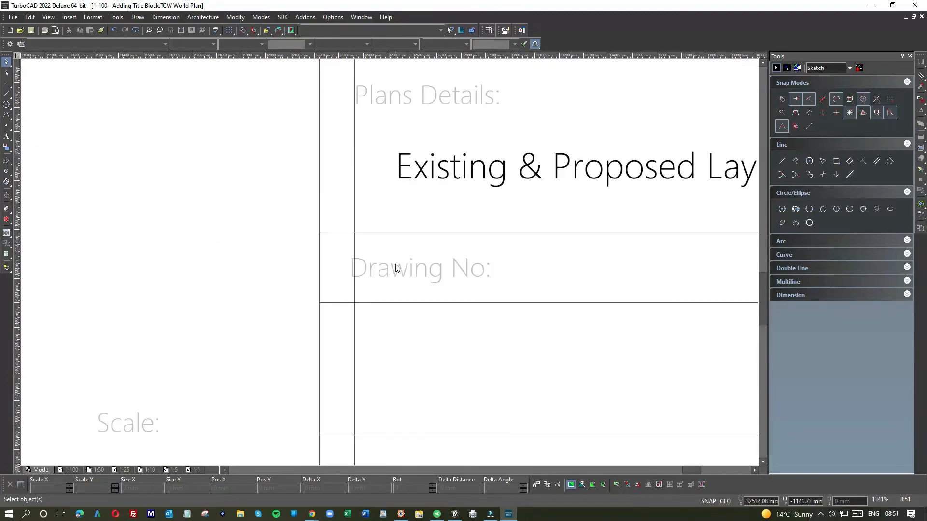
Seat the Scale and Ref labels inside their lower-left cells.
left_click(420, 268)
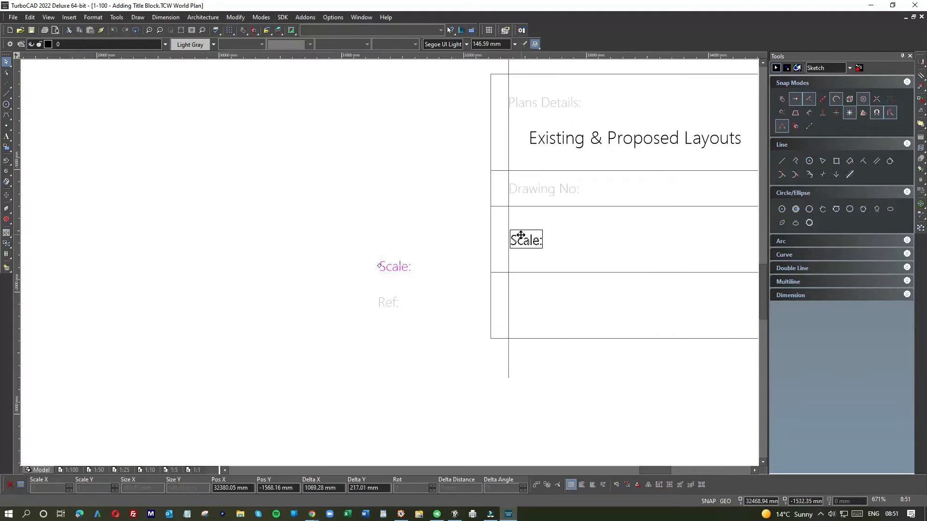
left_click(525, 240)
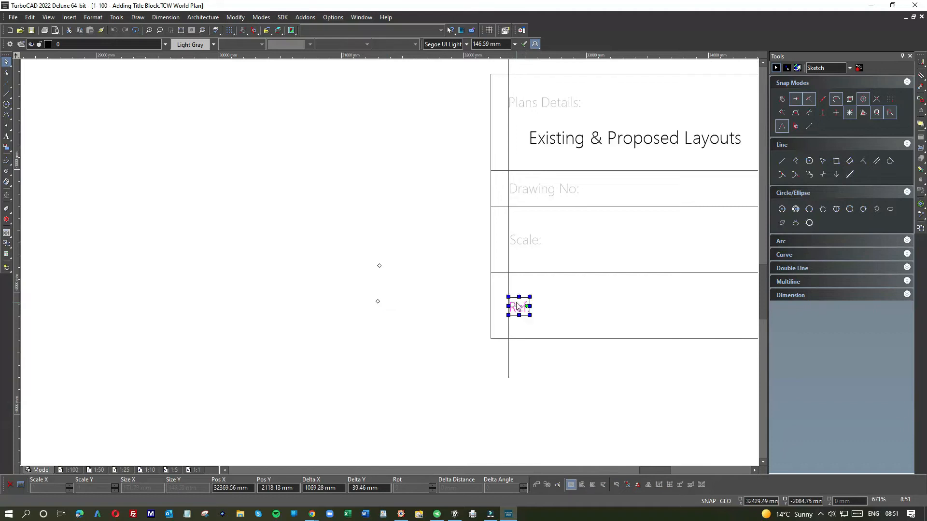
left_click(509, 364)
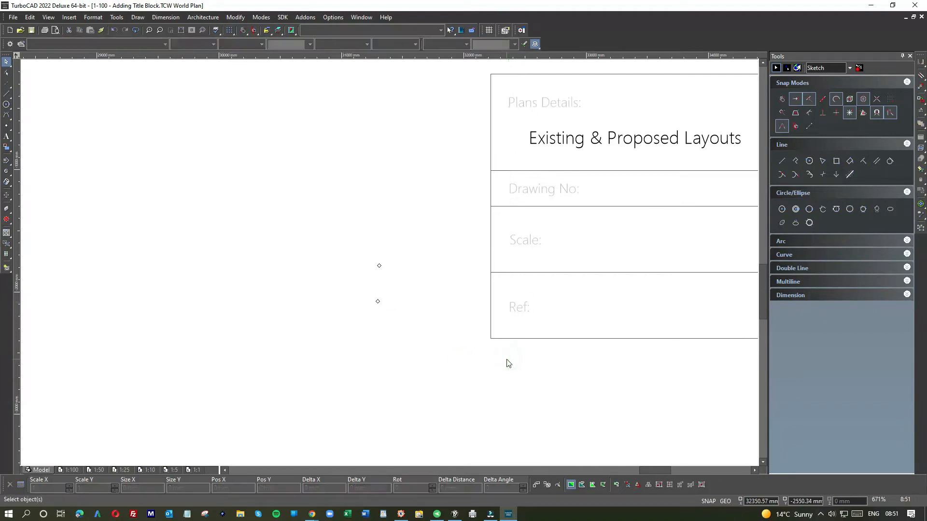
mouse_move(552, 309)
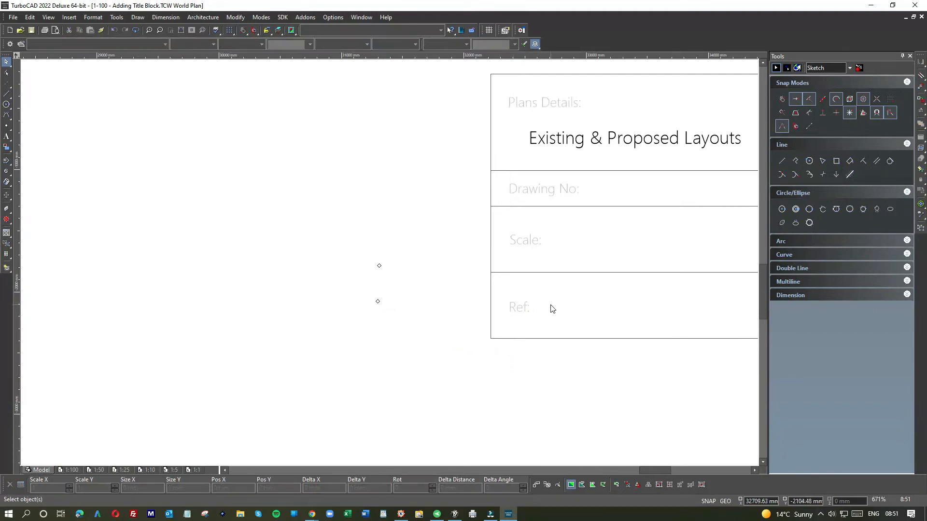
mouse_move(499, 248)
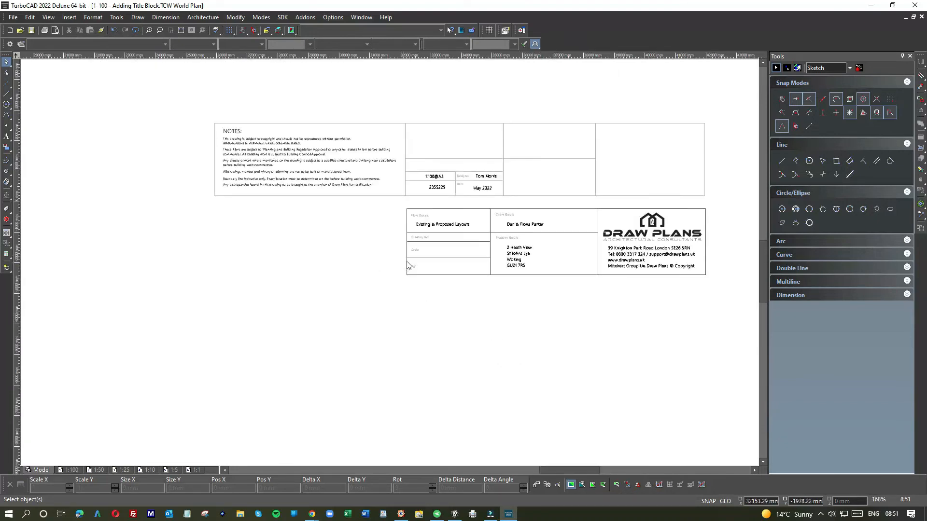
scroll("up", 3)
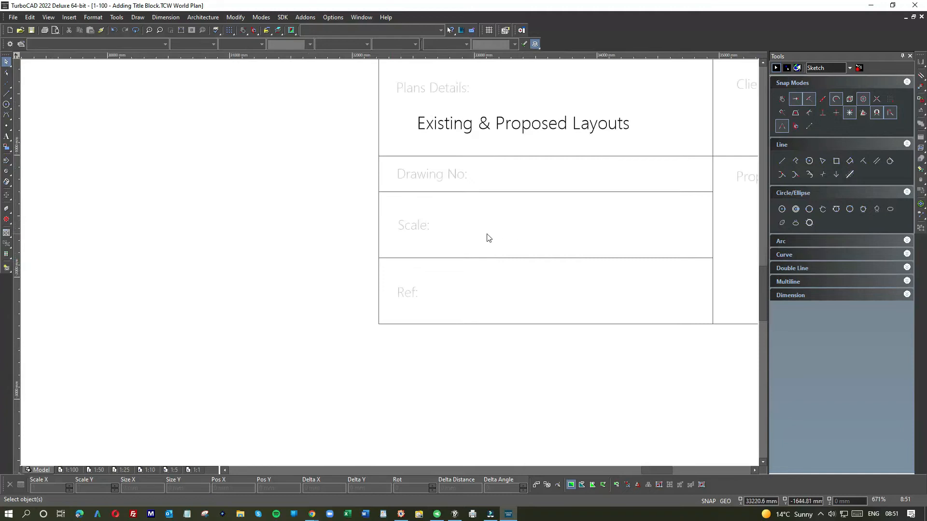
scroll("down", 3)
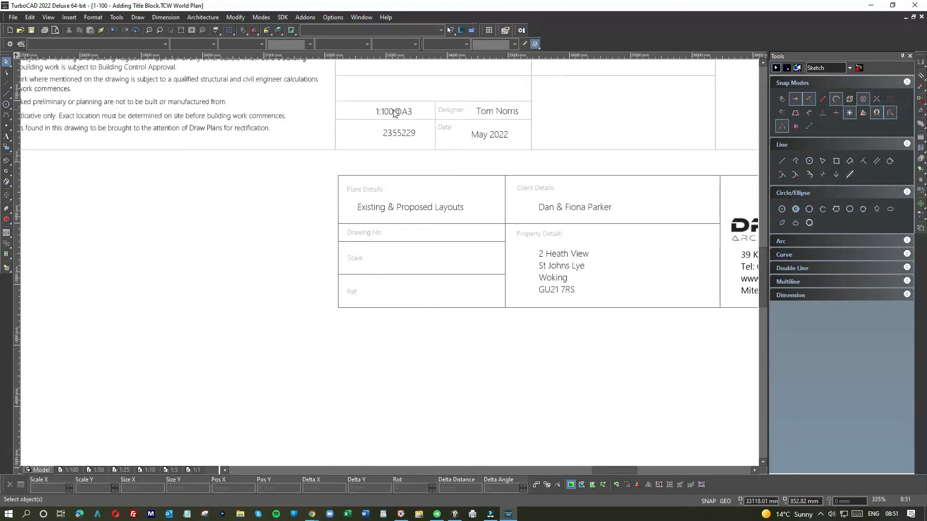
left_click(393, 111)
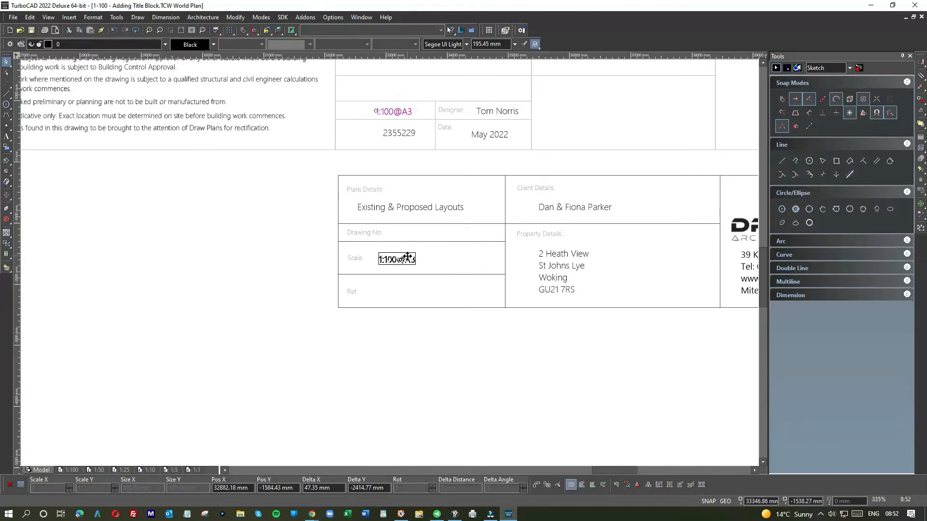
left_click(396, 259)
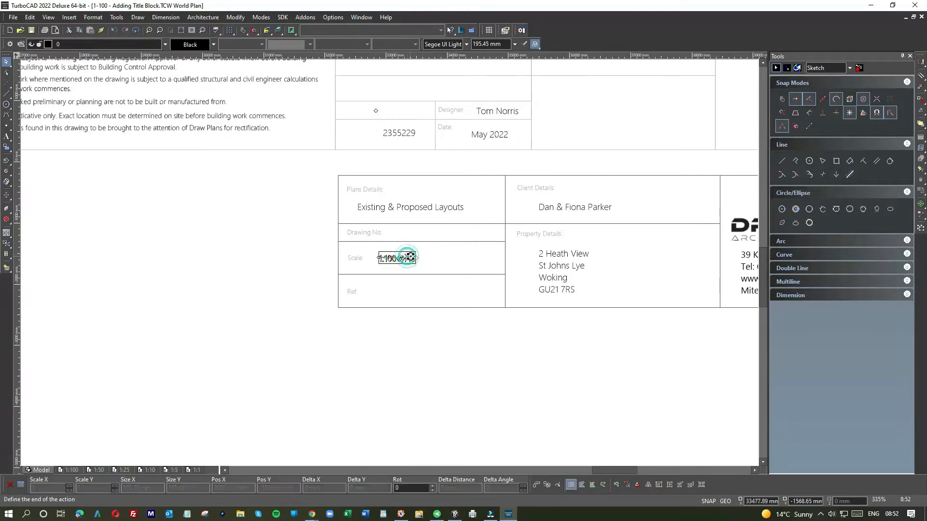
left_click(390, 259)
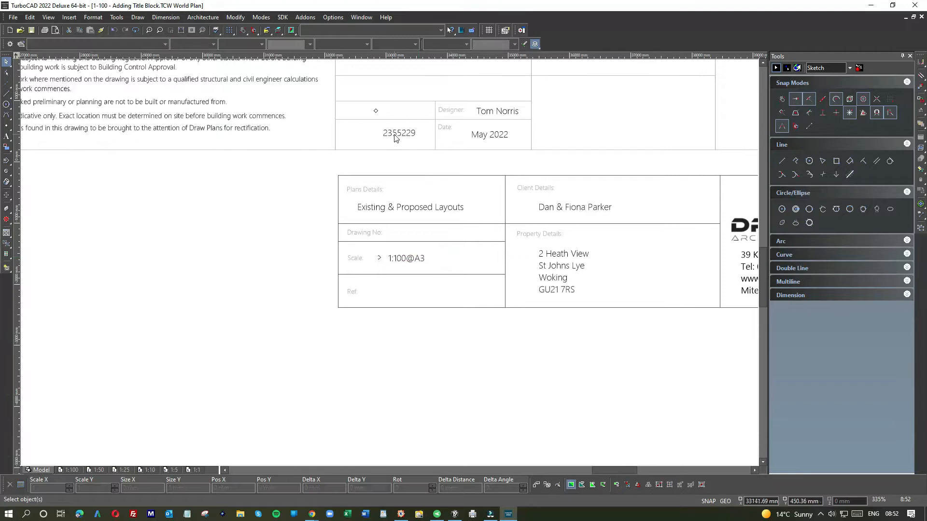
left_click(399, 132)
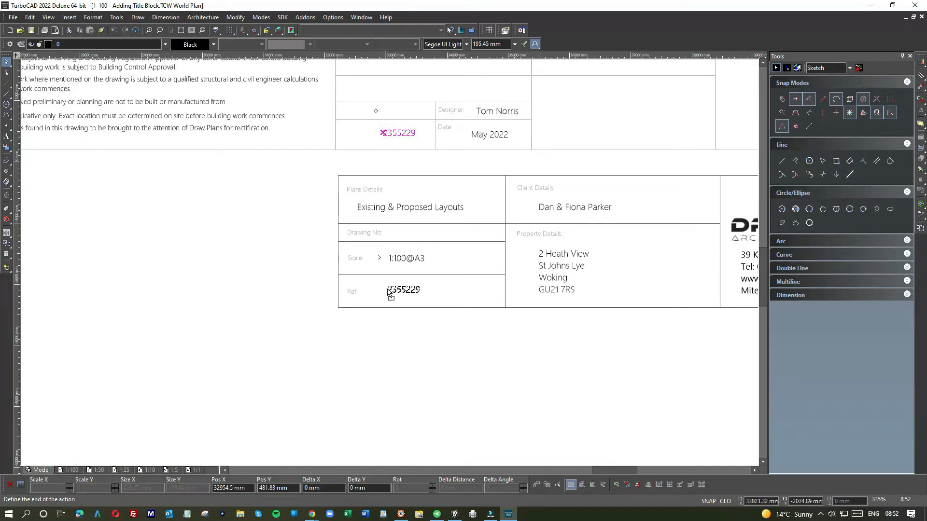
left_click(404, 288)
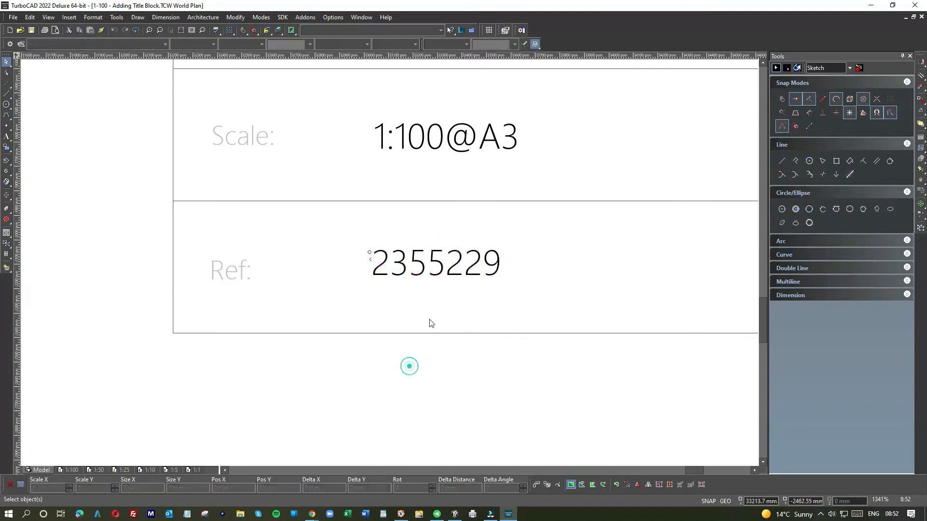
Replace the Ref value 2355229 with the placeholder 00000000 and zoom out to the whole block.
left_click(436, 262)
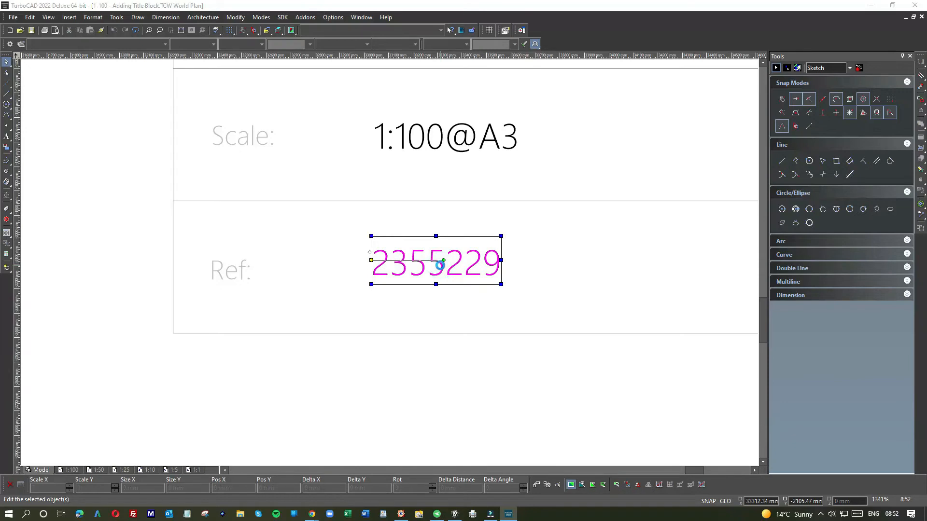
double_click(436, 264)
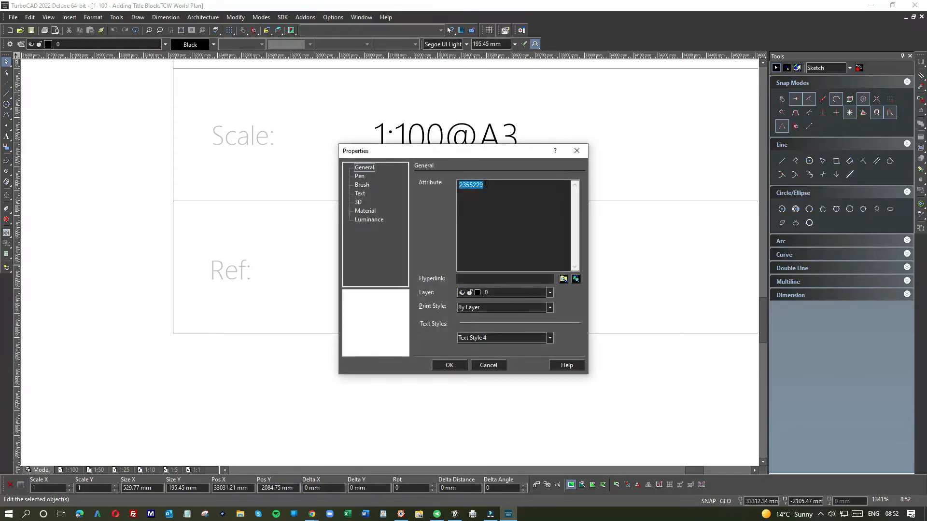
type("0000")
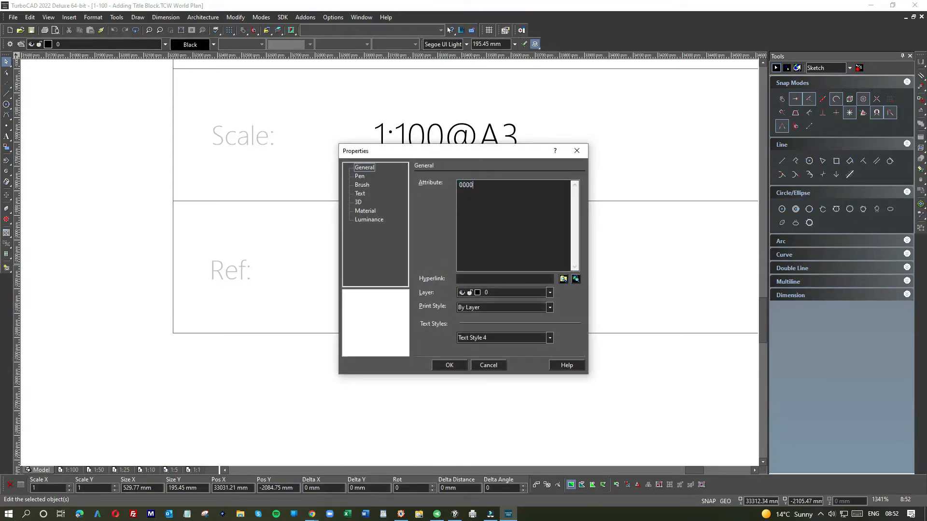
left_click(449, 365)
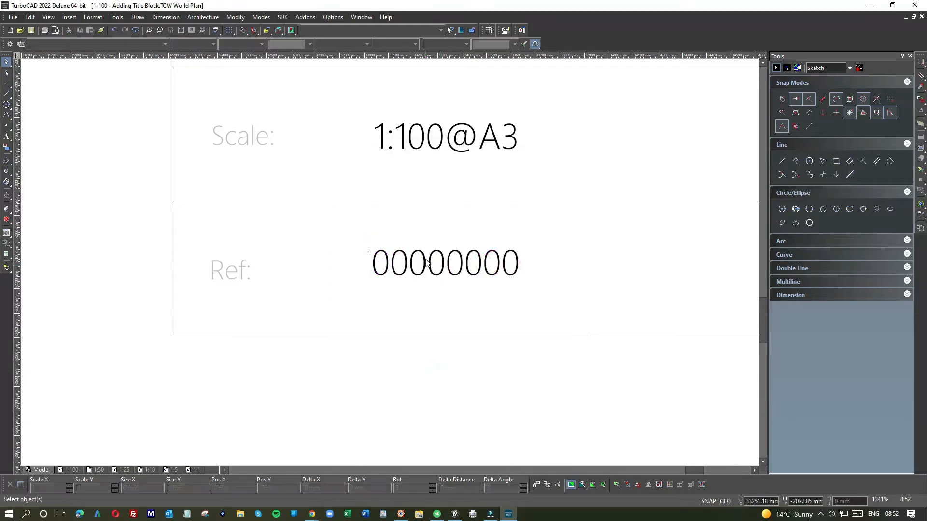
left_click(444, 263)
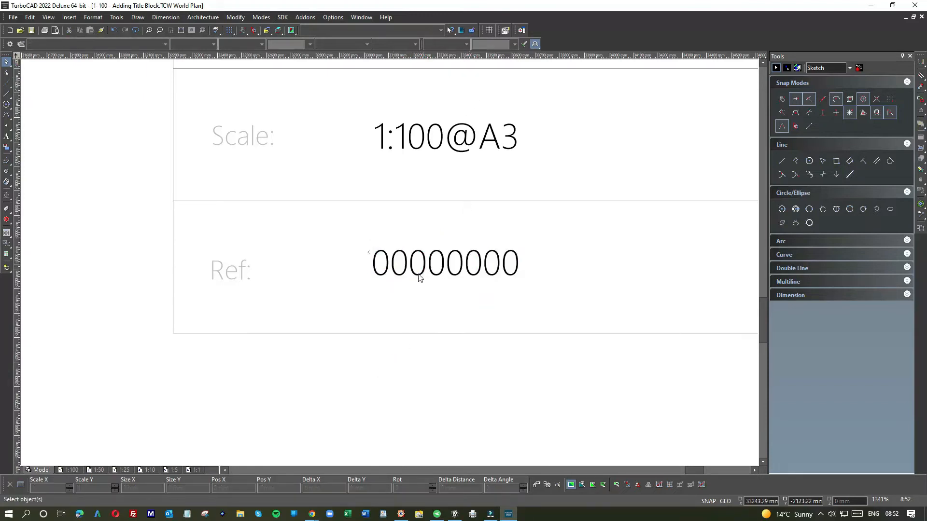
scroll("down", 3)
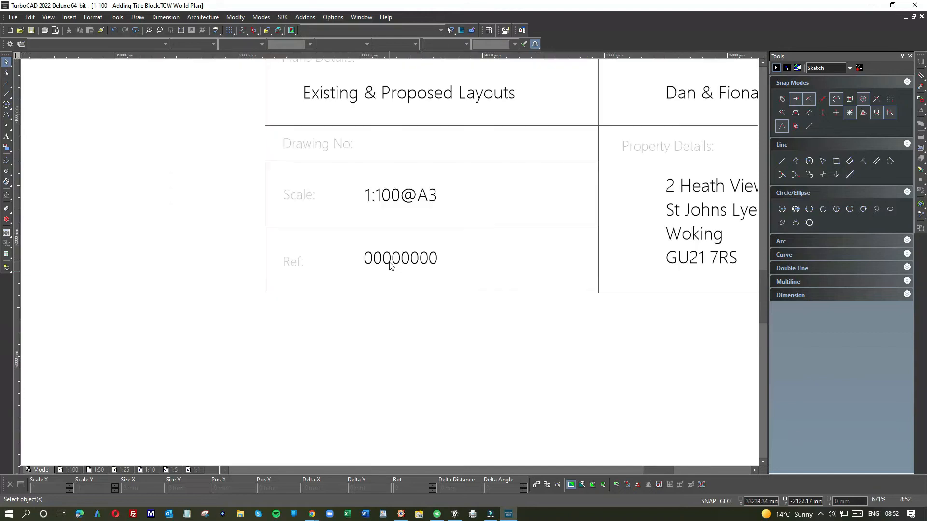
scroll("down", 3)
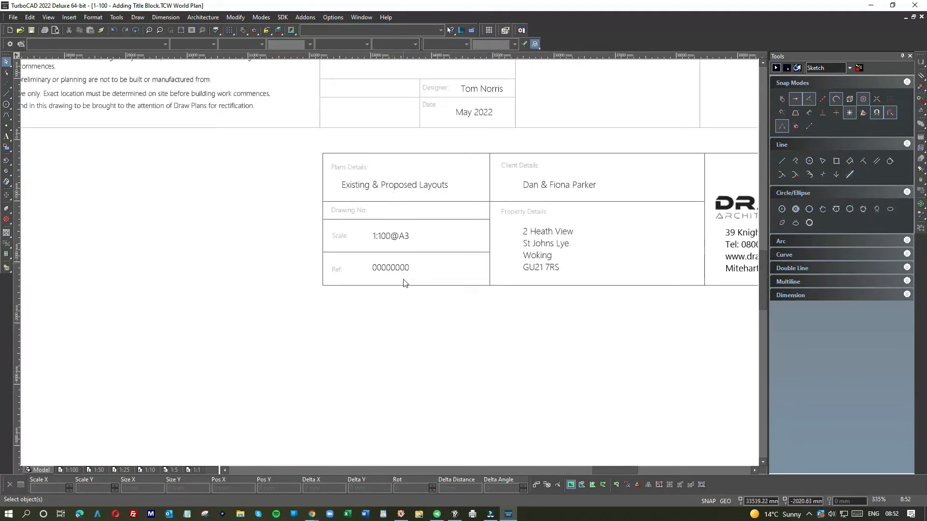
mouse_move(423, 306)
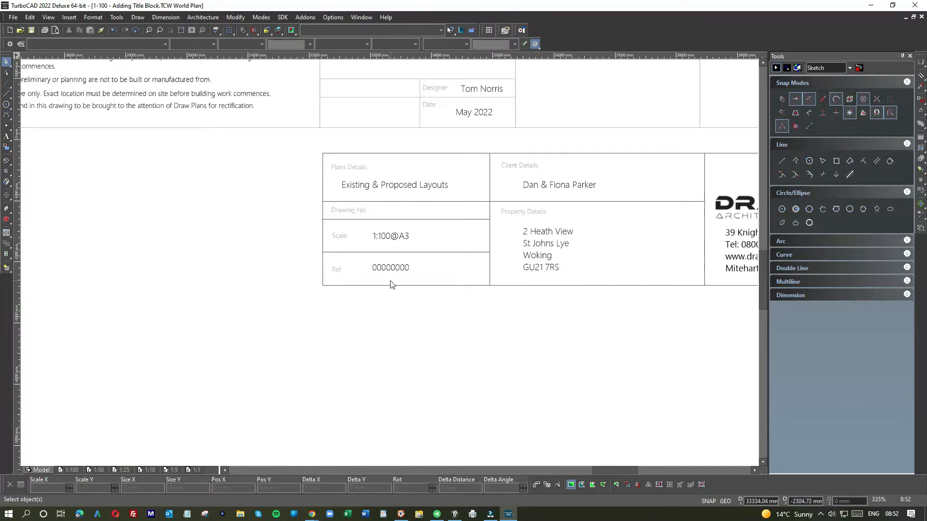
mouse_move(208, 194)
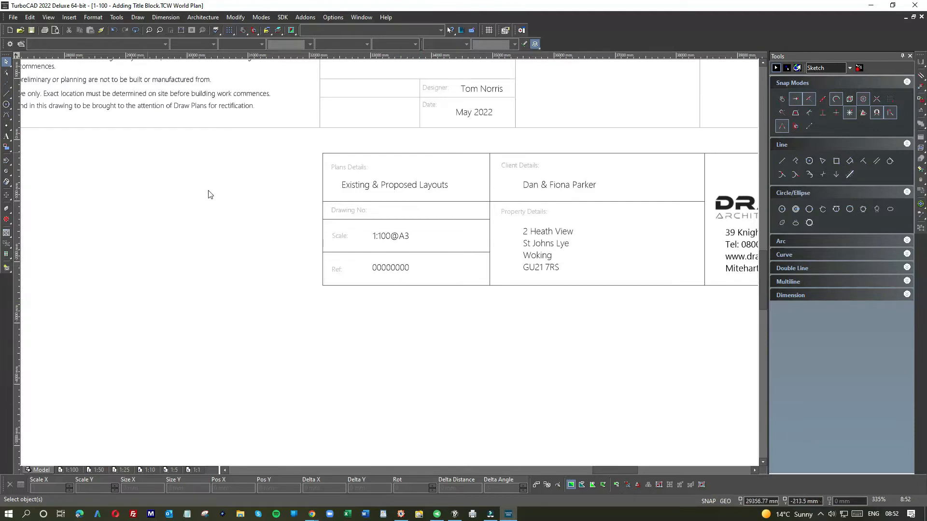
Shift the scale text left in its cell to make room for the Designer and Date cells.
left_click(390, 236)
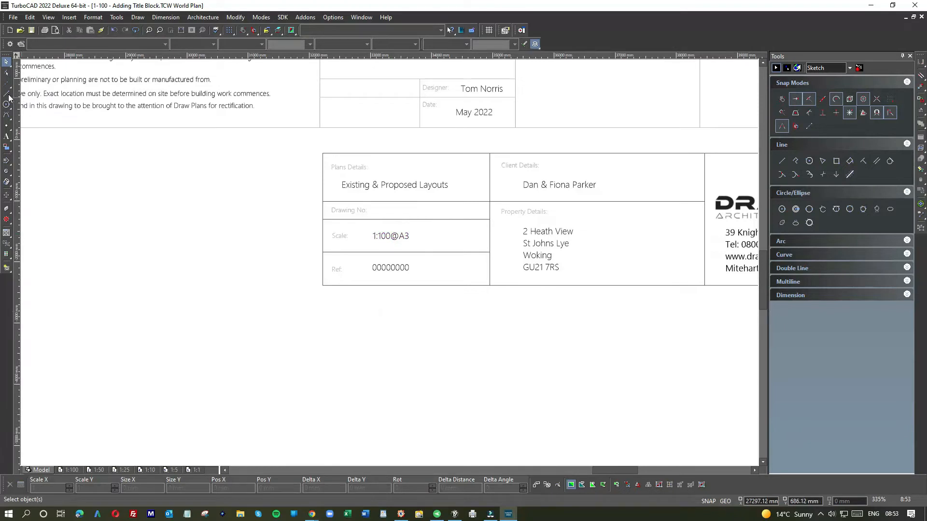
left_click(9, 94)
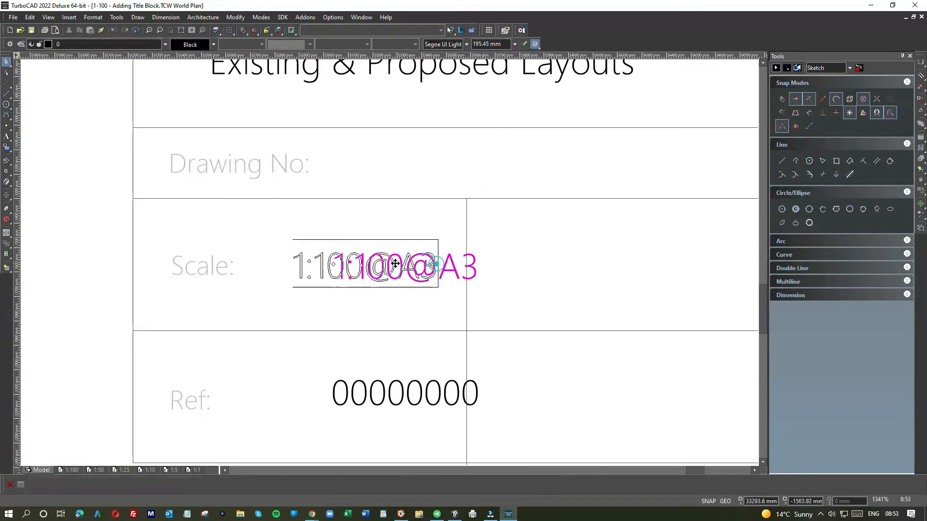
left_click(404, 393)
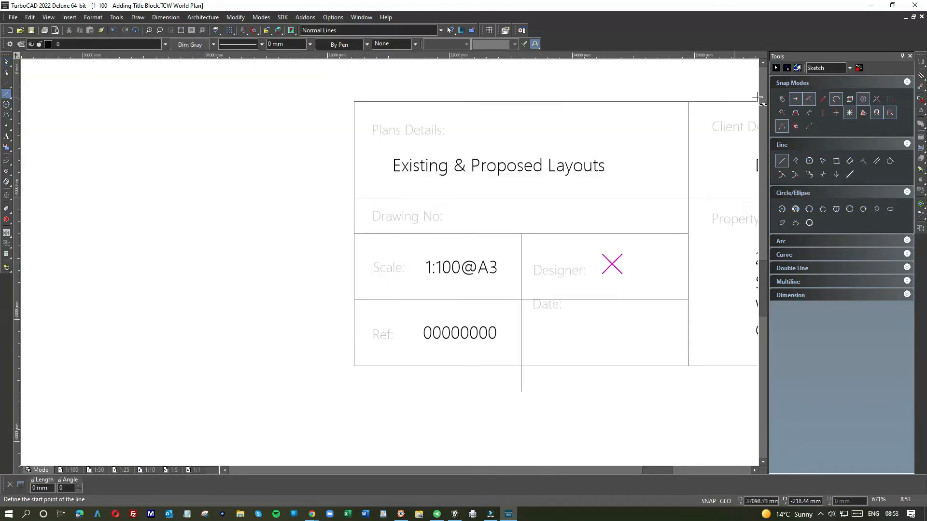
Draw a guide line through the Scale label and drop 'Designer:' level onto it.
left_click(429, 107)
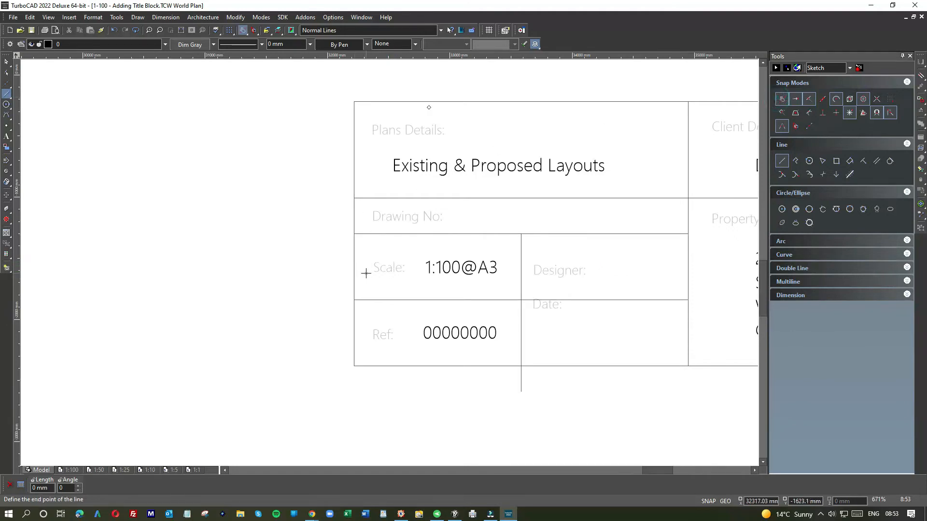
left_click(556, 280)
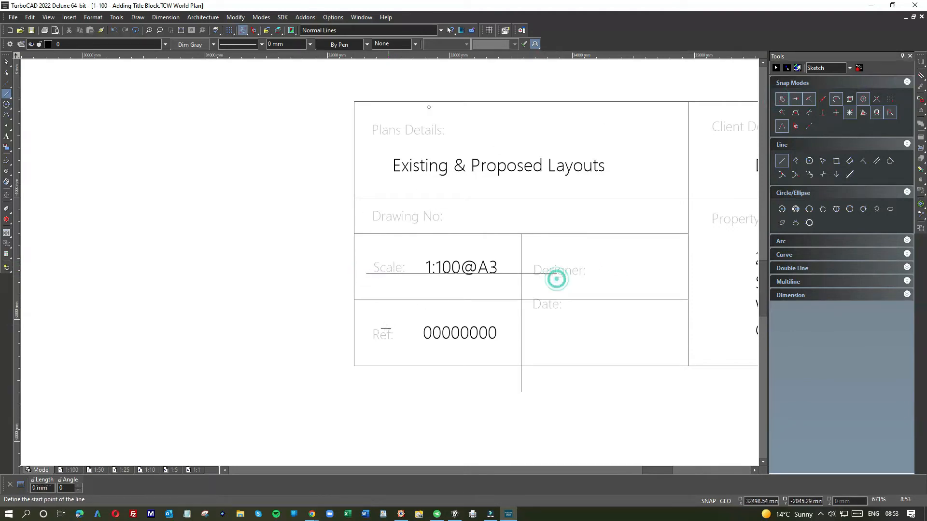
left_click(6, 62)
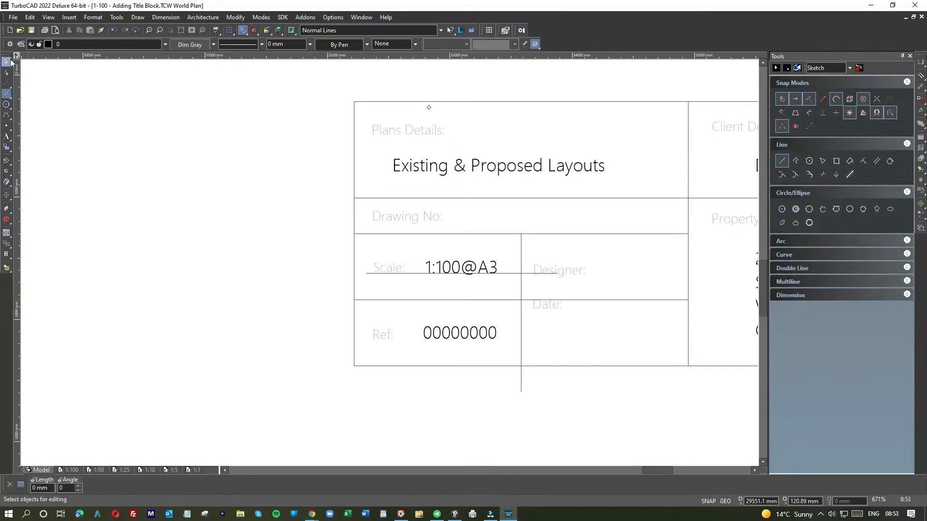
left_click(559, 267)
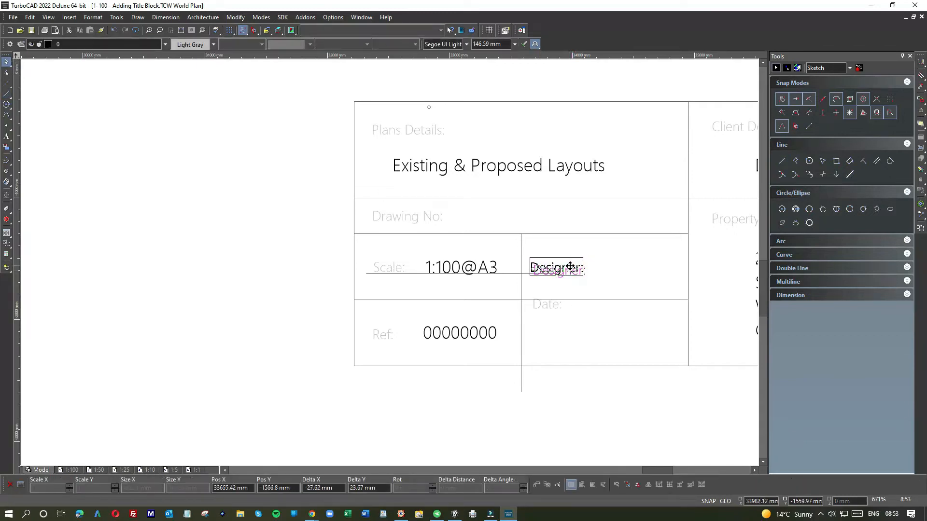
left_click(554, 268)
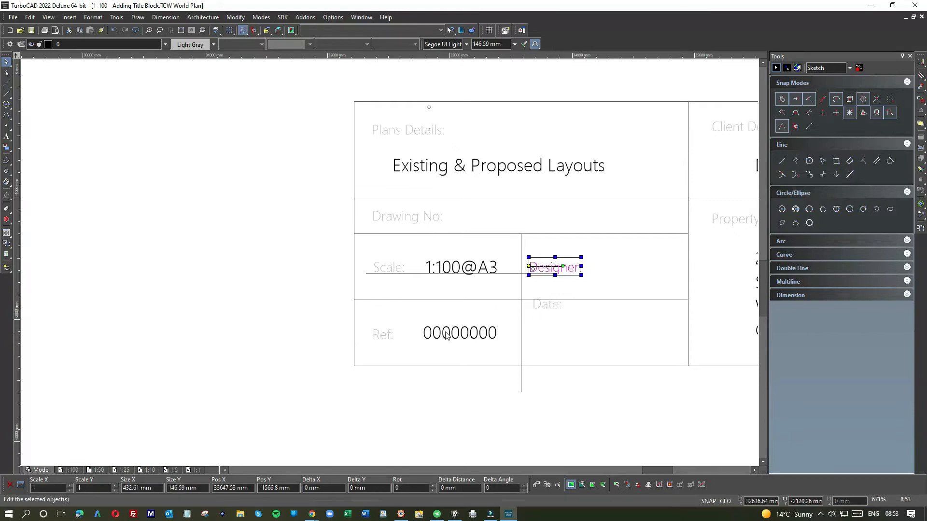
Draw a guide through the Ref label and set 'Date:' level on it.
left_click(382, 333)
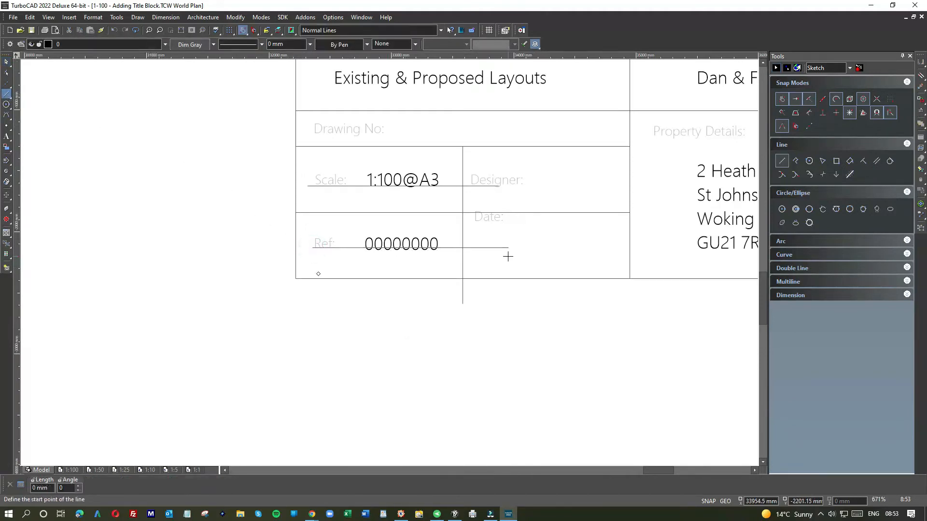
mouse_move(180, 105)
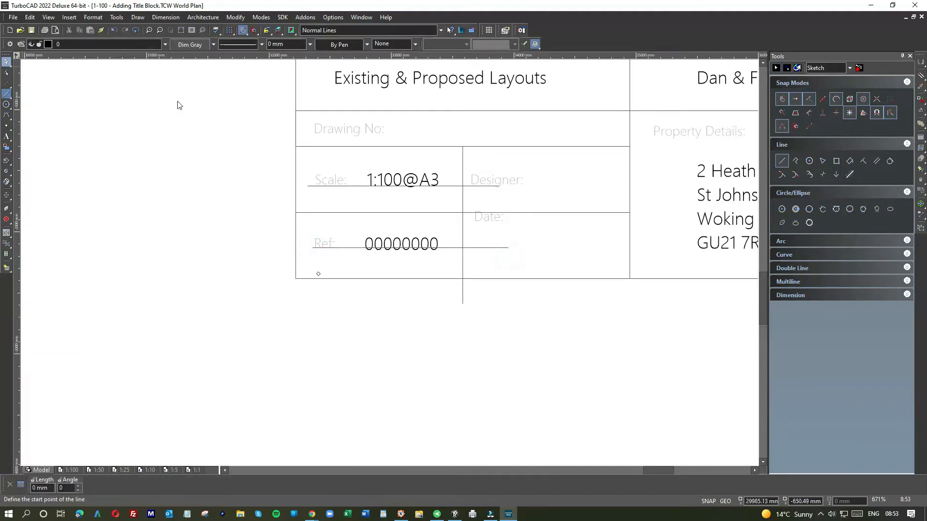
left_click(488, 217)
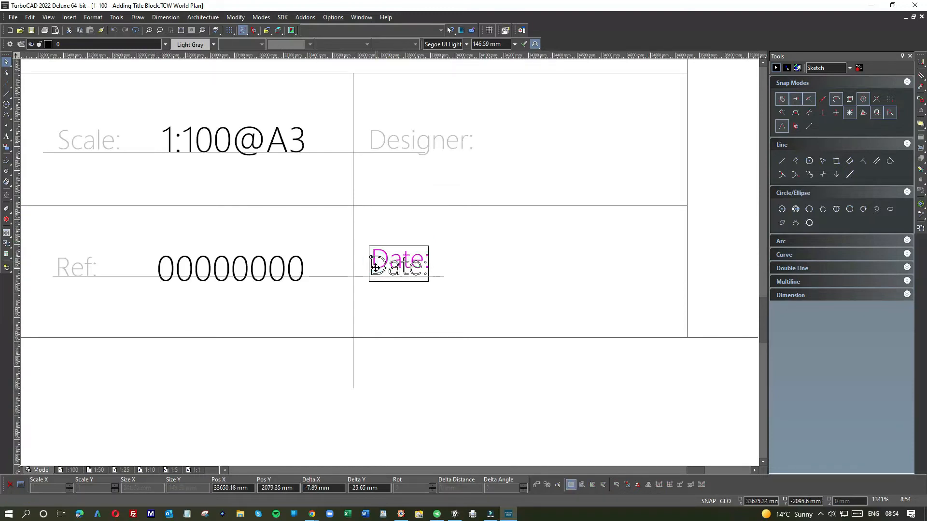
left_click(399, 265)
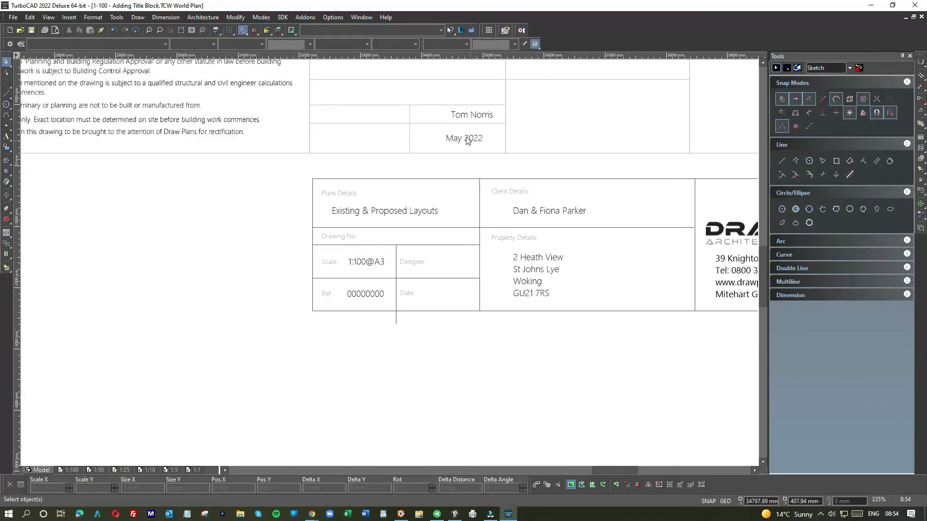
left_click(464, 138)
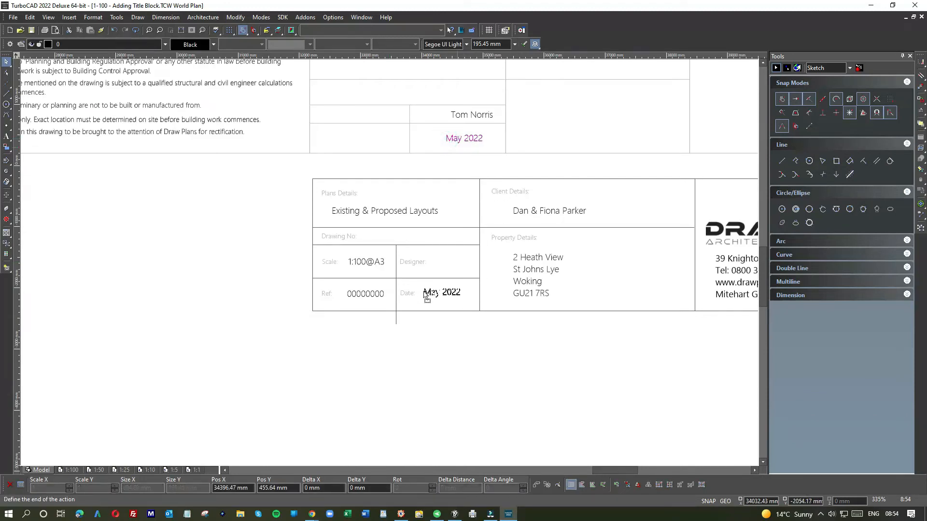
left_click(441, 293)
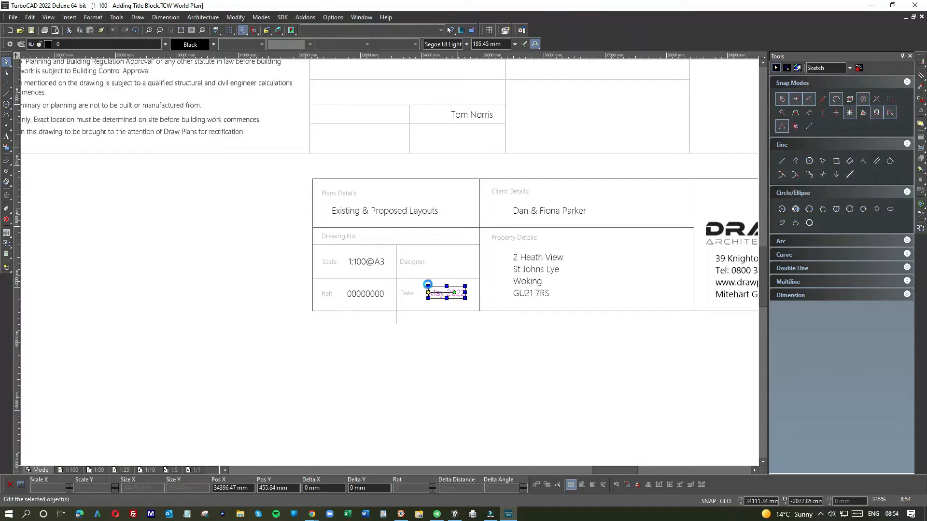
left_click(470, 114)
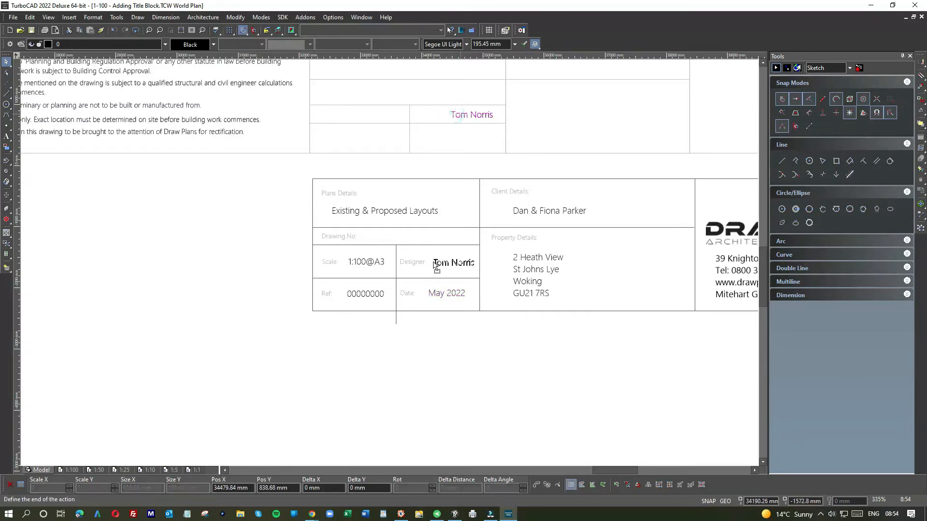
left_click(452, 262)
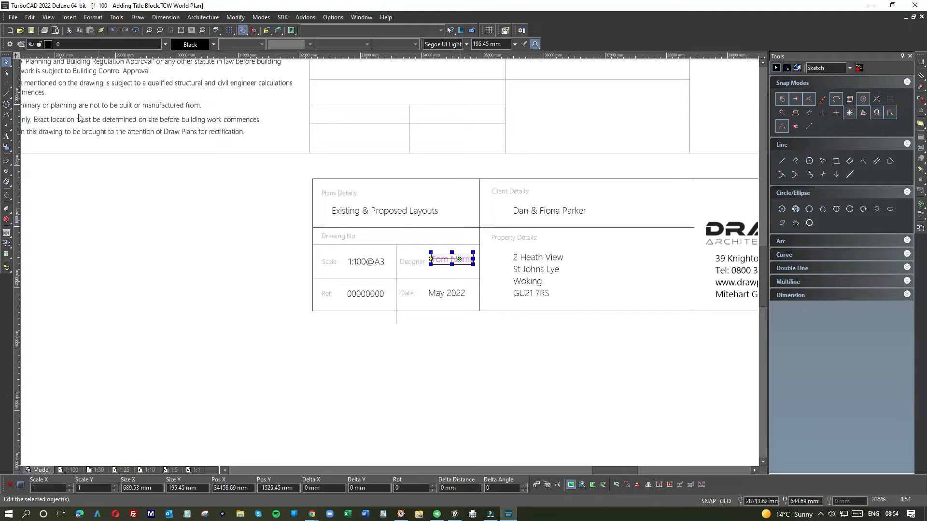
mouse_move(186, 97)
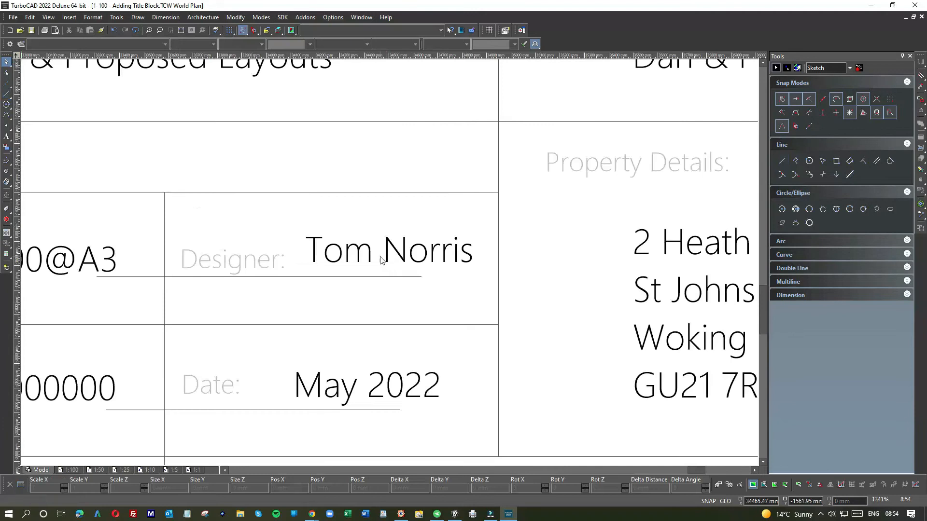
left_click(388, 249)
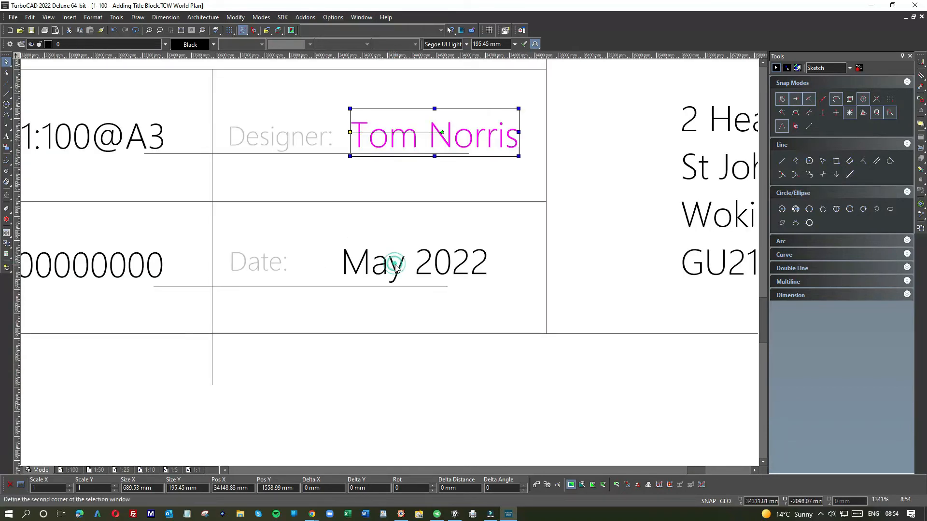
left_click(393, 262)
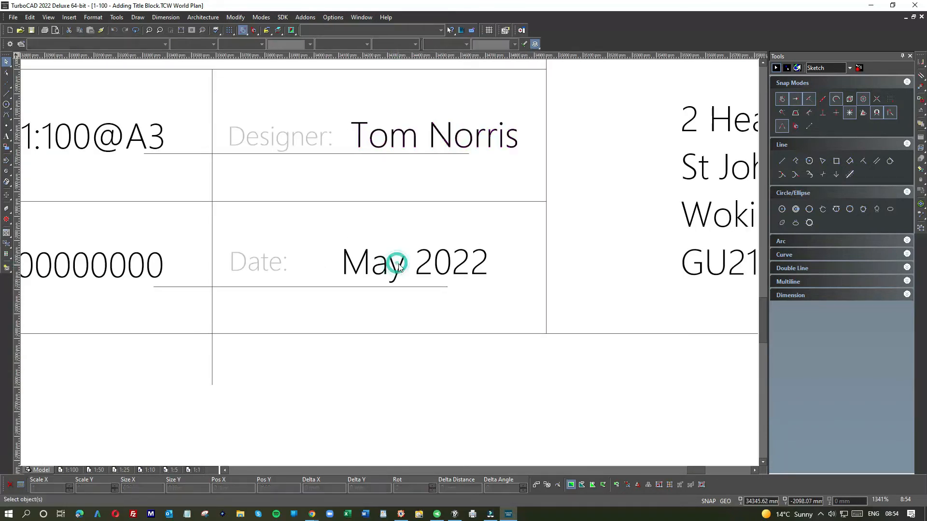
left_click(401, 261)
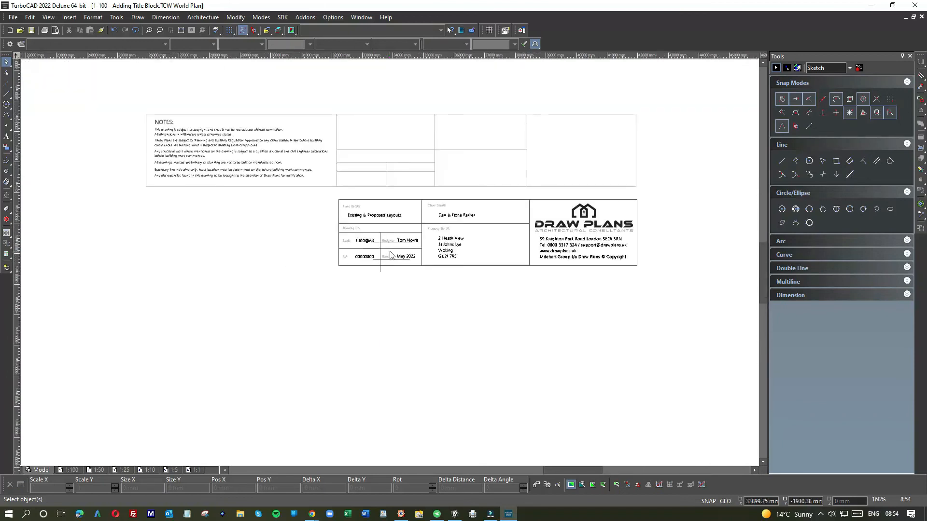
Shorten the stray divider so it ends at the block's bottom edge.
scroll("up", 3)
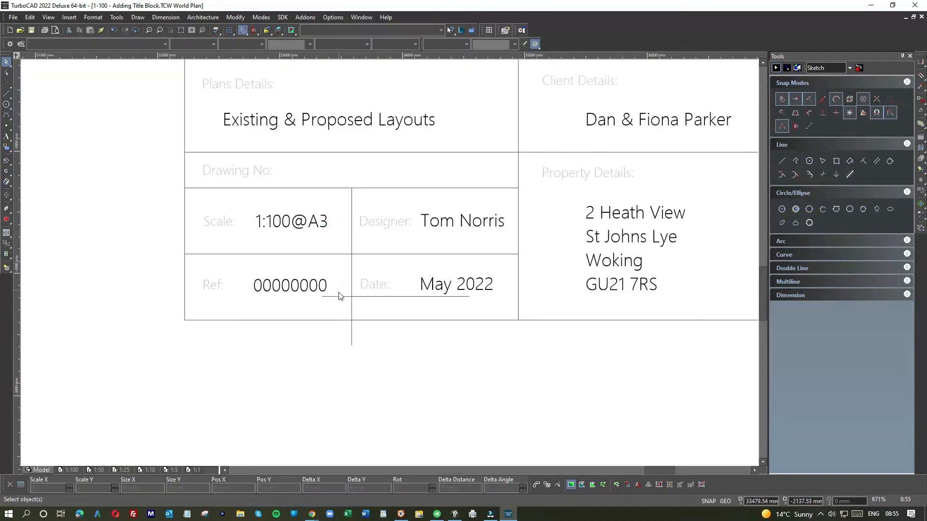
scroll("down", 3)
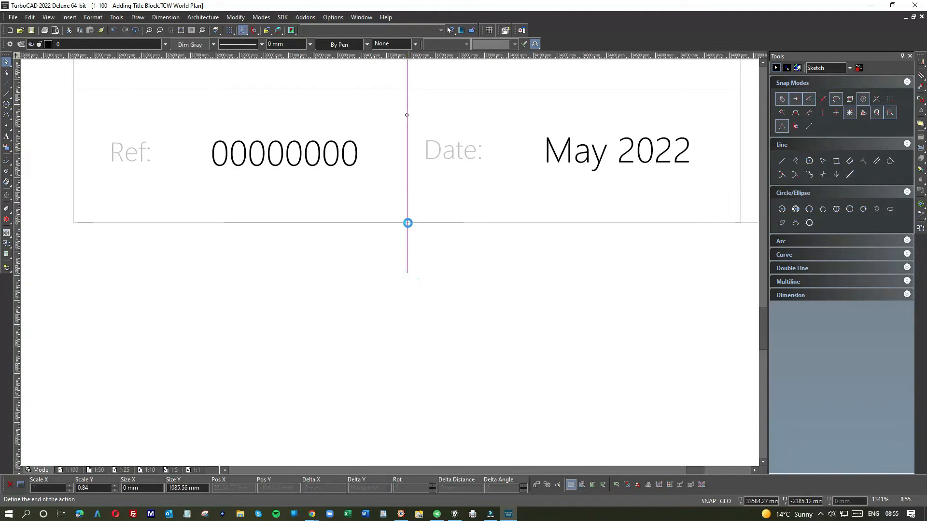
left_click(406, 223)
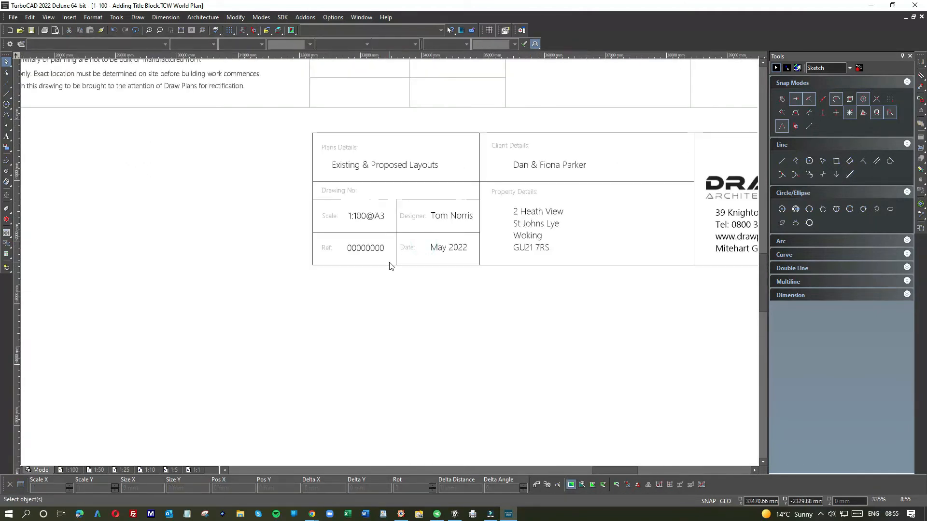
scroll("down", 3)
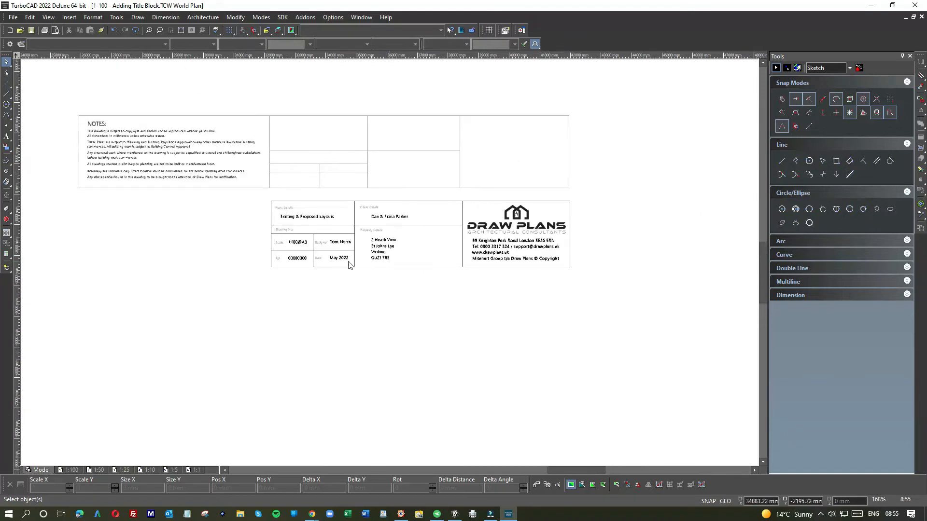
mouse_move(323, 238)
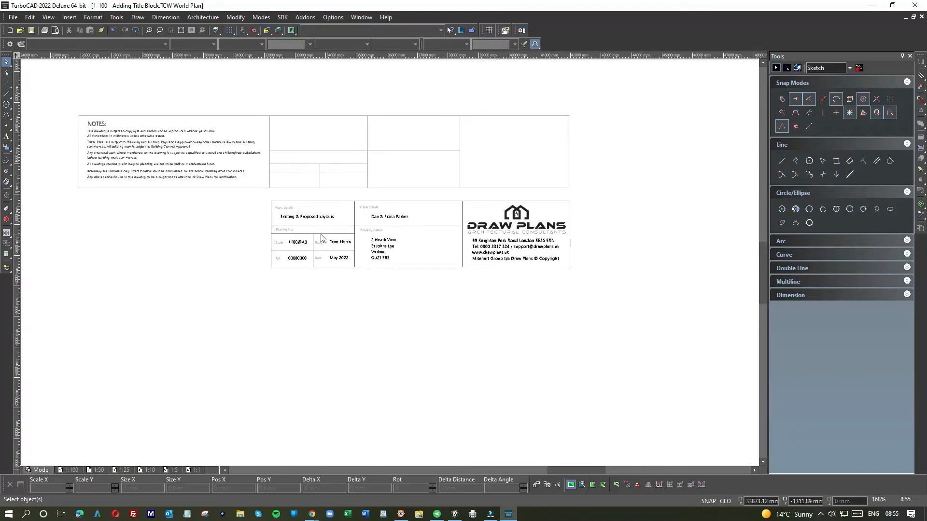
Recolour the title block's grid lines light grey 224,224,224.
left_click(473, 273)
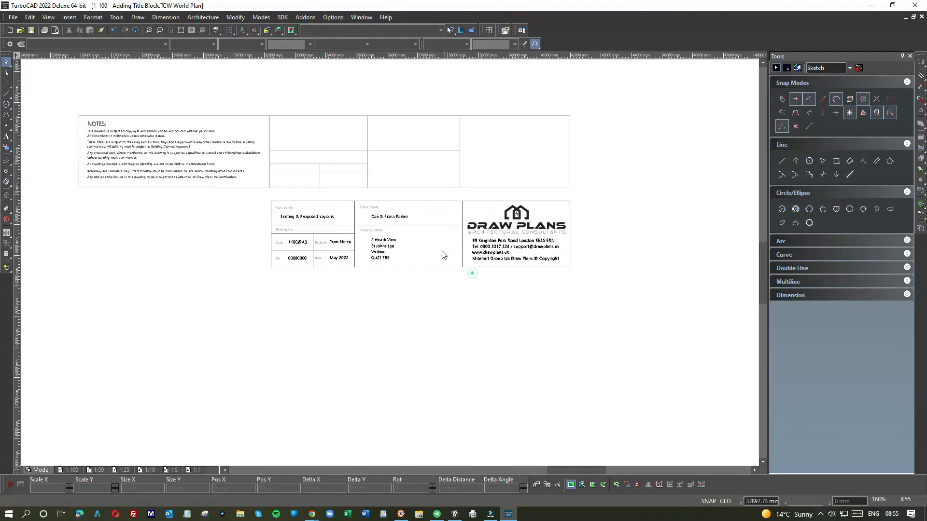
mouse_move(446, 261)
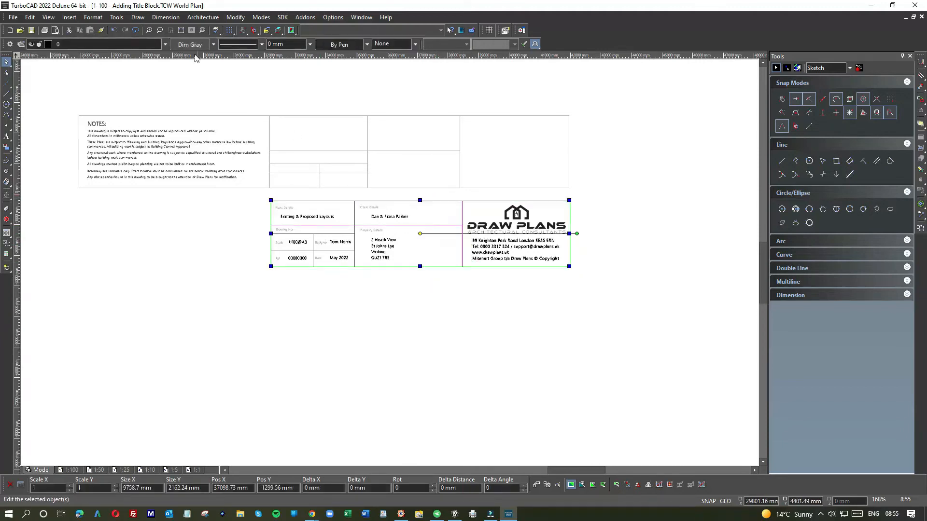
left_click(212, 45)
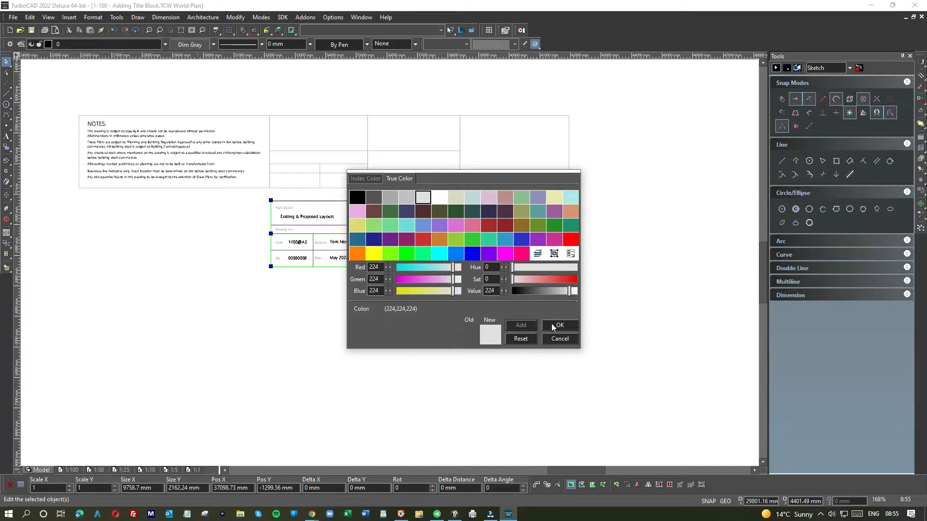
left_click(558, 326)
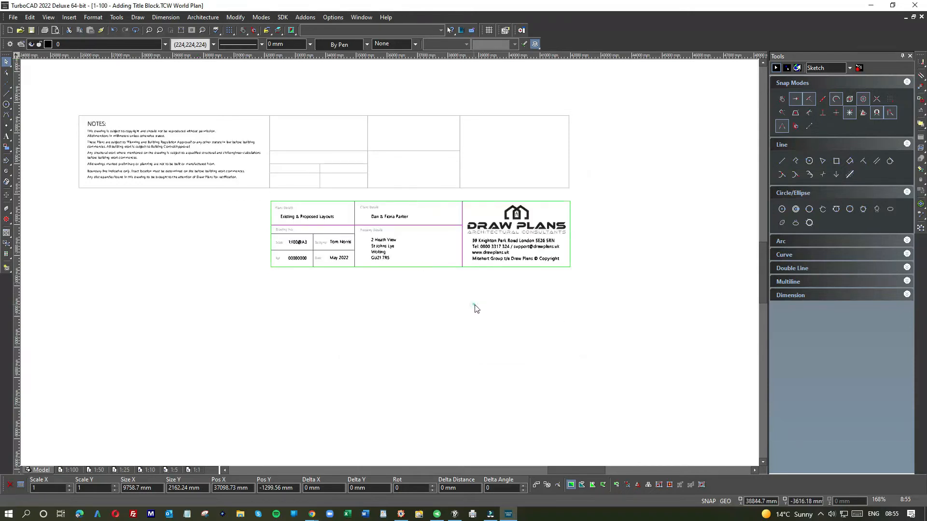
left_click(359, 235)
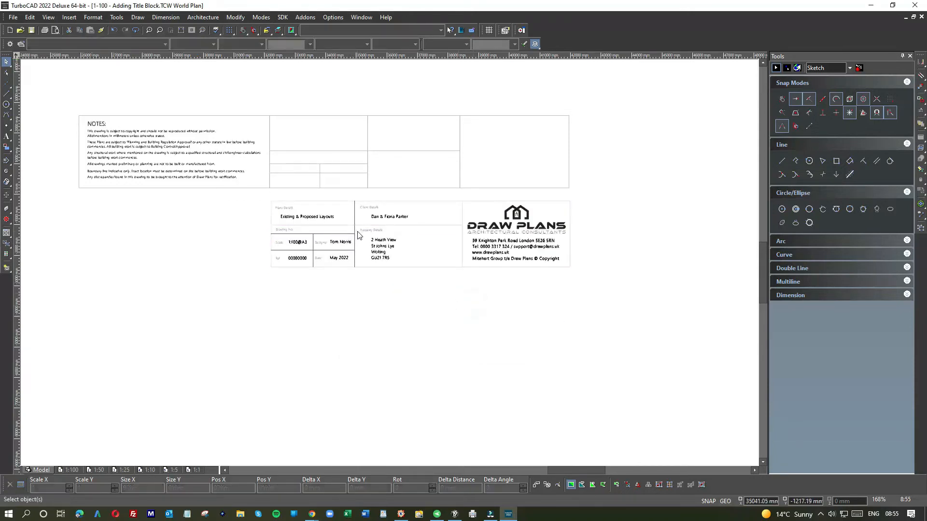
Give the remaining divider lines between the cells the same light grey colour.
left_click(312, 243)
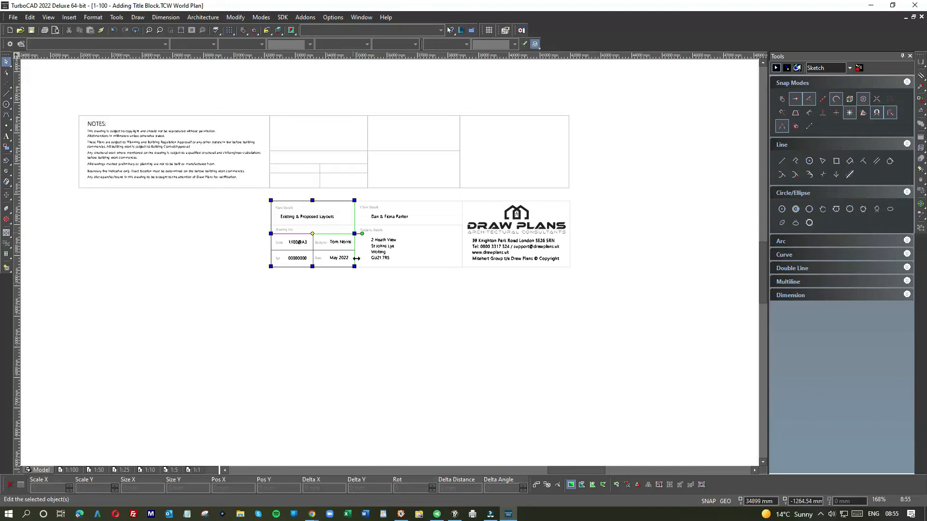
left_click(198, 44)
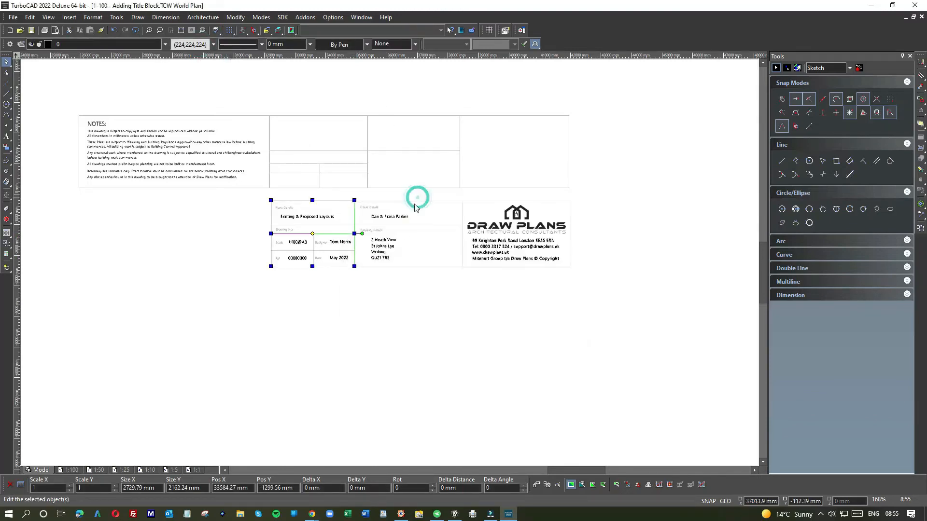
left_click(462, 279)
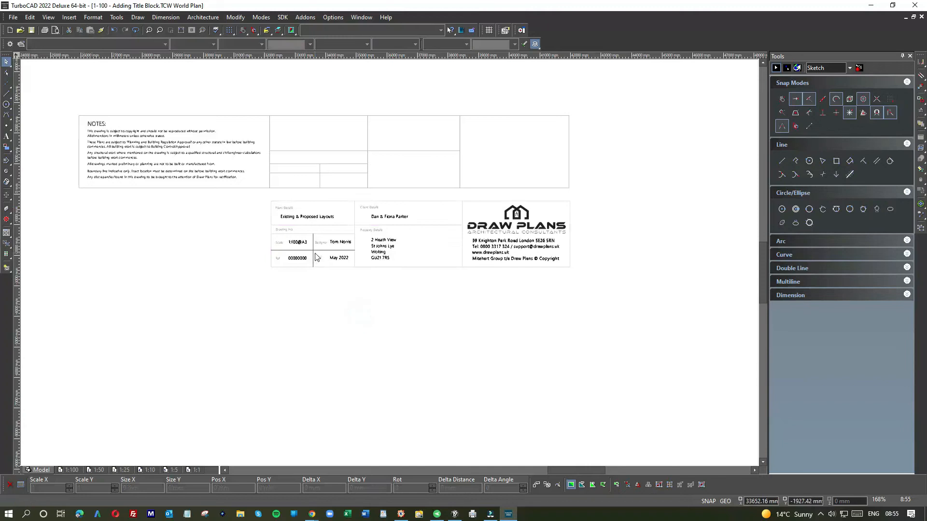
left_click(312, 250)
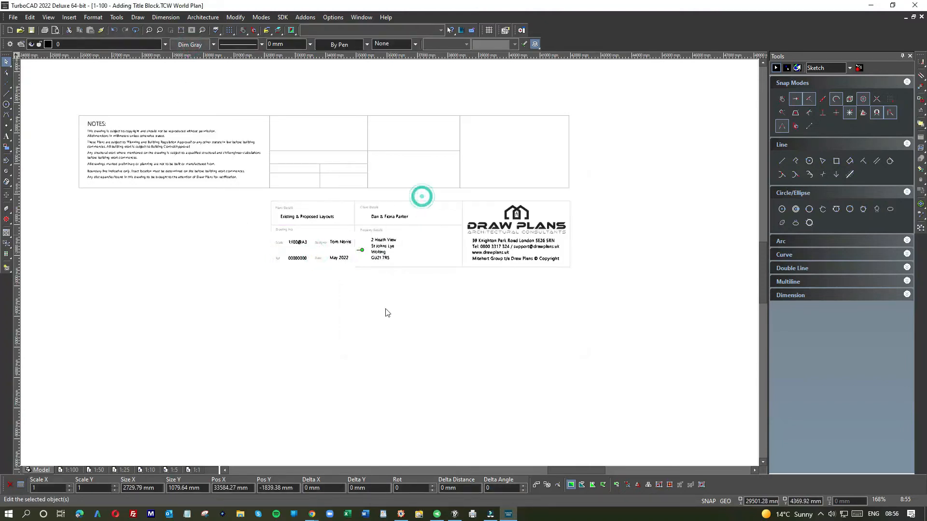
left_click(387, 312)
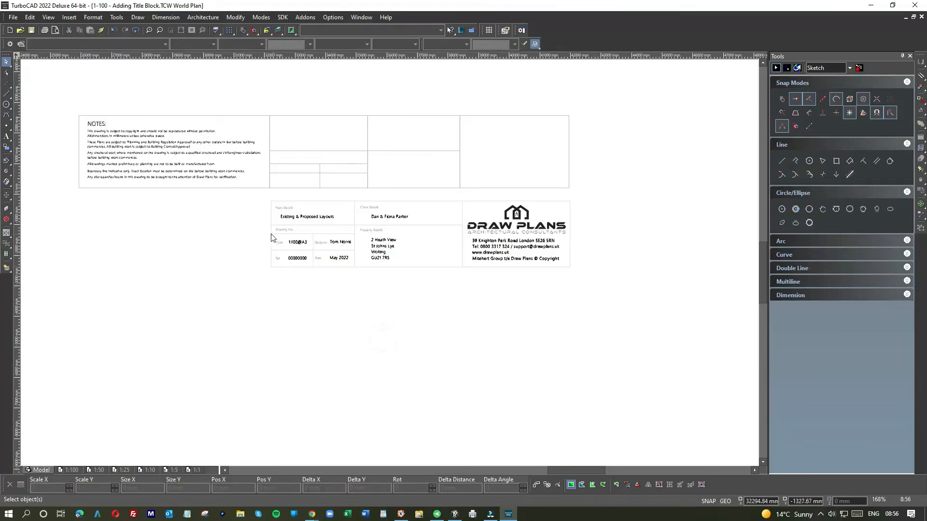
mouse_move(387, 240)
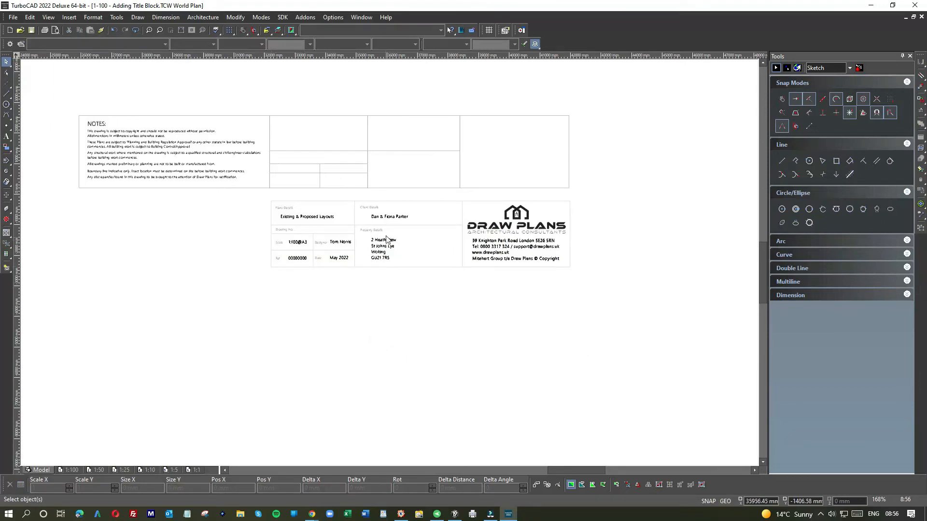
mouse_move(372, 237)
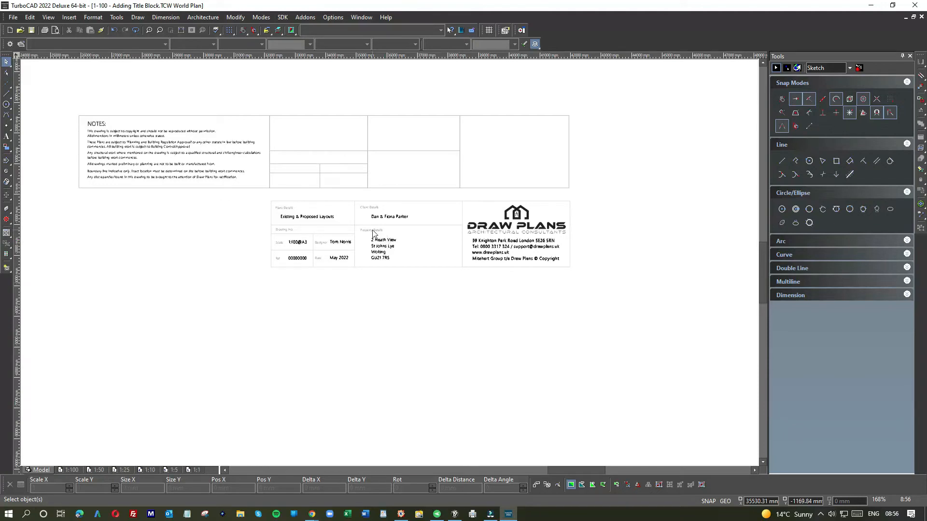
mouse_move(137, 122)
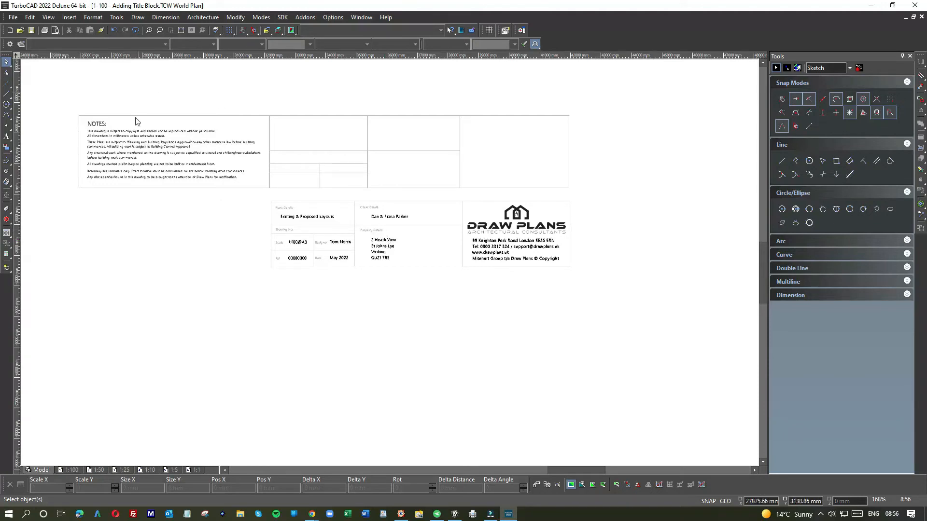
Move the NOTES text below the title block and close a new box along its left side.
left_click_drag(106, 118, 162, 183)
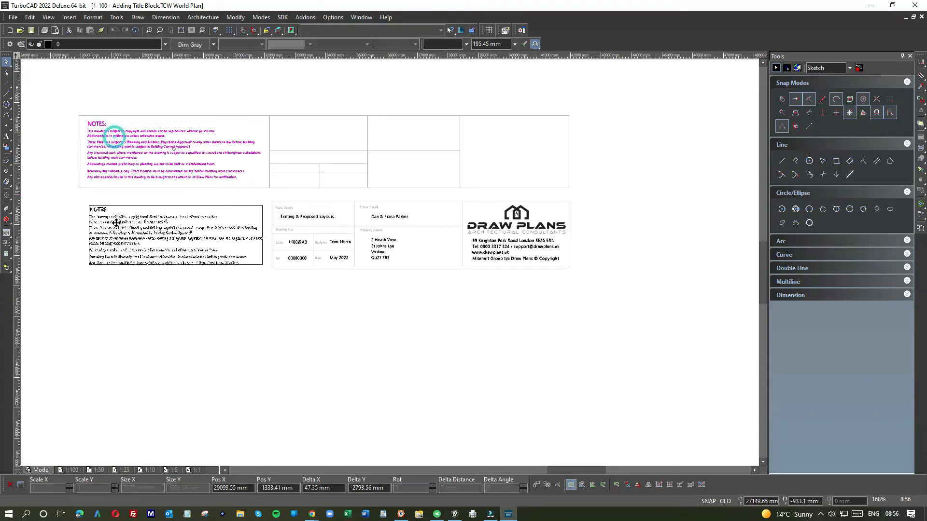
left_click(173, 240)
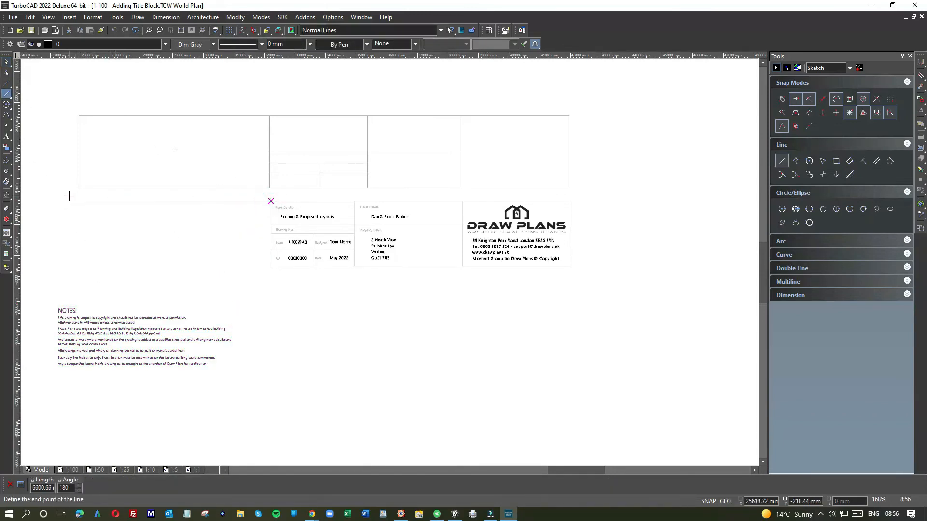
left_click(46, 201)
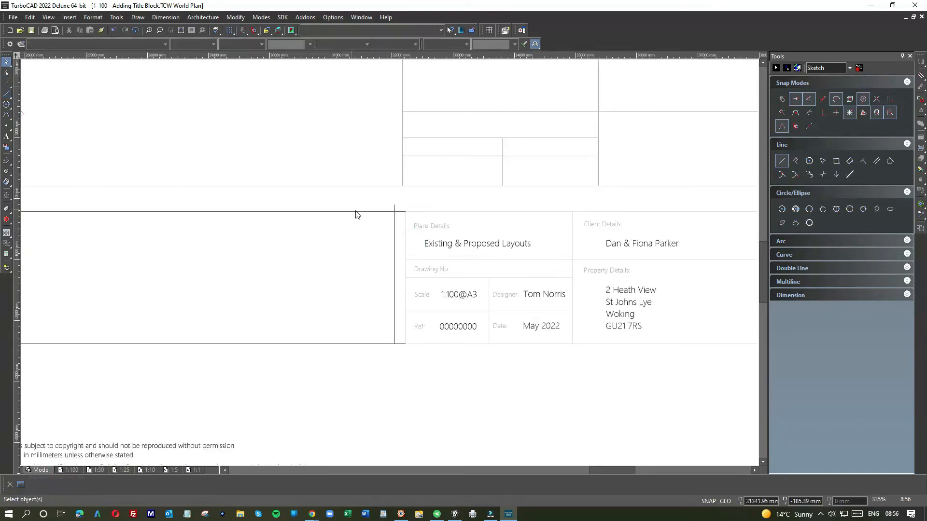
left_click(394, 211)
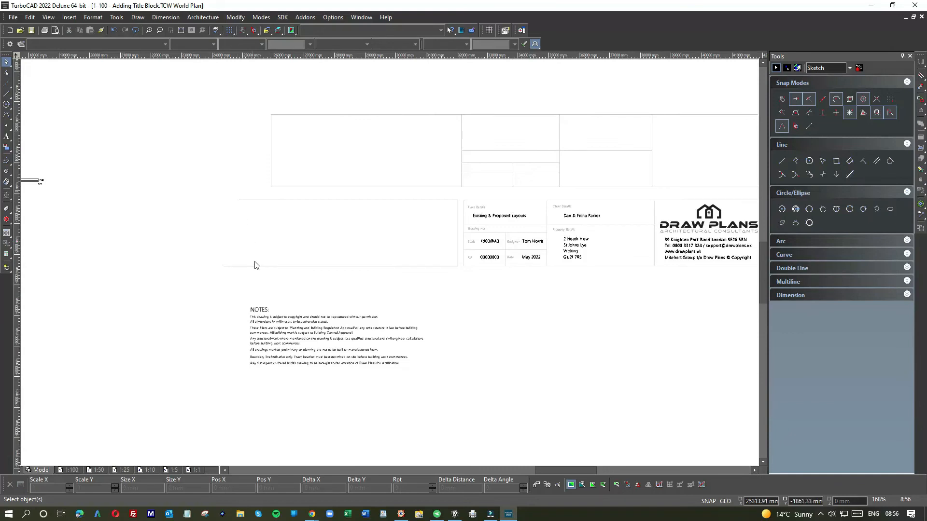
mouse_move(461, 273)
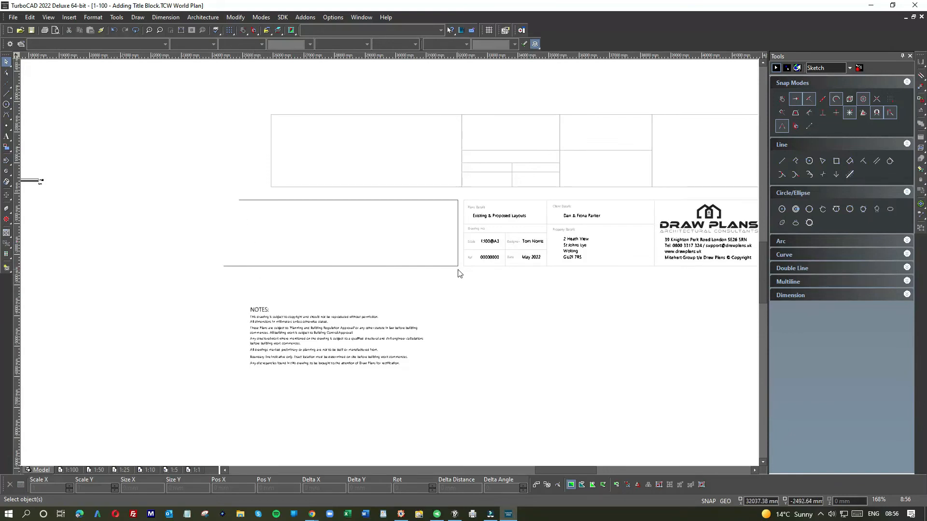
Select the notes box outline and the NOTES text to reposition it inside the box.
left_click(340, 233)
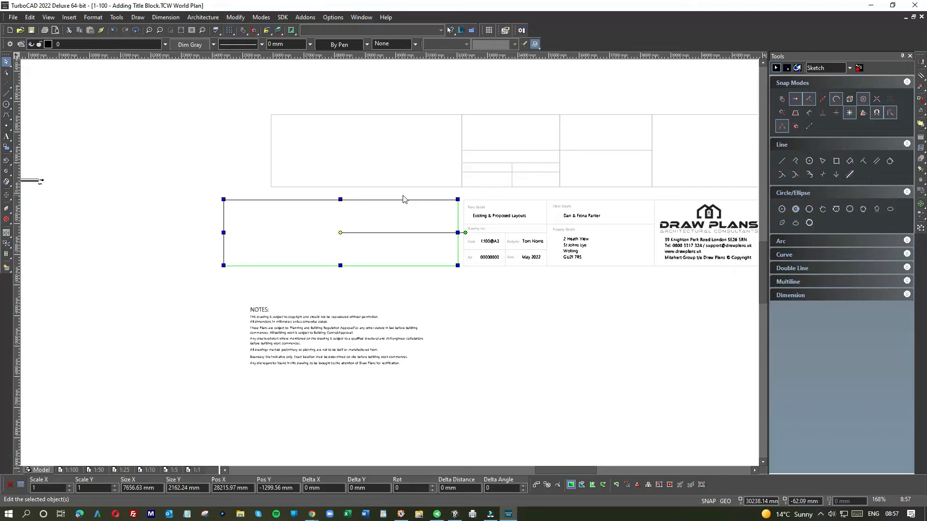
left_click(206, 291)
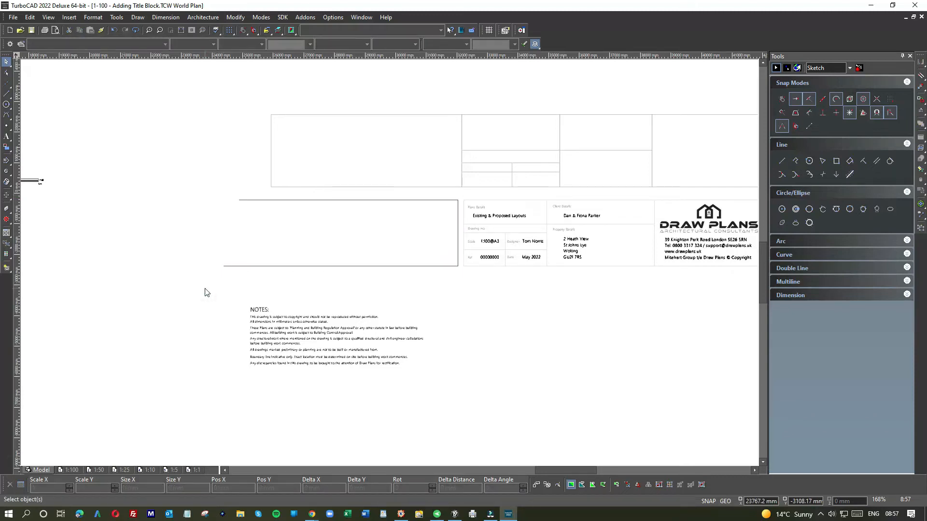
mouse_move(217, 288)
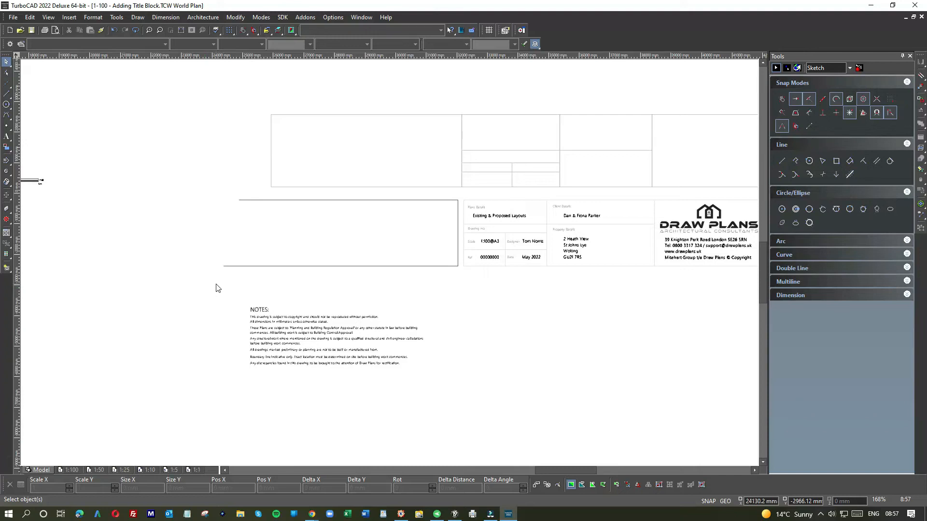
mouse_move(257, 278)
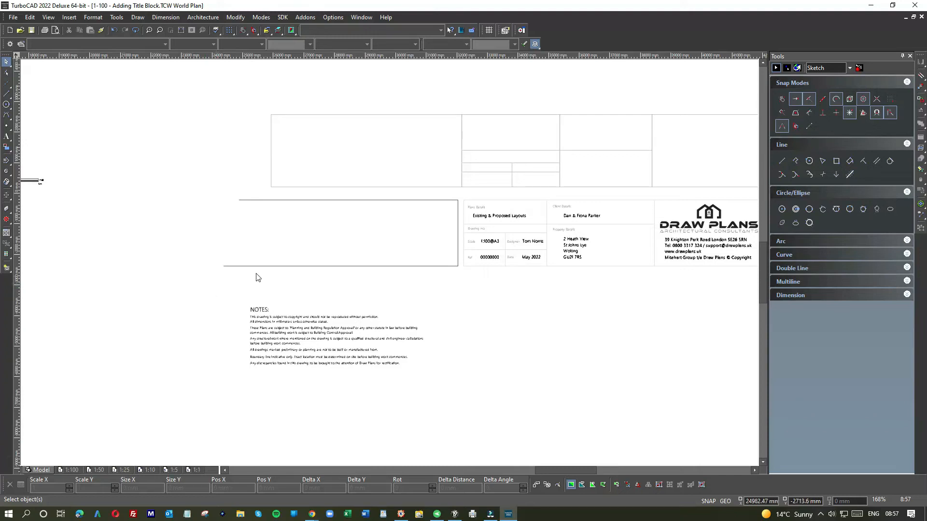
mouse_move(251, 302)
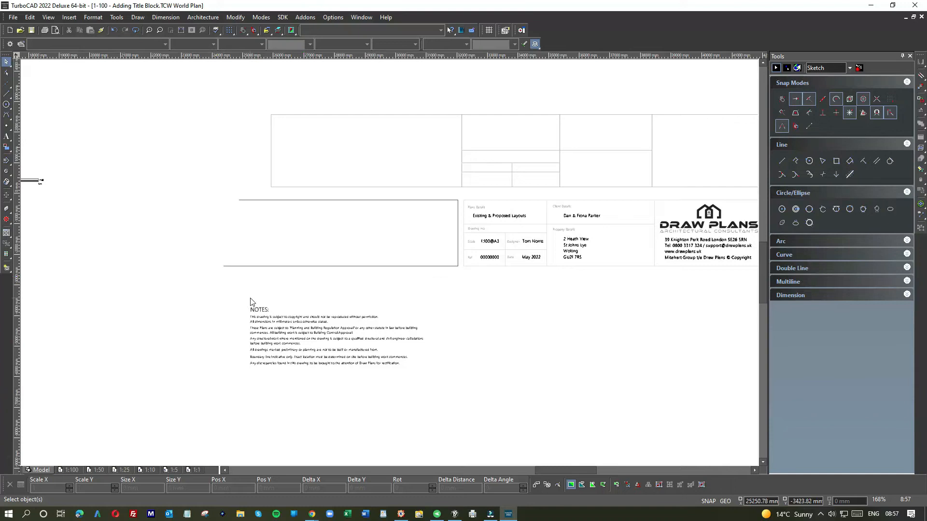
left_click(336, 335)
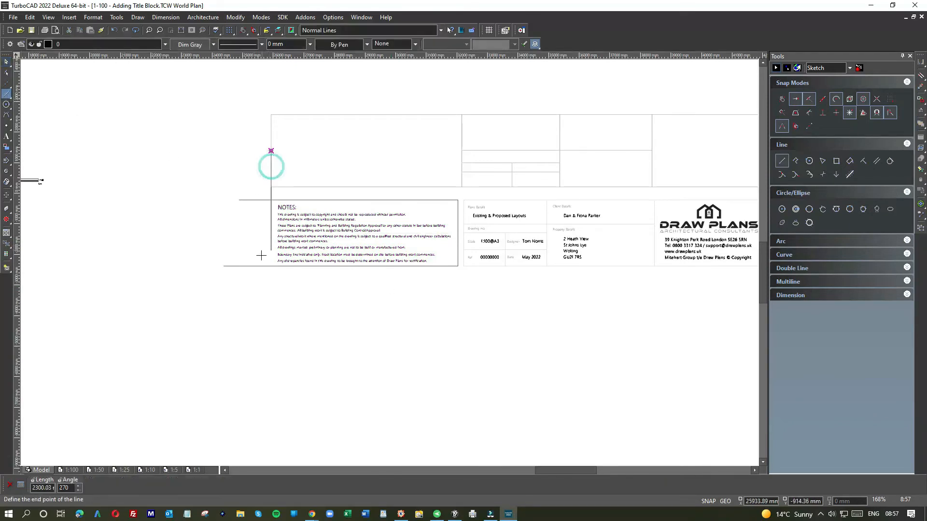
End the vertical line at the notes box corner and return to selecting to check the text.
left_click(271, 266)
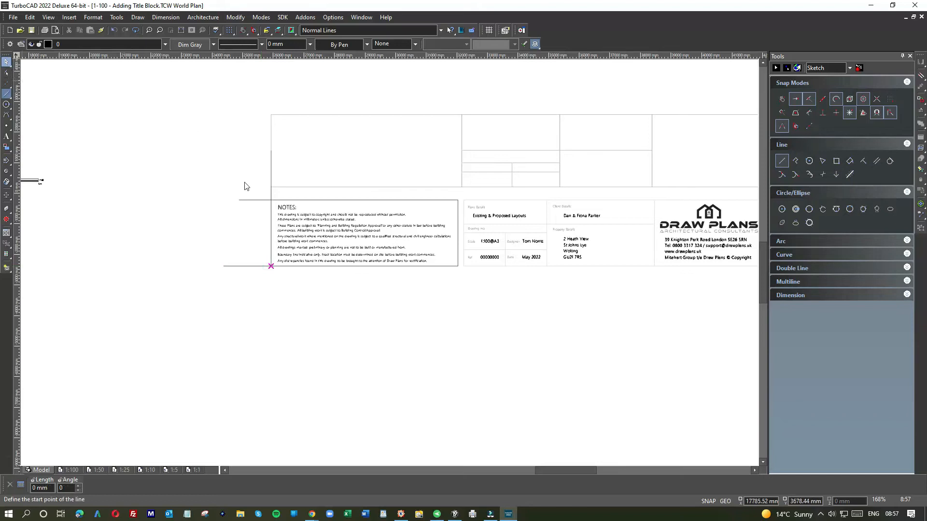
left_click(289, 208)
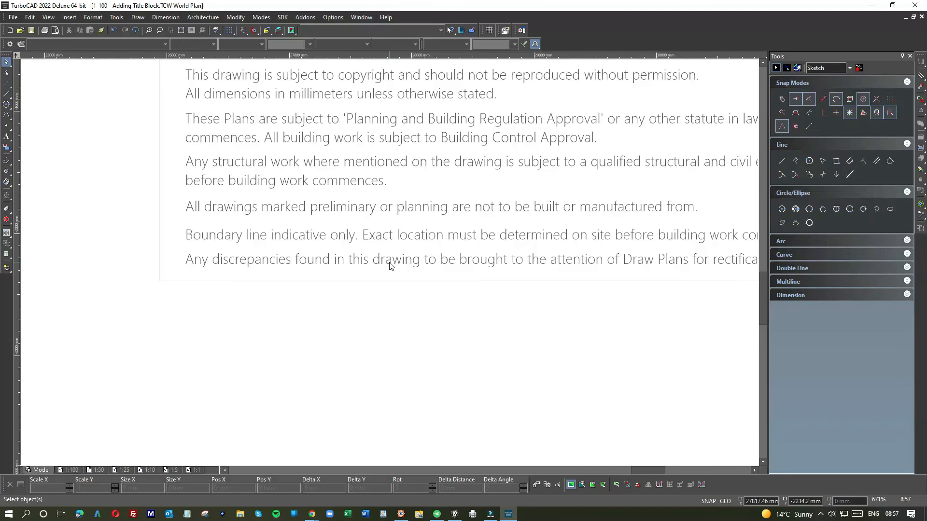
mouse_move(414, 184)
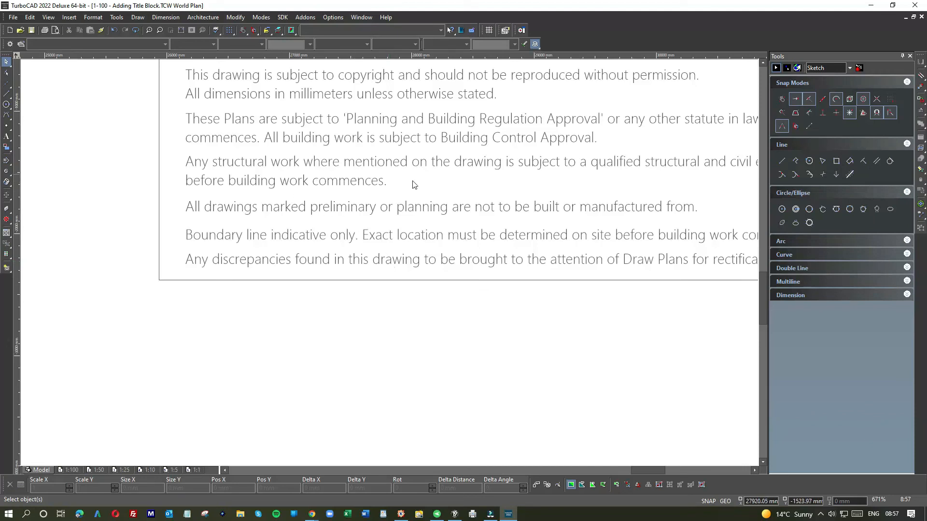
mouse_move(537, 148)
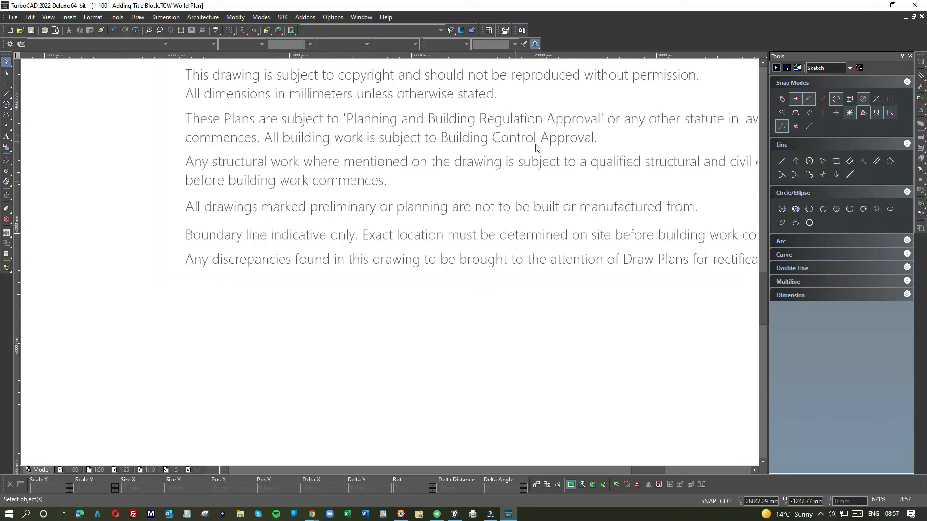
scroll("down", 3)
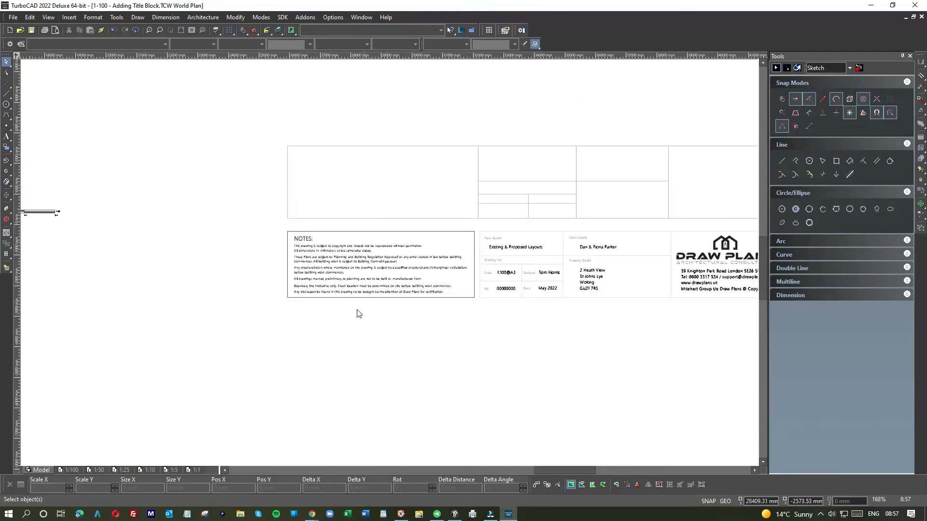
scroll("up", 3)
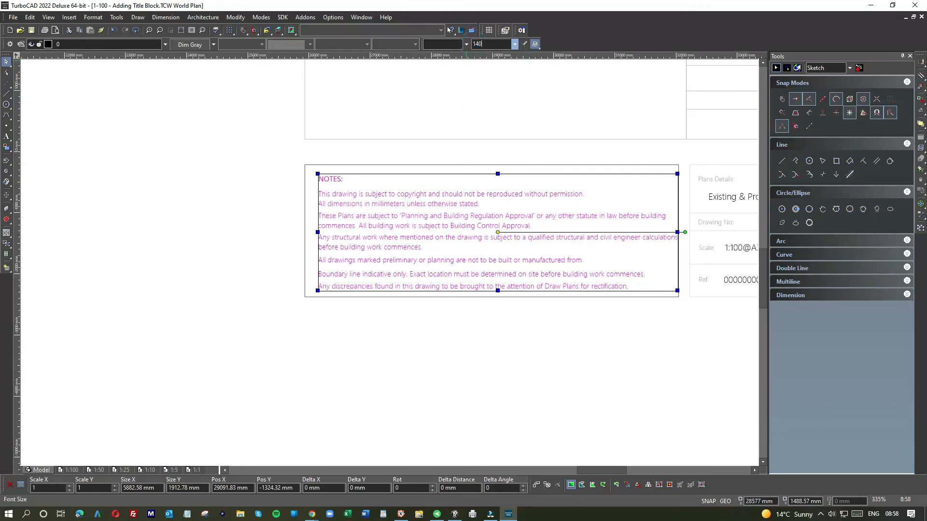
Size the NOTES text to 140 mm and move the notes box's left border closer to it.
left_click(439, 324)
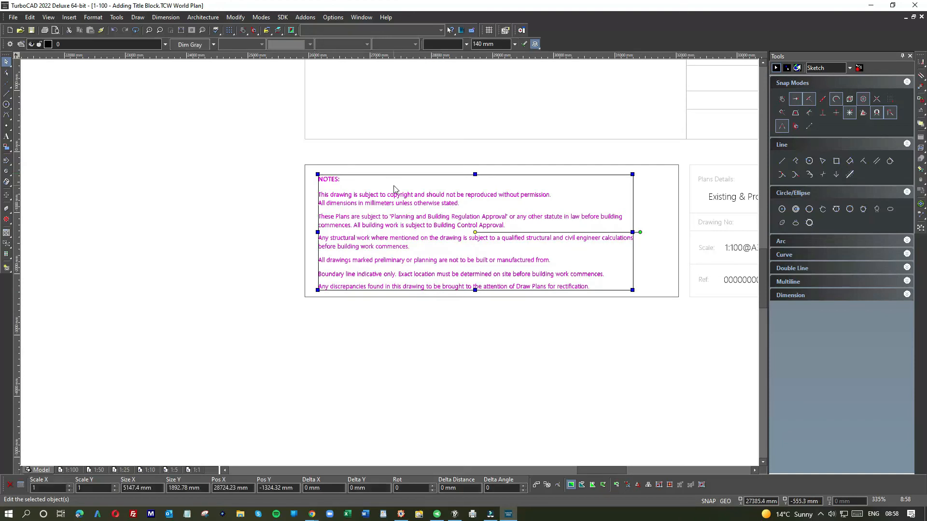
mouse_move(667, 229)
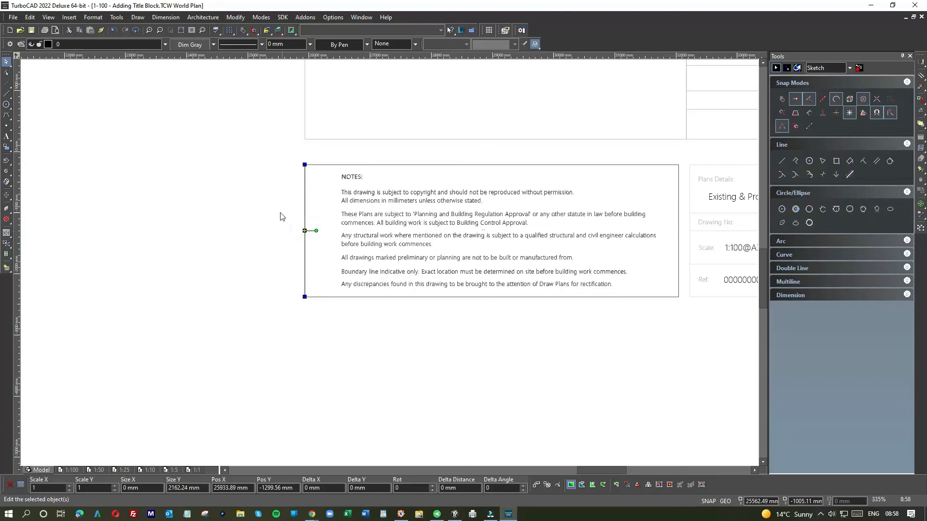
left_click(315, 308)
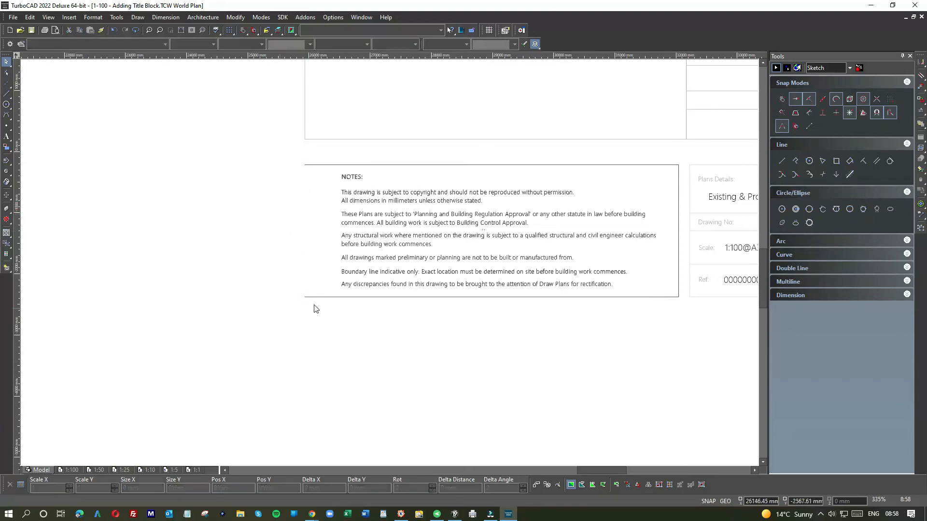
left_click(490, 231)
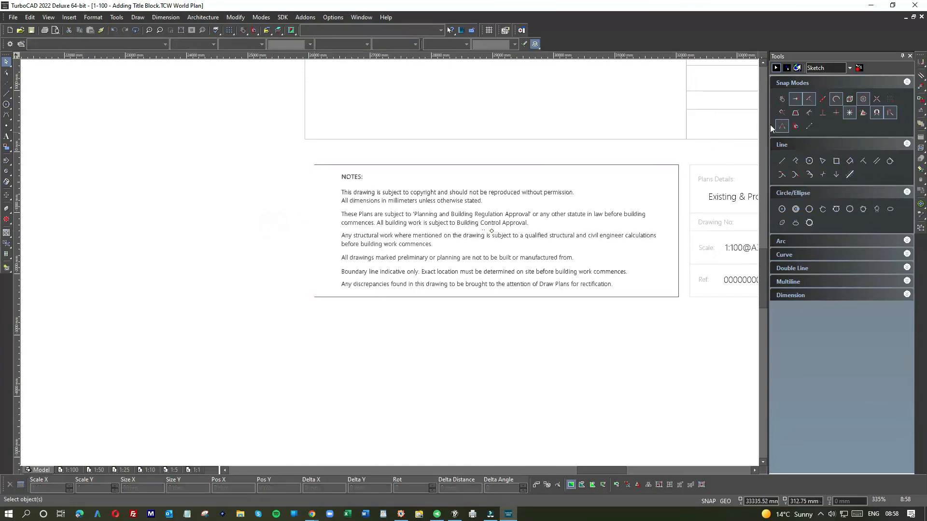
Recolour the notes box border lines a lighter grey via Pen Color.
left_click(782, 161)
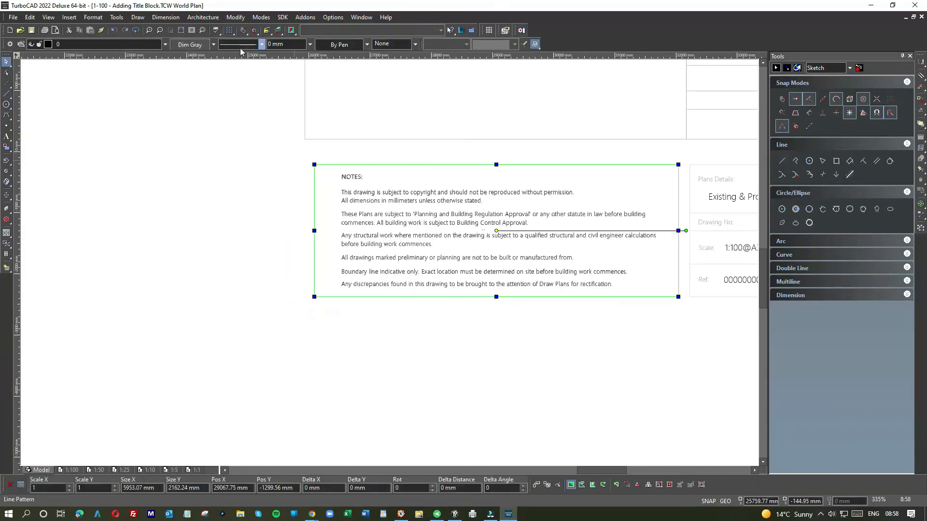
left_click(191, 44)
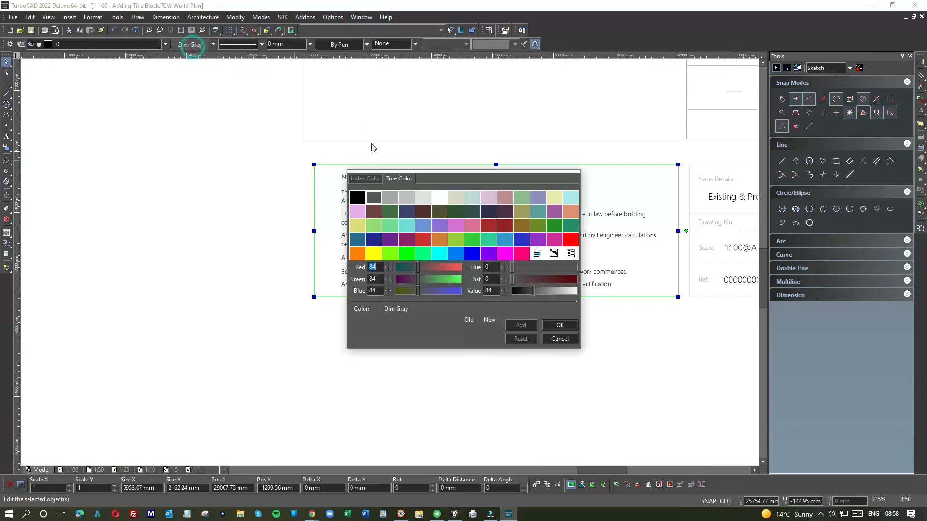
left_click(559, 326)
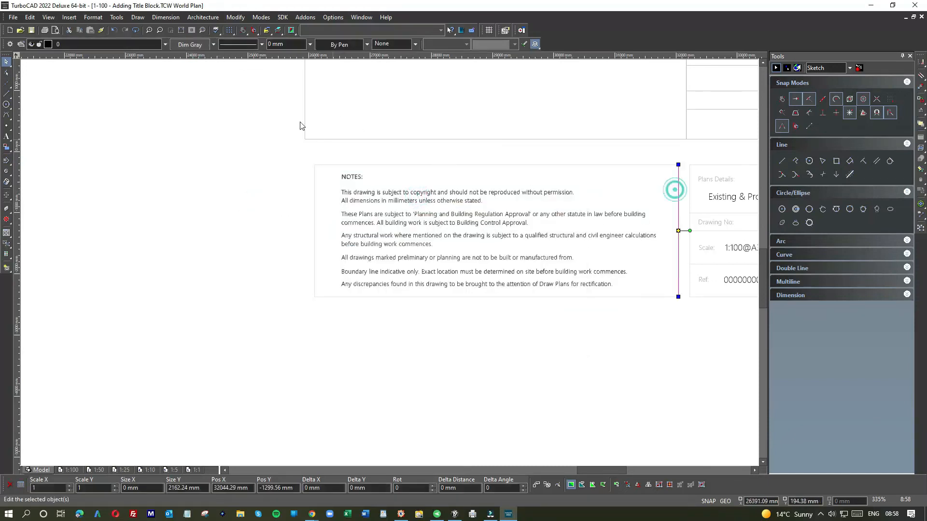
left_click(189, 43)
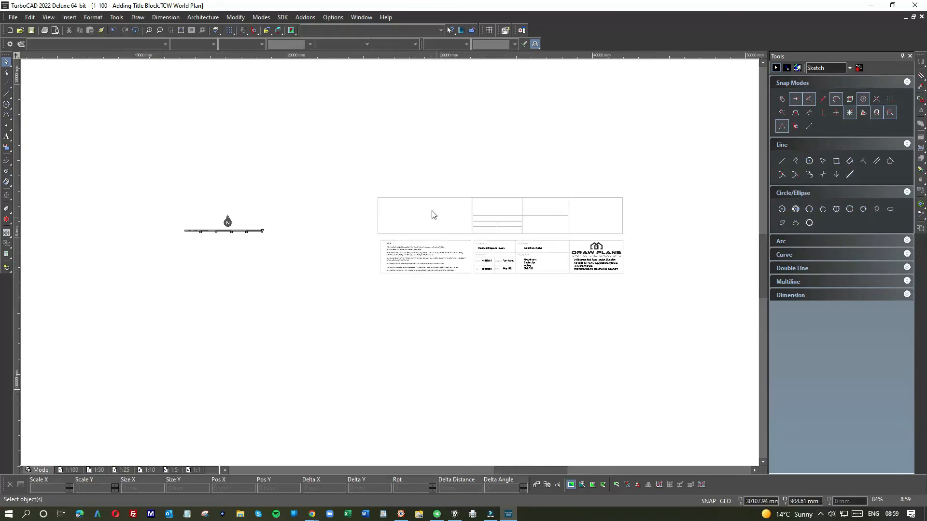
left_click(433, 214)
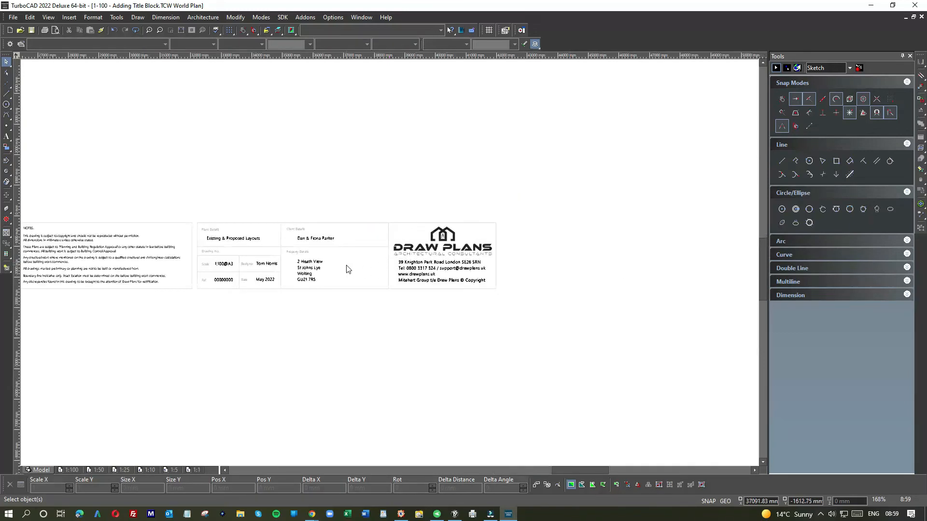
scroll("down", 3)
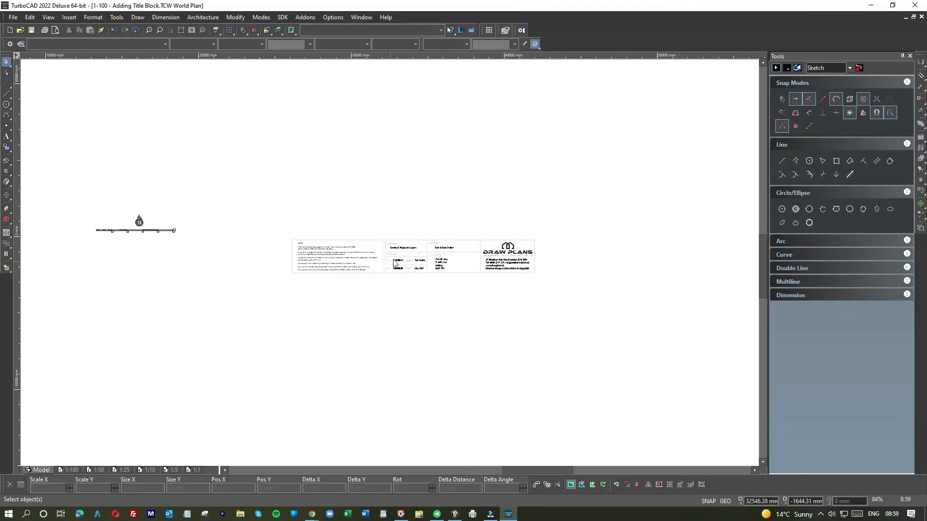
scroll("up", 3)
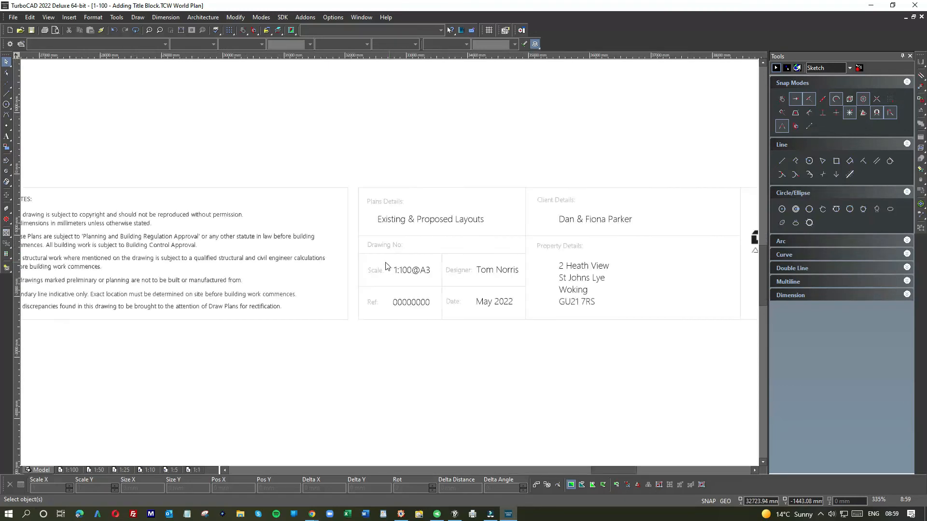
mouse_move(107, 272)
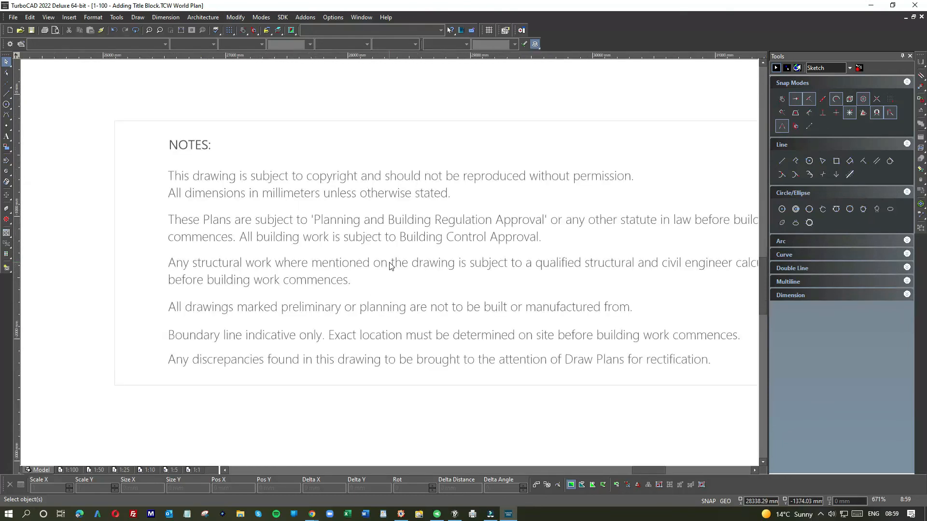
scroll("down", 3)
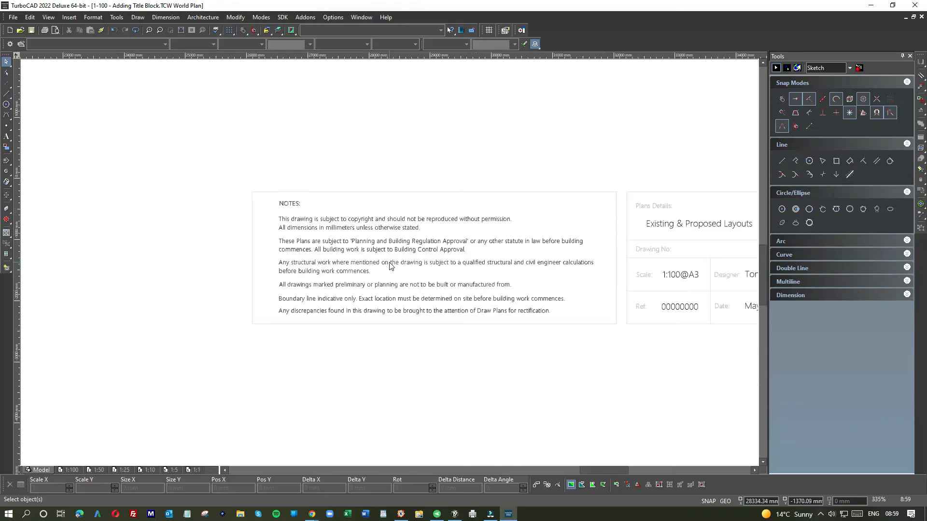
mouse_move(535, 243)
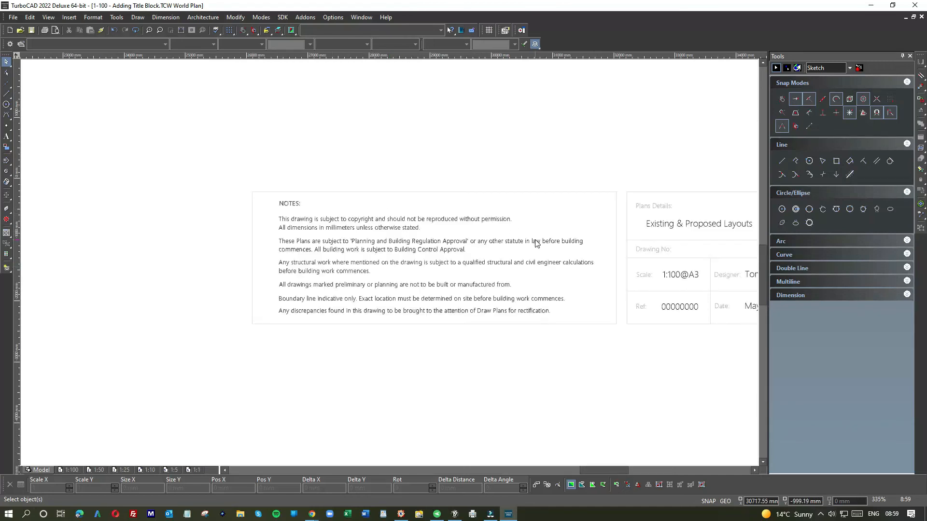
scroll("down", 3)
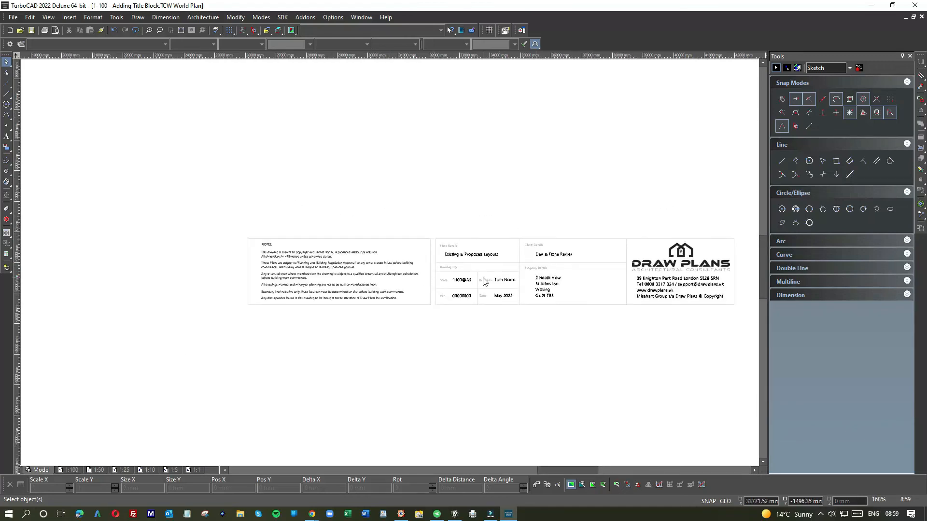
scroll("up", 3)
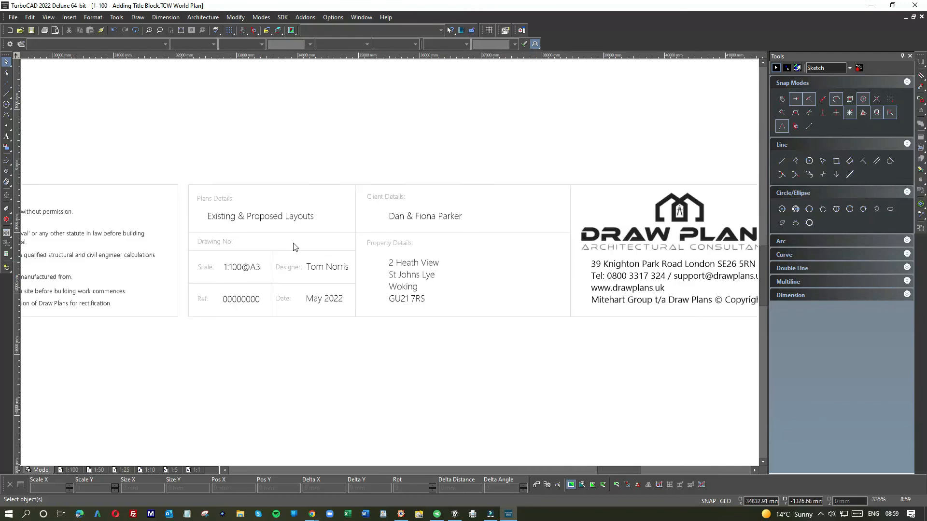
mouse_move(578, 196)
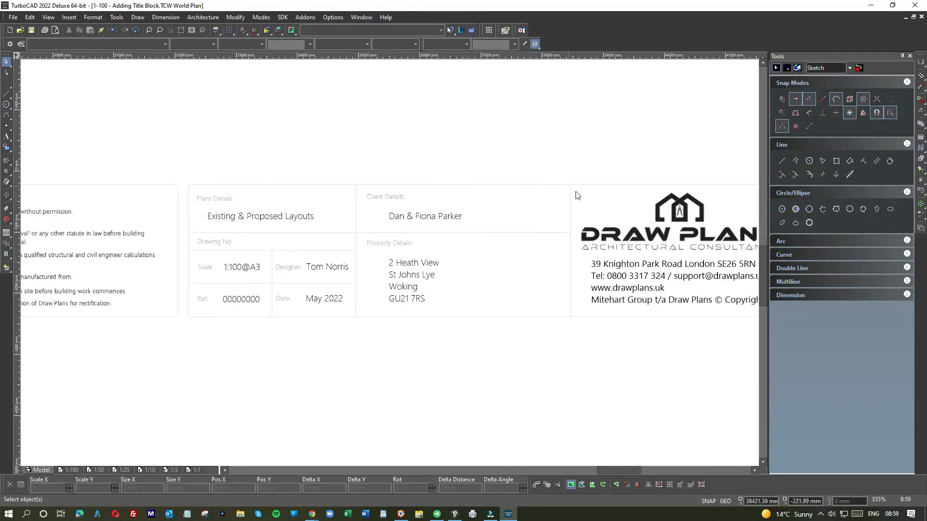
mouse_move(222, 246)
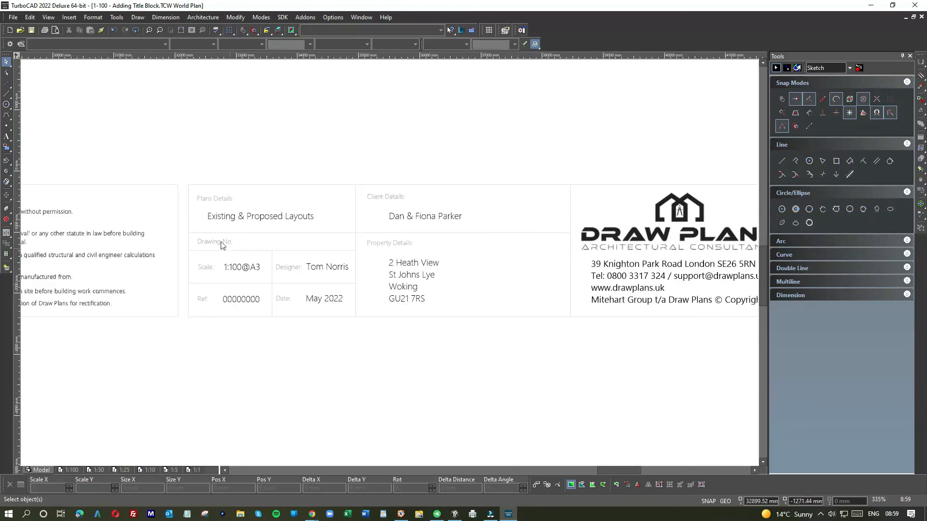
mouse_move(250, 244)
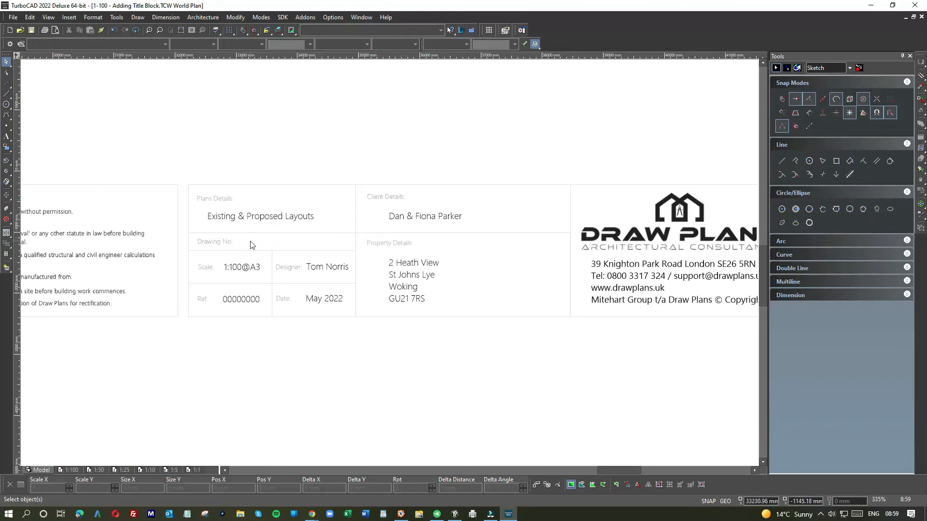
mouse_move(226, 220)
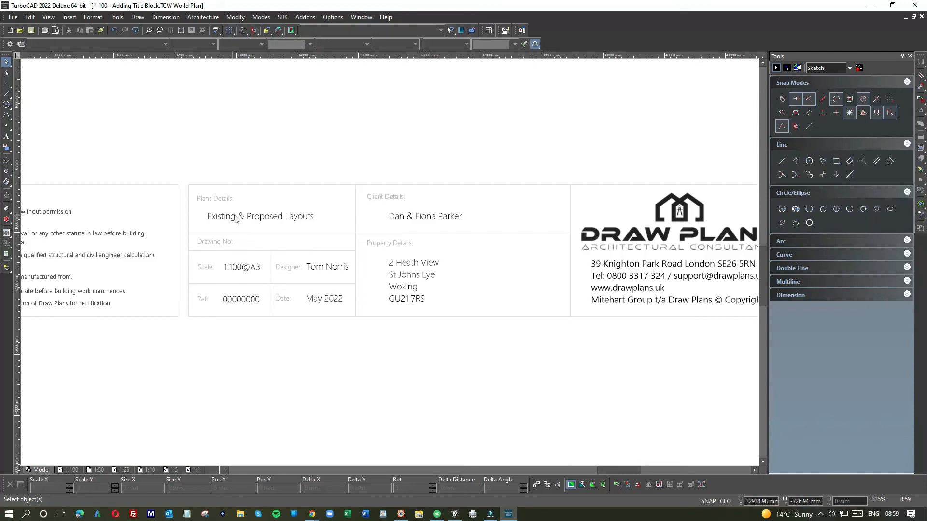
mouse_move(262, 233)
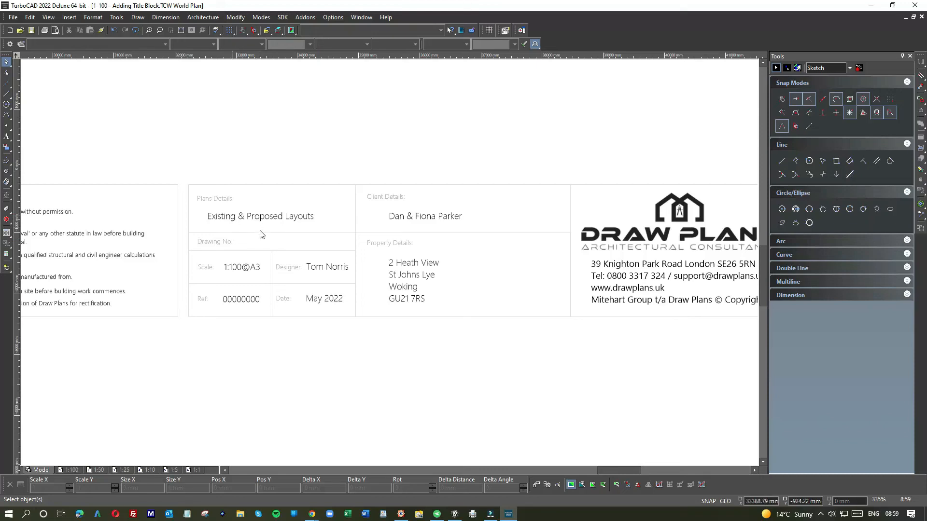
mouse_move(278, 244)
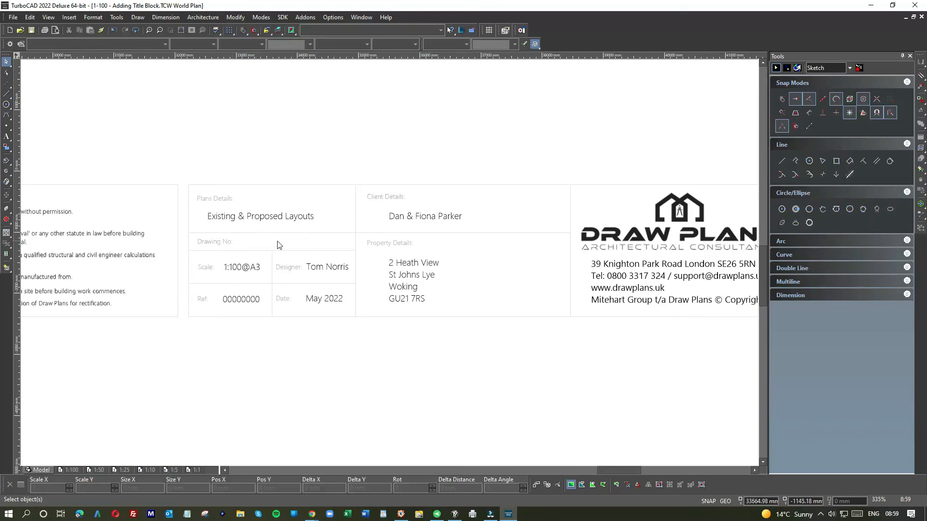
mouse_move(296, 266)
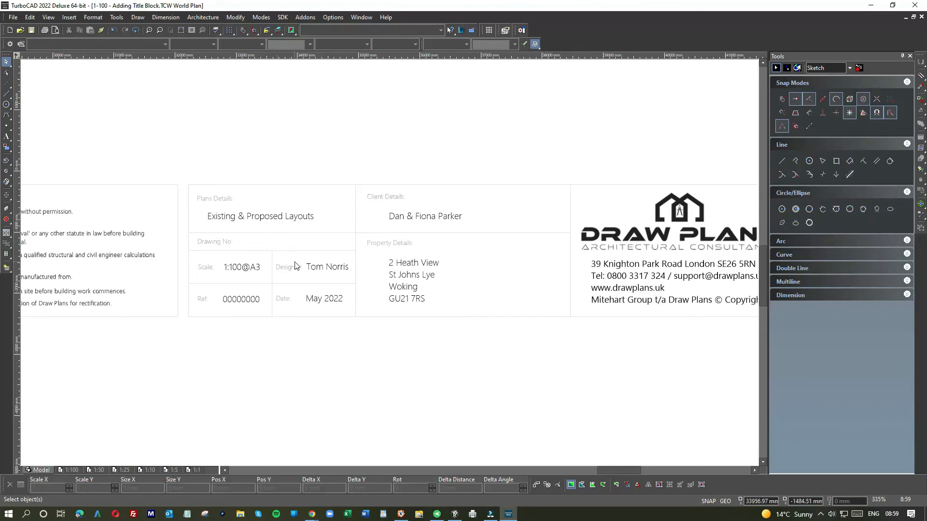
scroll("down", 3)
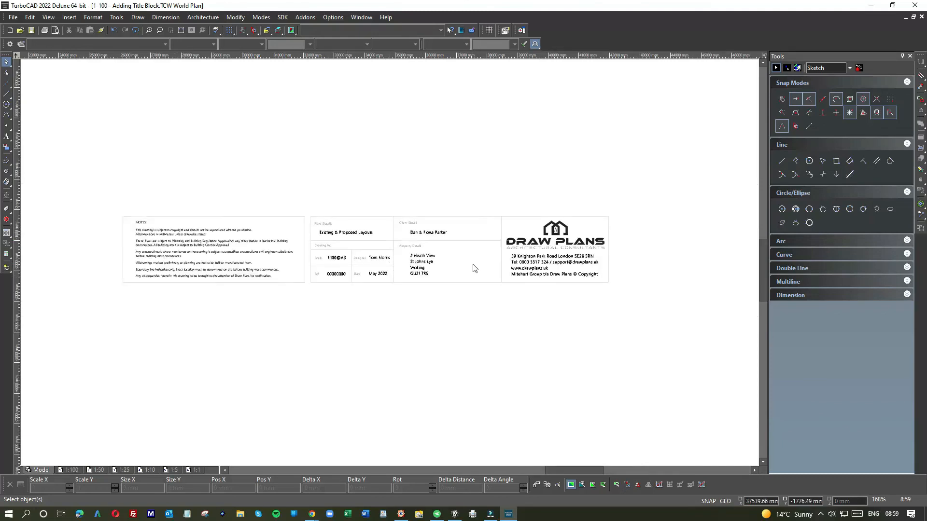
mouse_move(457, 261)
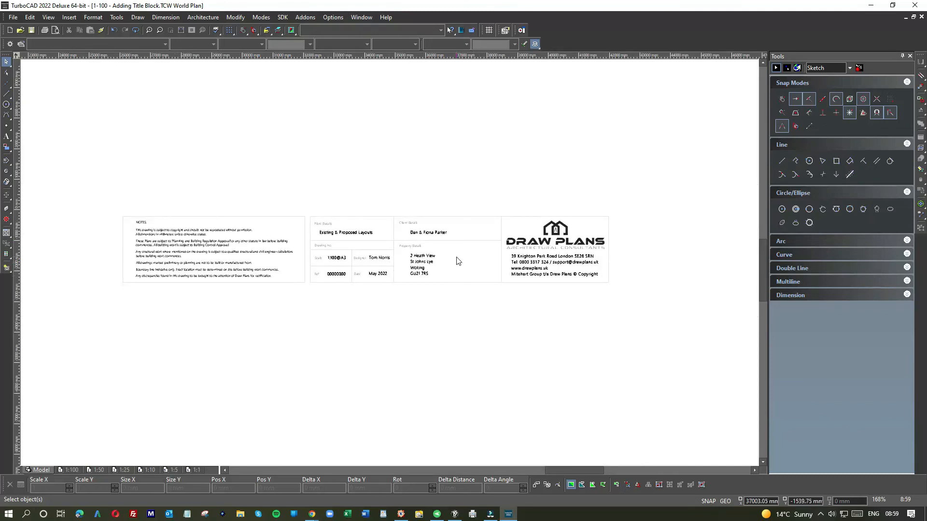
mouse_move(460, 252)
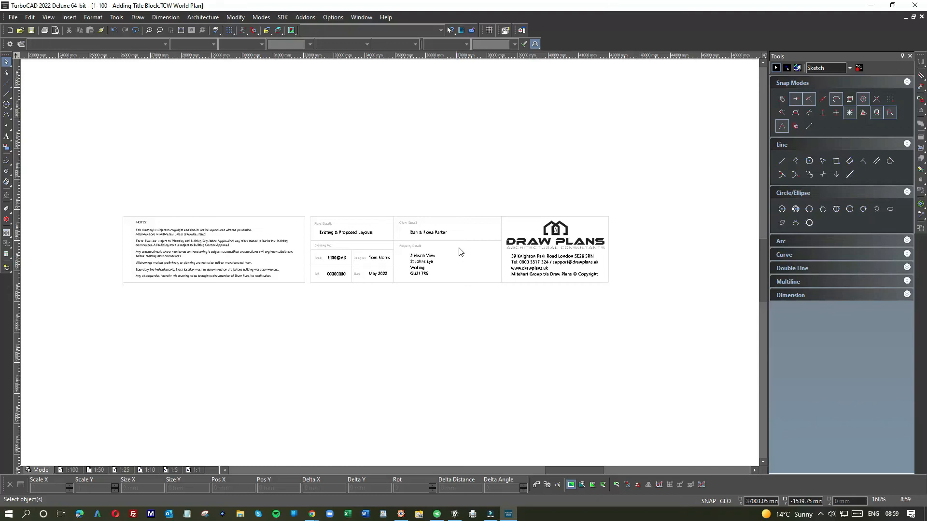
mouse_move(479, 245)
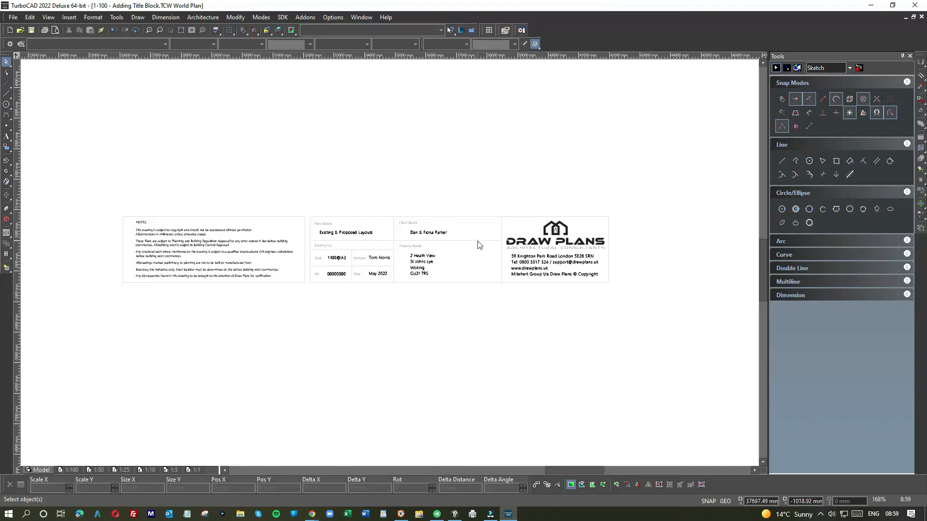
Shorten the horizontal divider lines across the client and property details cells.
left_click(478, 241)
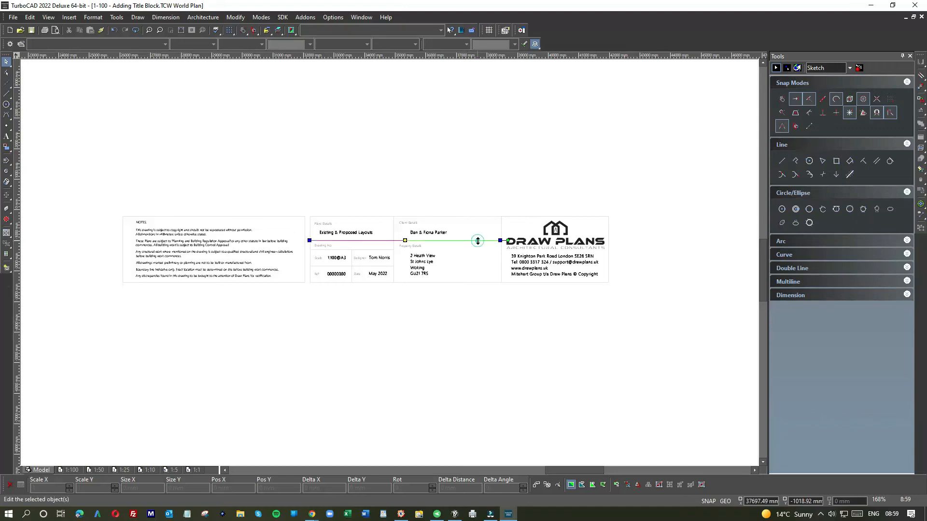
left_click(7, 95)
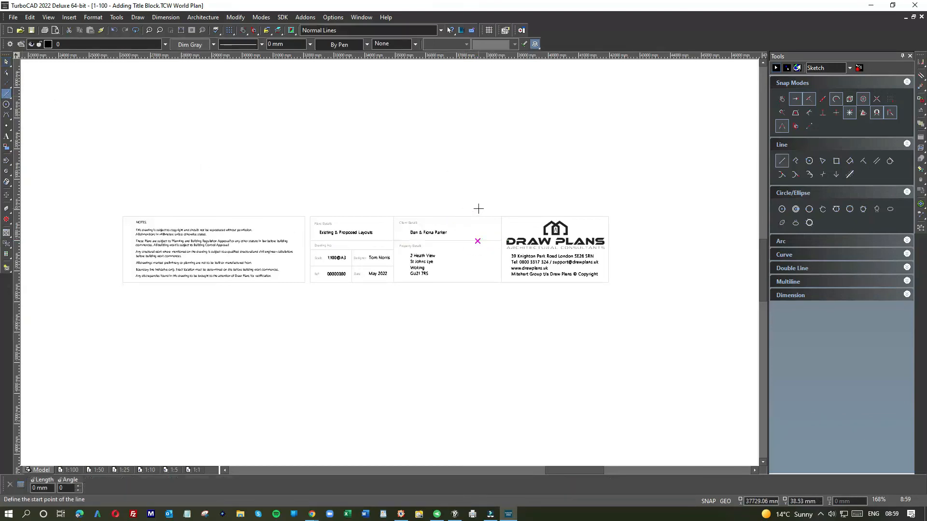
left_click(8, 93)
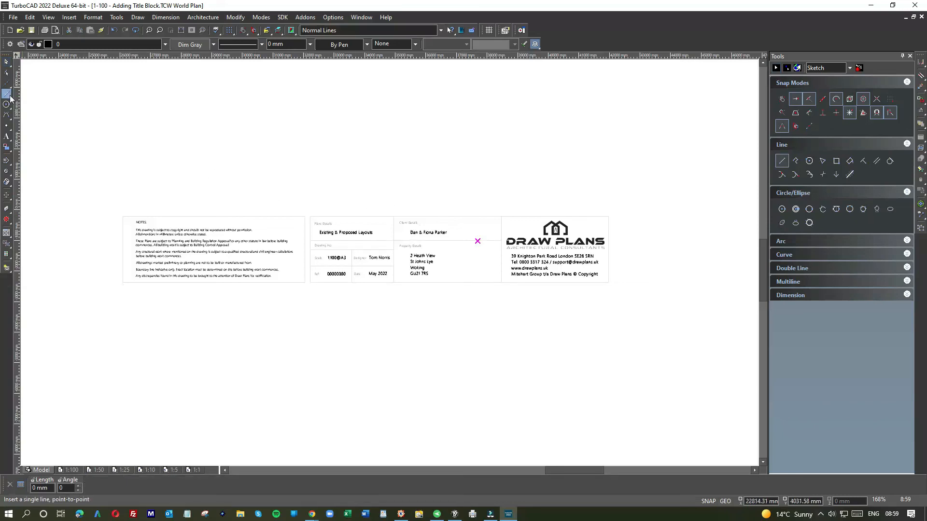
left_click(8, 94)
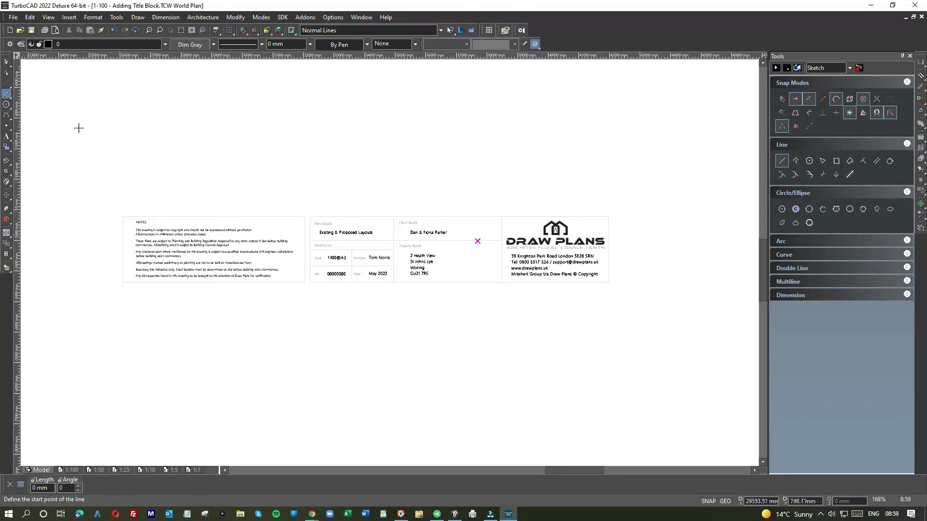
left_click(5, 62)
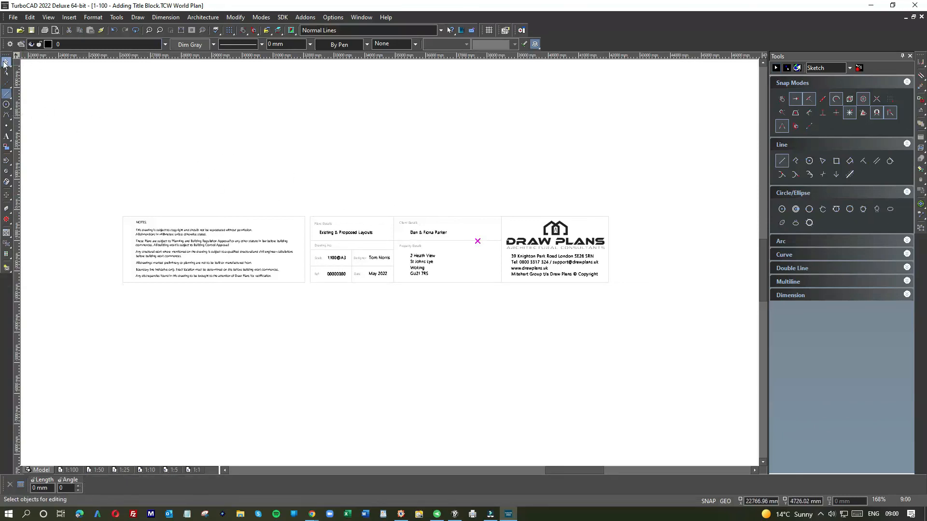
Move the vertical divider before the Draw Plans logo left, narrowing the client column.
left_click(370, 250)
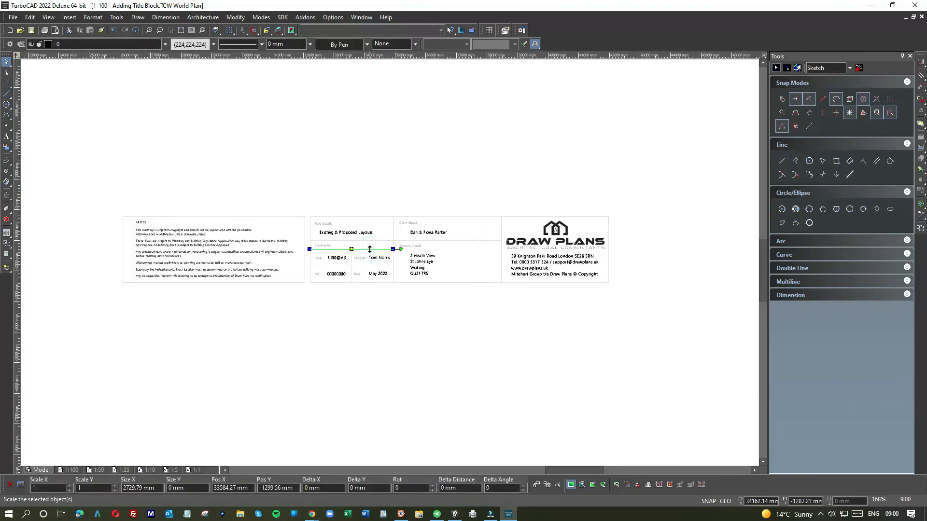
left_click(412, 341)
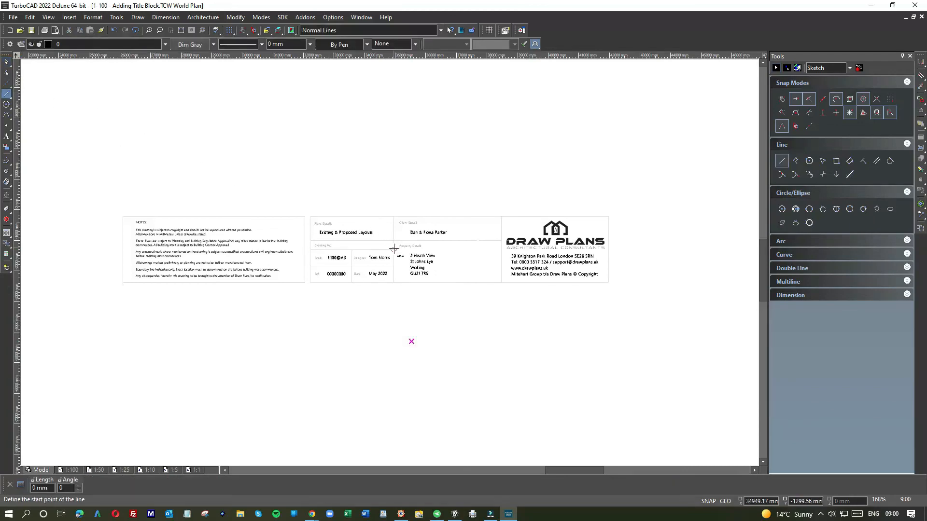
left_click(394, 249)
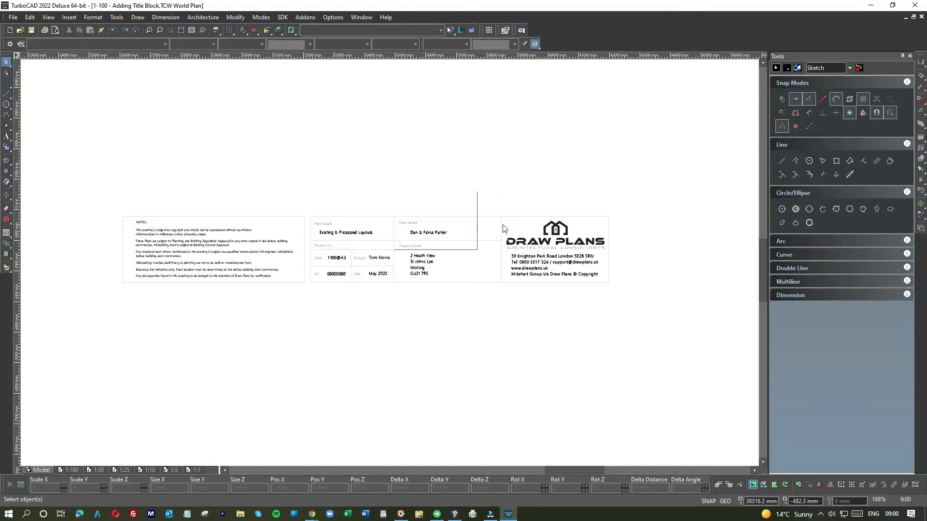
right_click(499, 226)
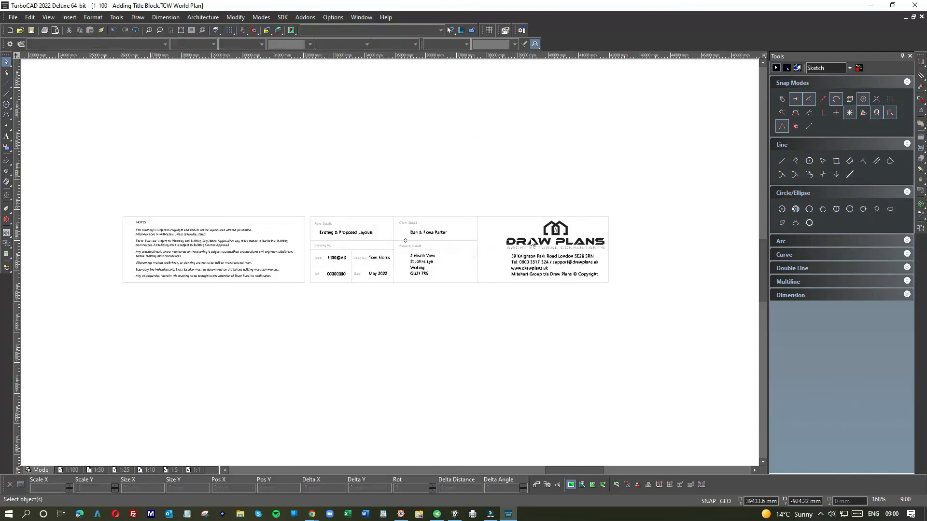
Move the Draw Plans logo and address left, then scale the details block X to 0.94.
left_click(554, 232)
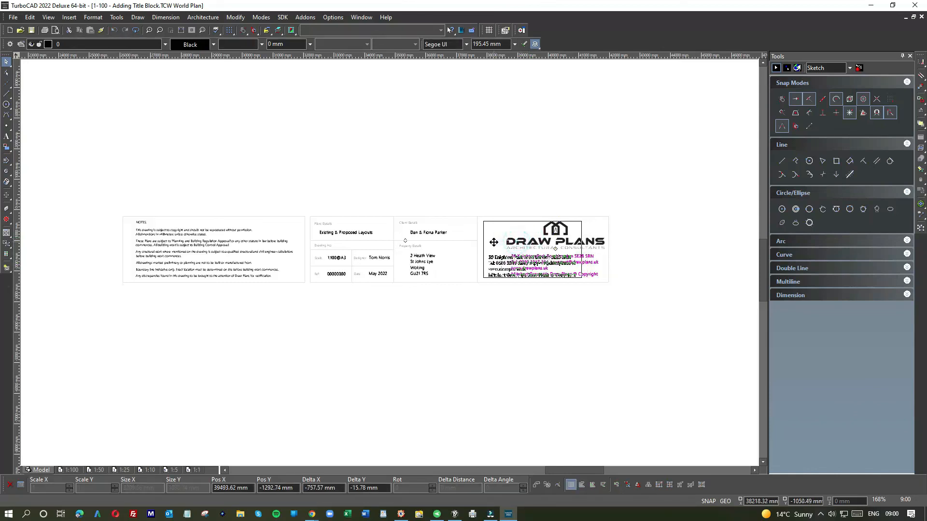
left_click(591, 297)
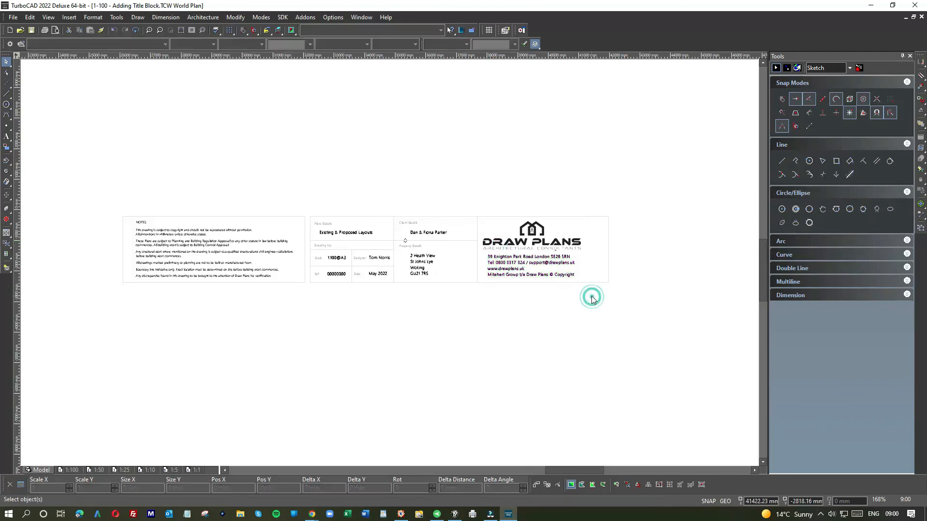
left_click(591, 298)
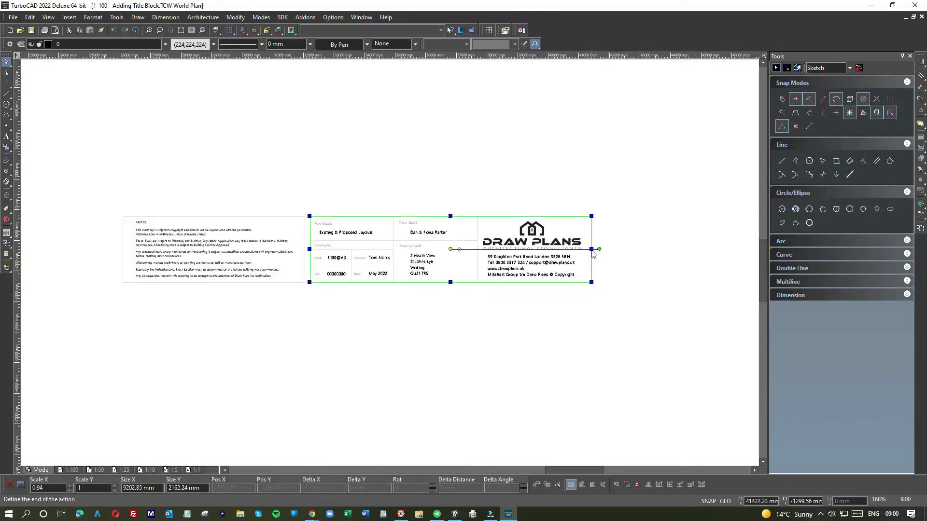
left_click(592, 249)
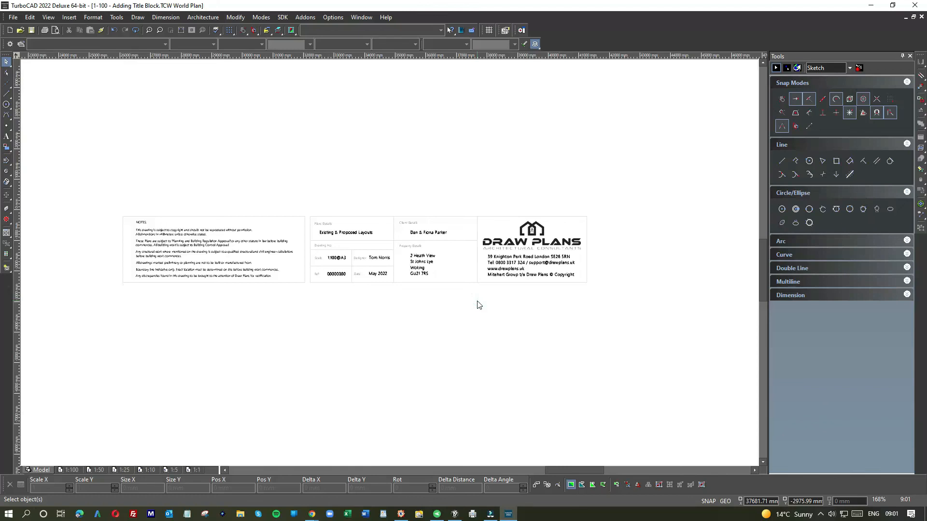
mouse_move(109, 209)
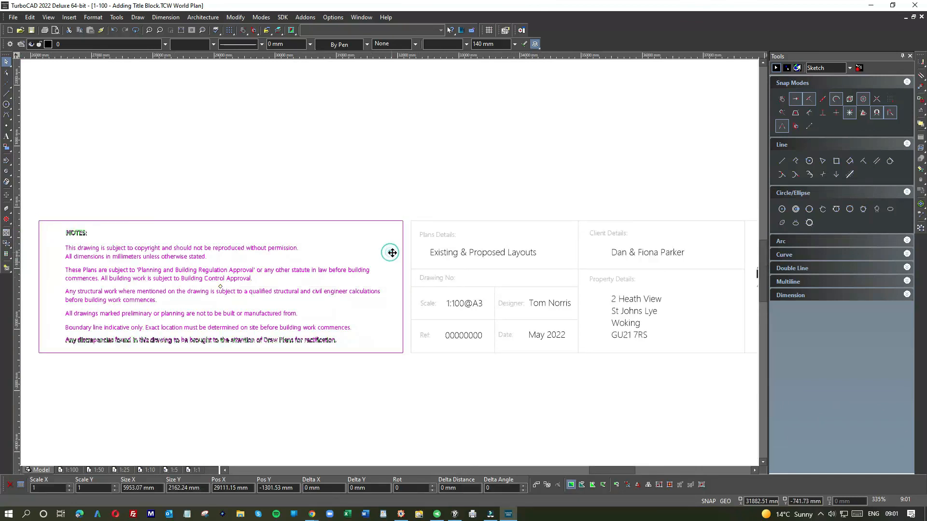
left_click(222, 286)
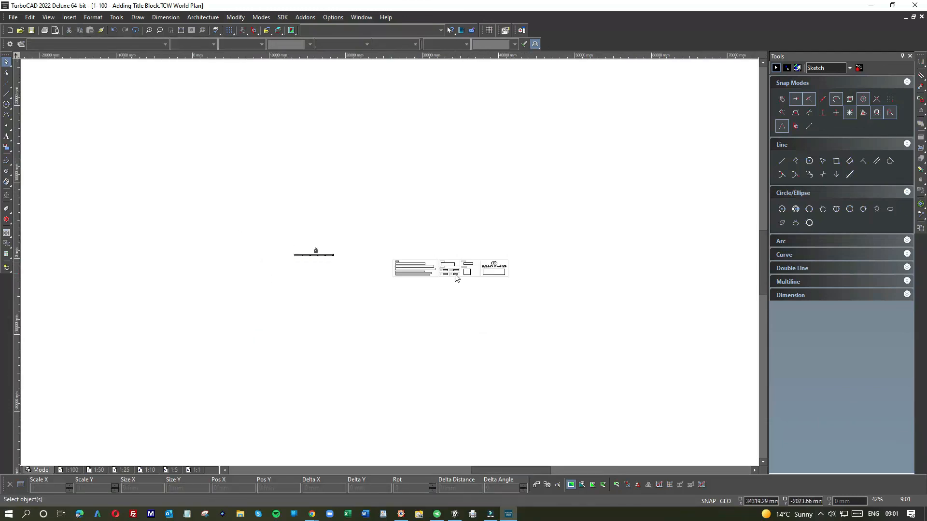
Place the north point and 1:100 scale bar beside the left of the title block.
scroll("up", 3)
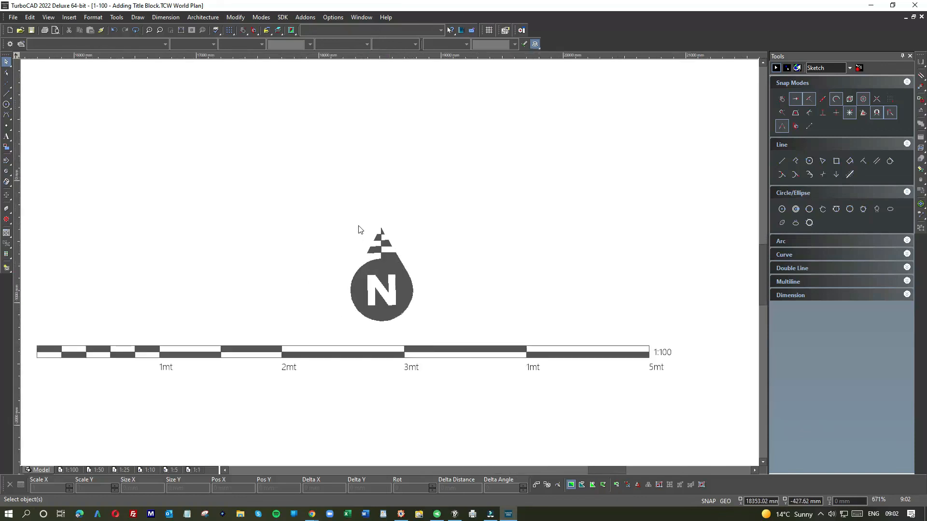
left_click(381, 275)
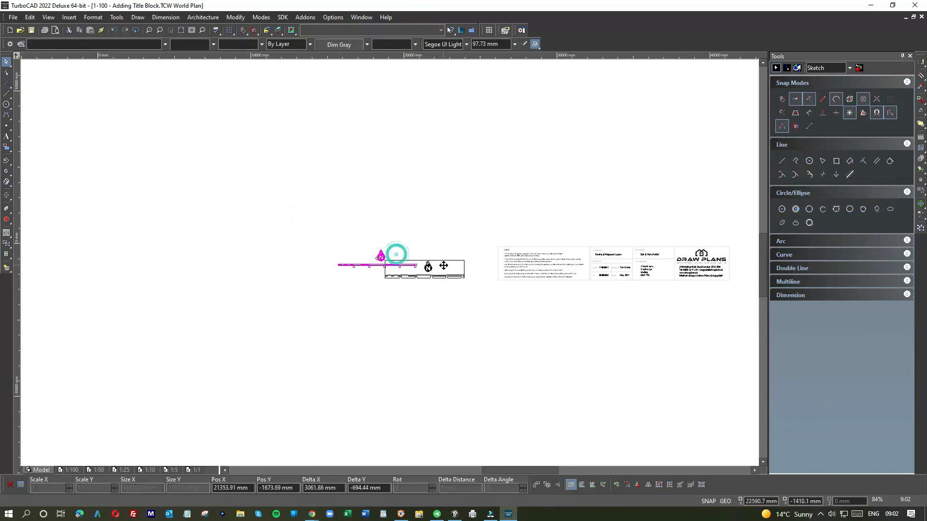
scroll("down", 3)
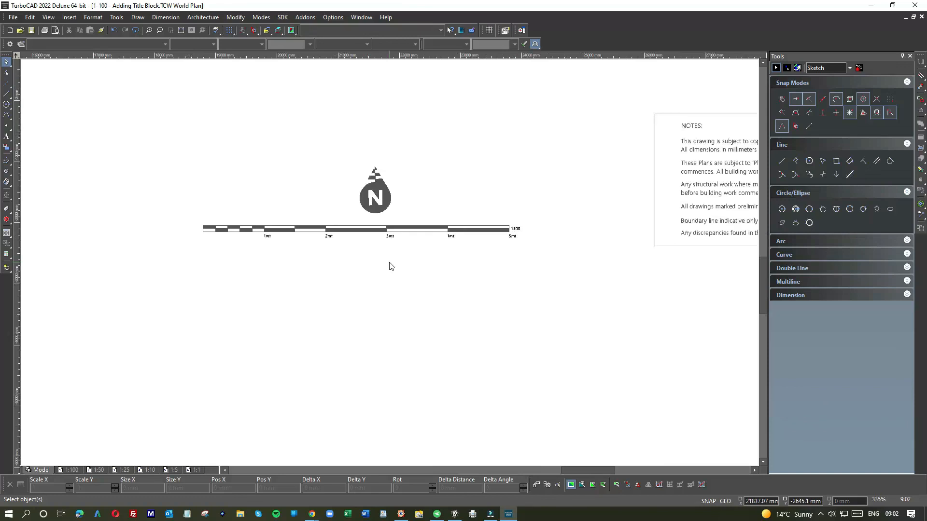
mouse_move(523, 241)
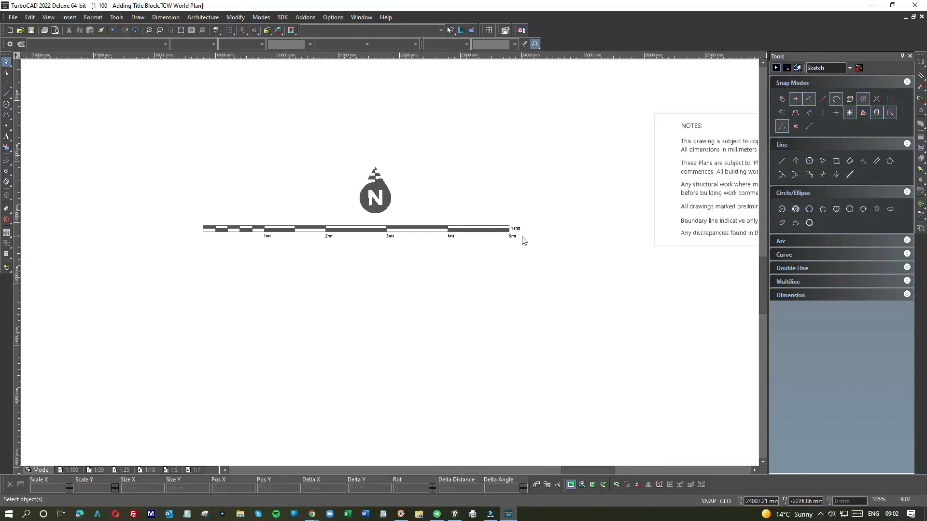
mouse_move(359, 164)
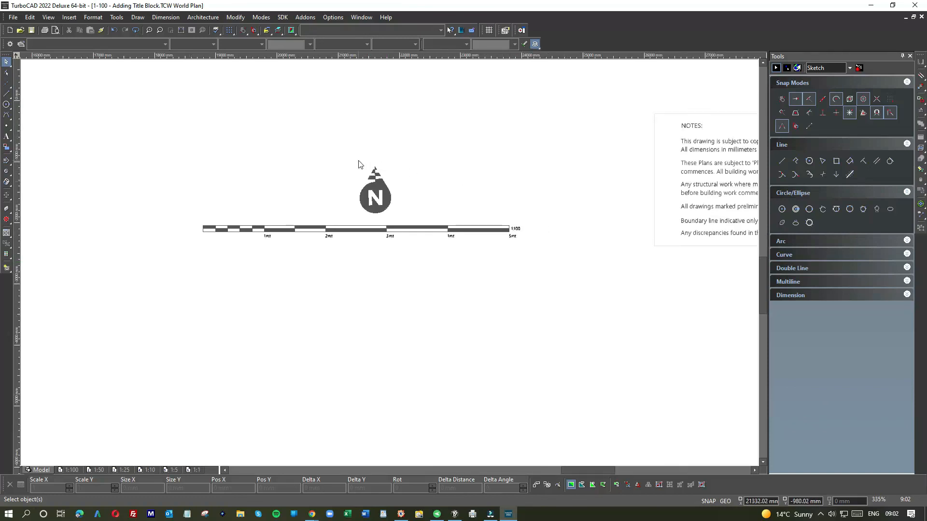
mouse_move(488, 201)
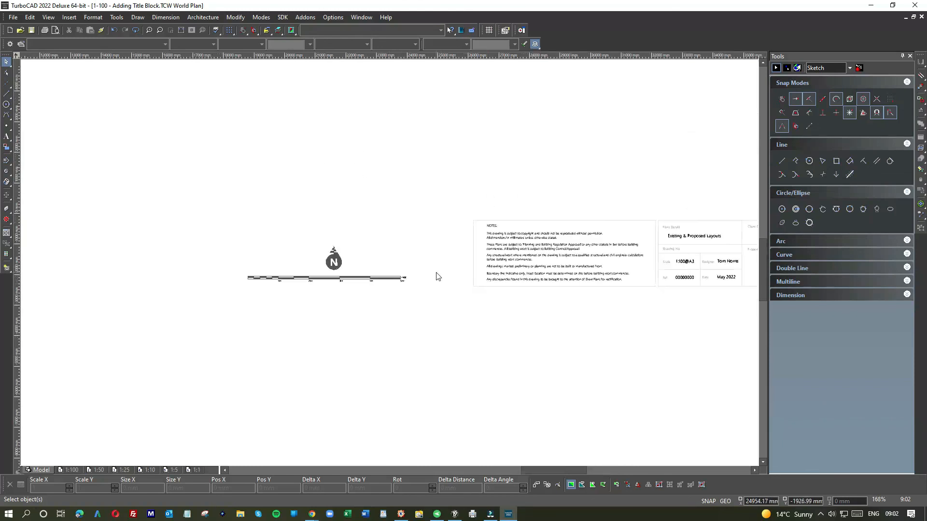
mouse_move(283, 283)
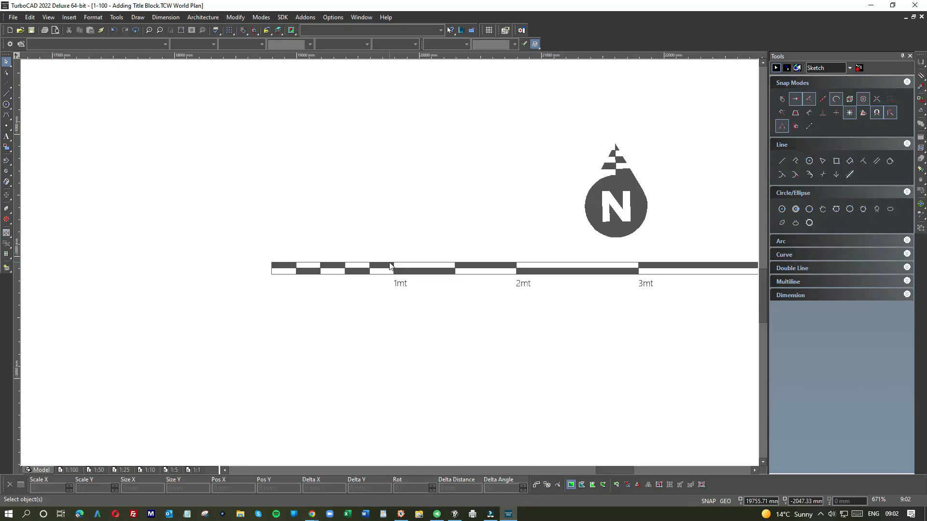
scroll("down", 3)
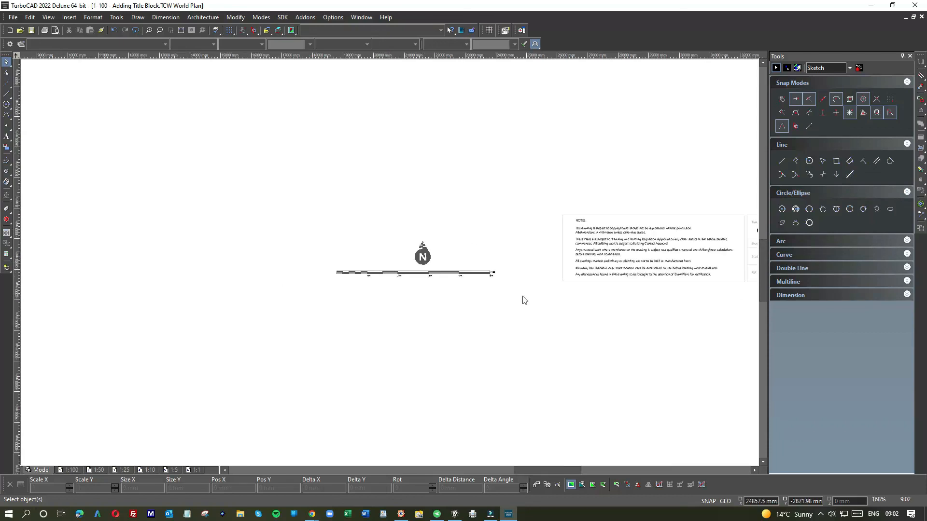
scroll("down", 3)
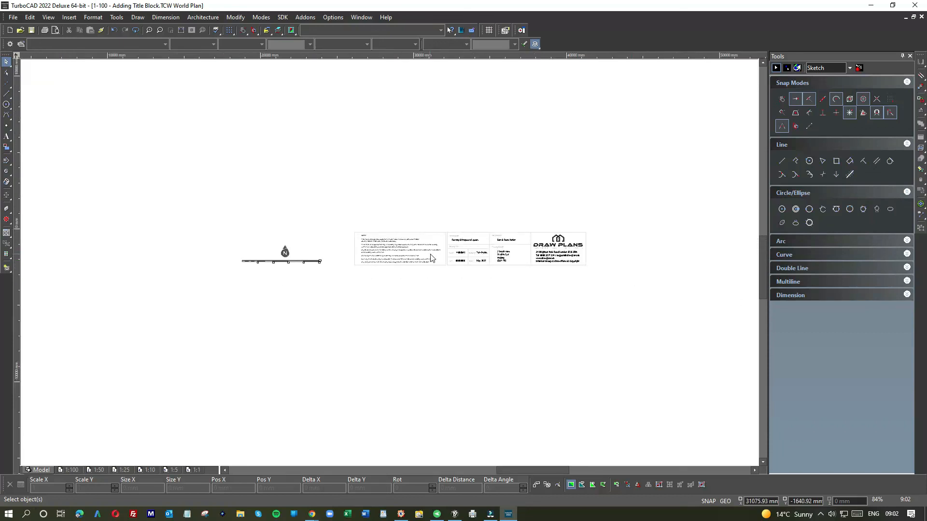
scroll("up", 3)
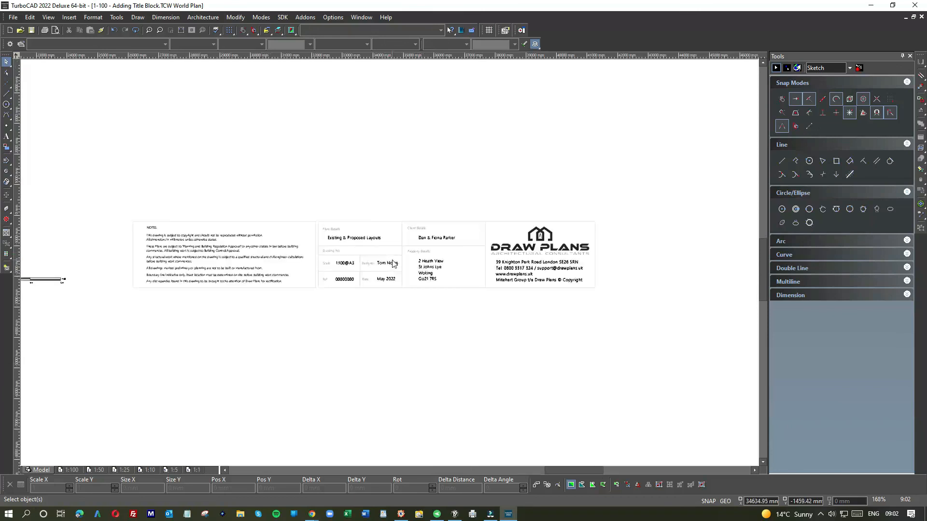